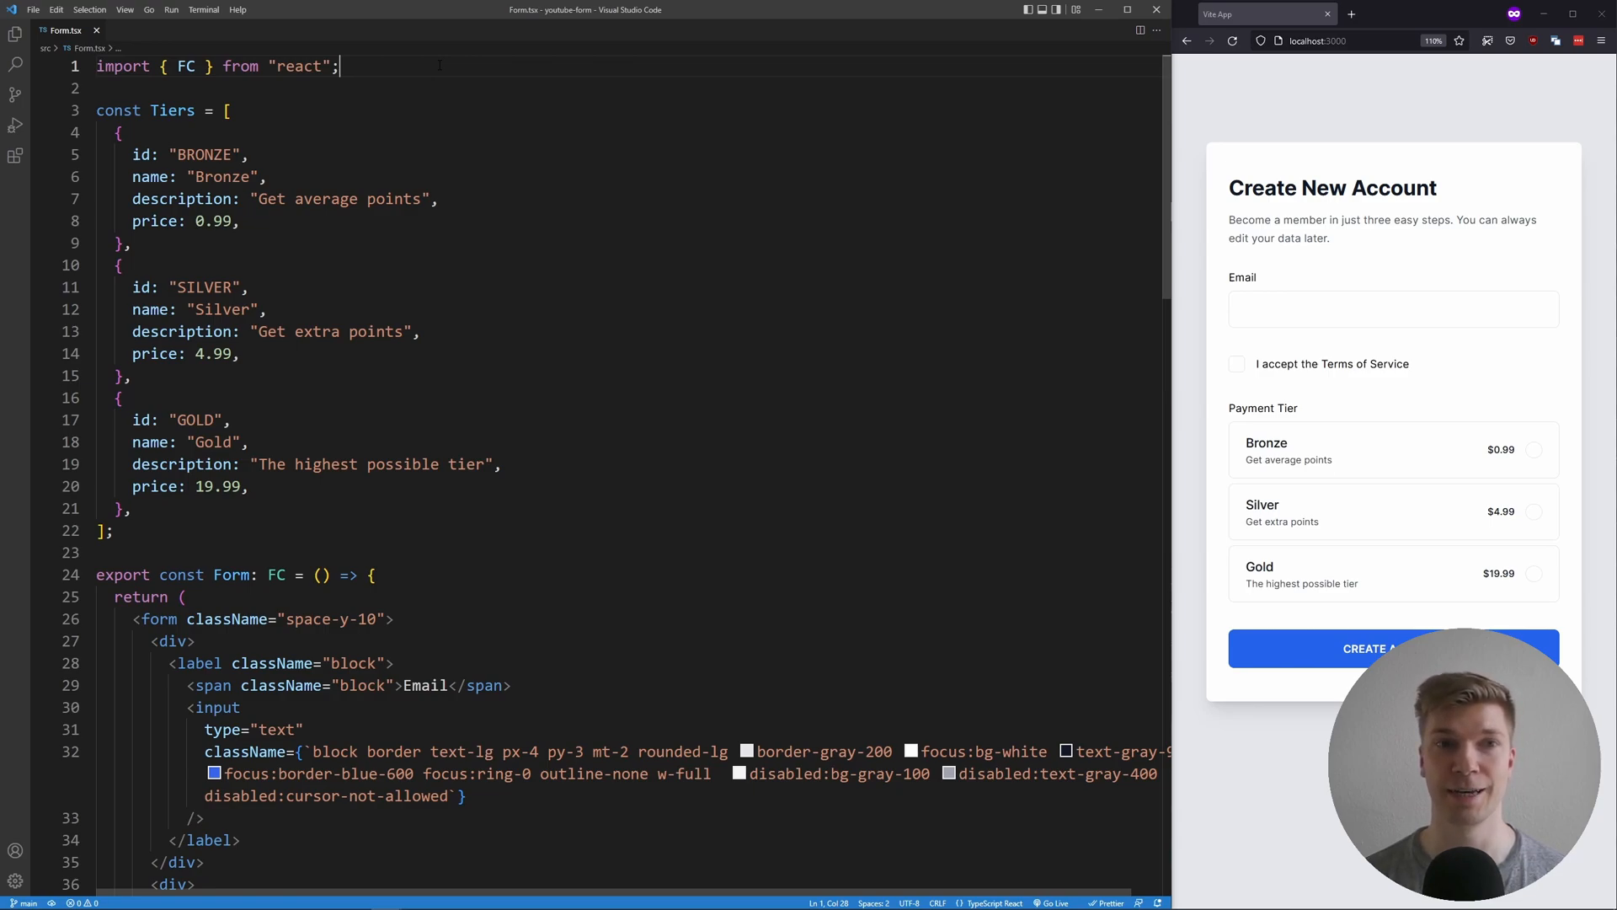
- Add `import { z } from "zod"` and an empty FormSchema z.object to Form.tsx
type("import { z } from \"zod\";")
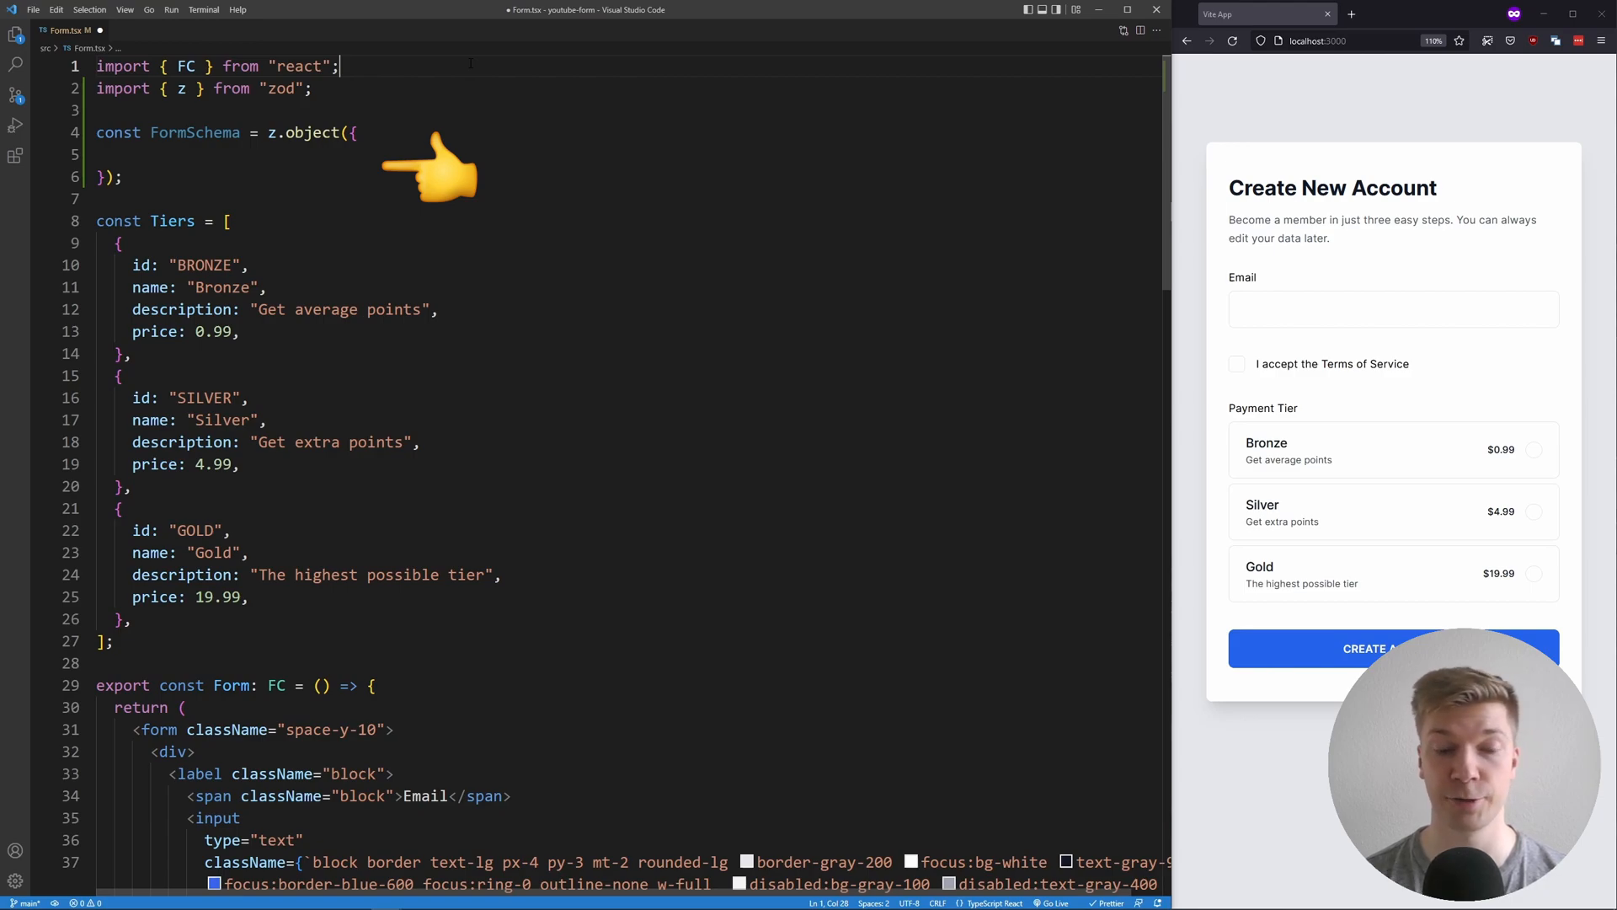
- Define email as z.string().email(), accept as z.literal(true), and tier as z.string()
type("email: z.string(),")
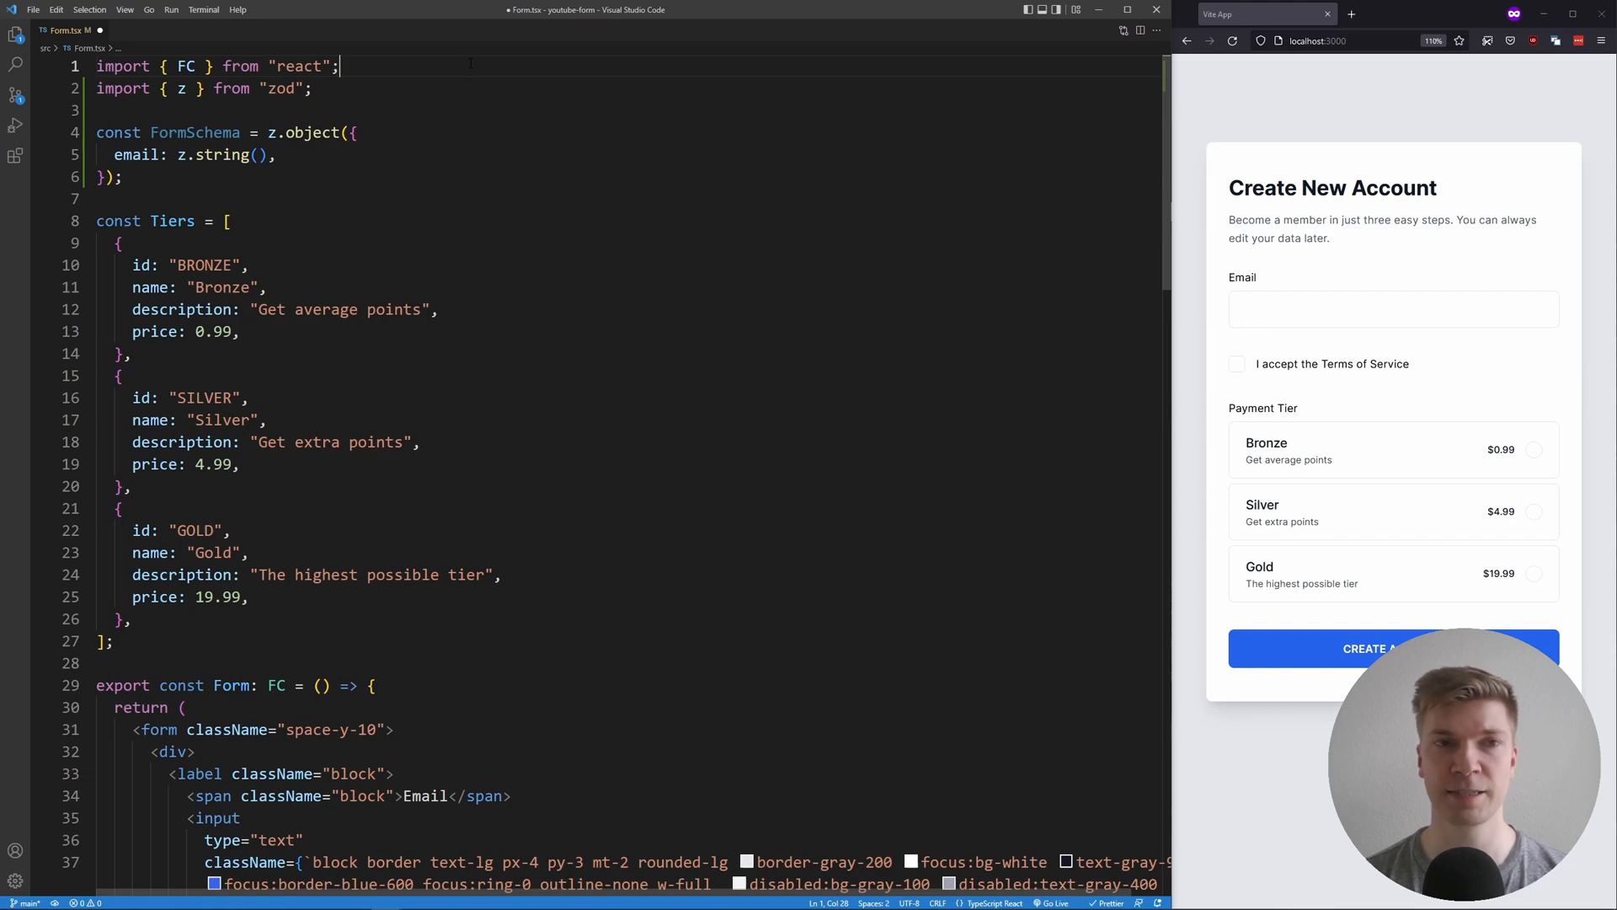
type(".email()")
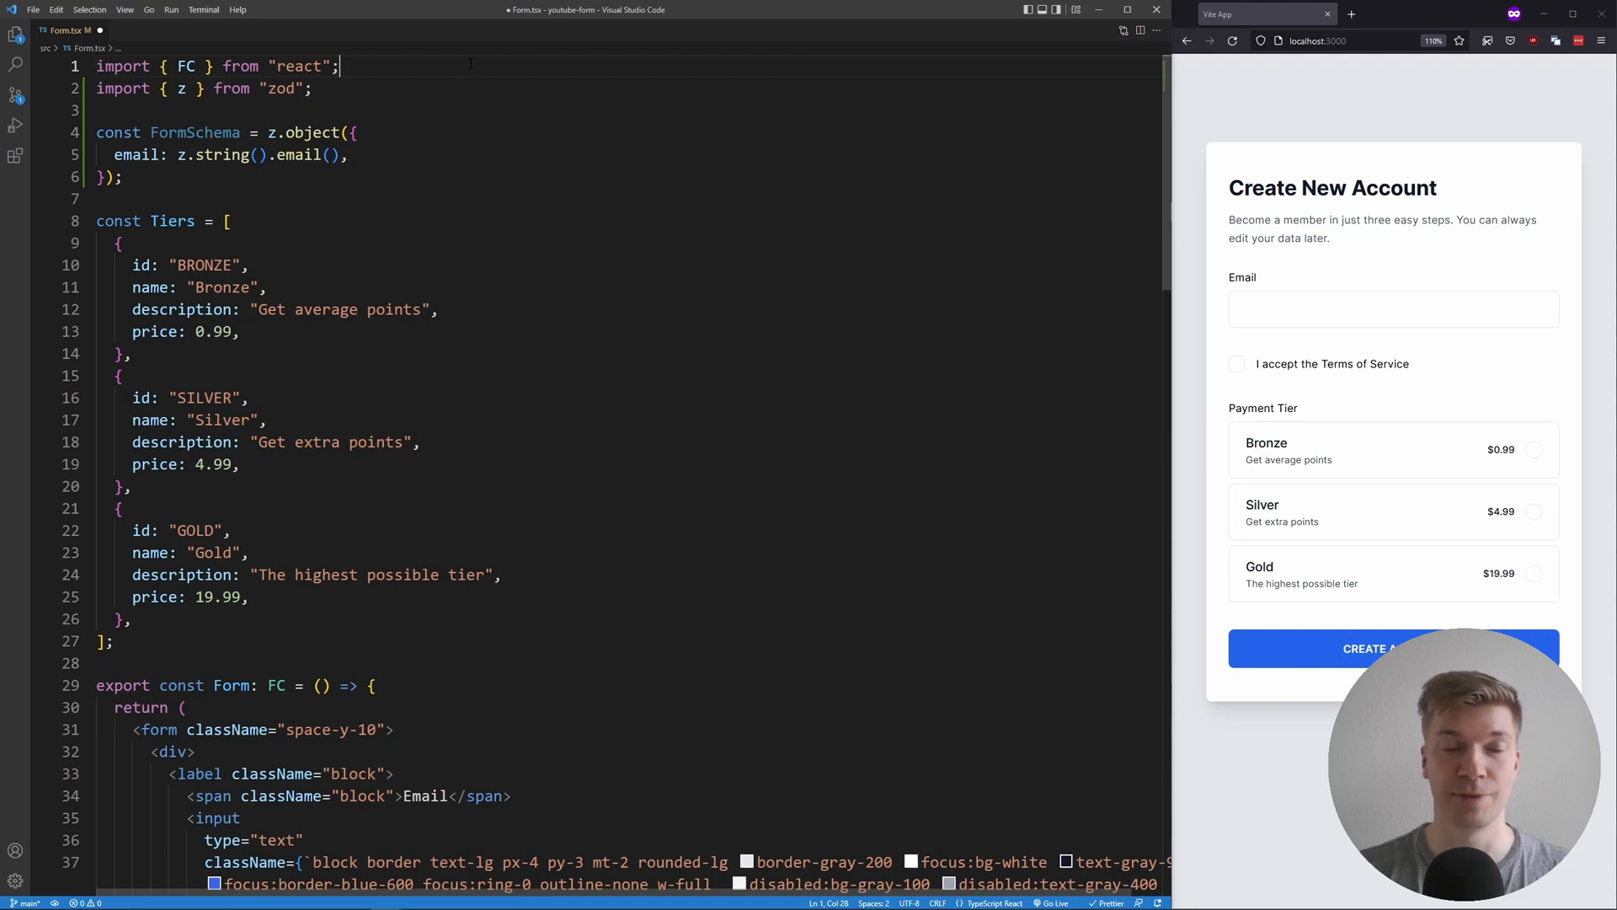
type("accept: z.boolean(),")
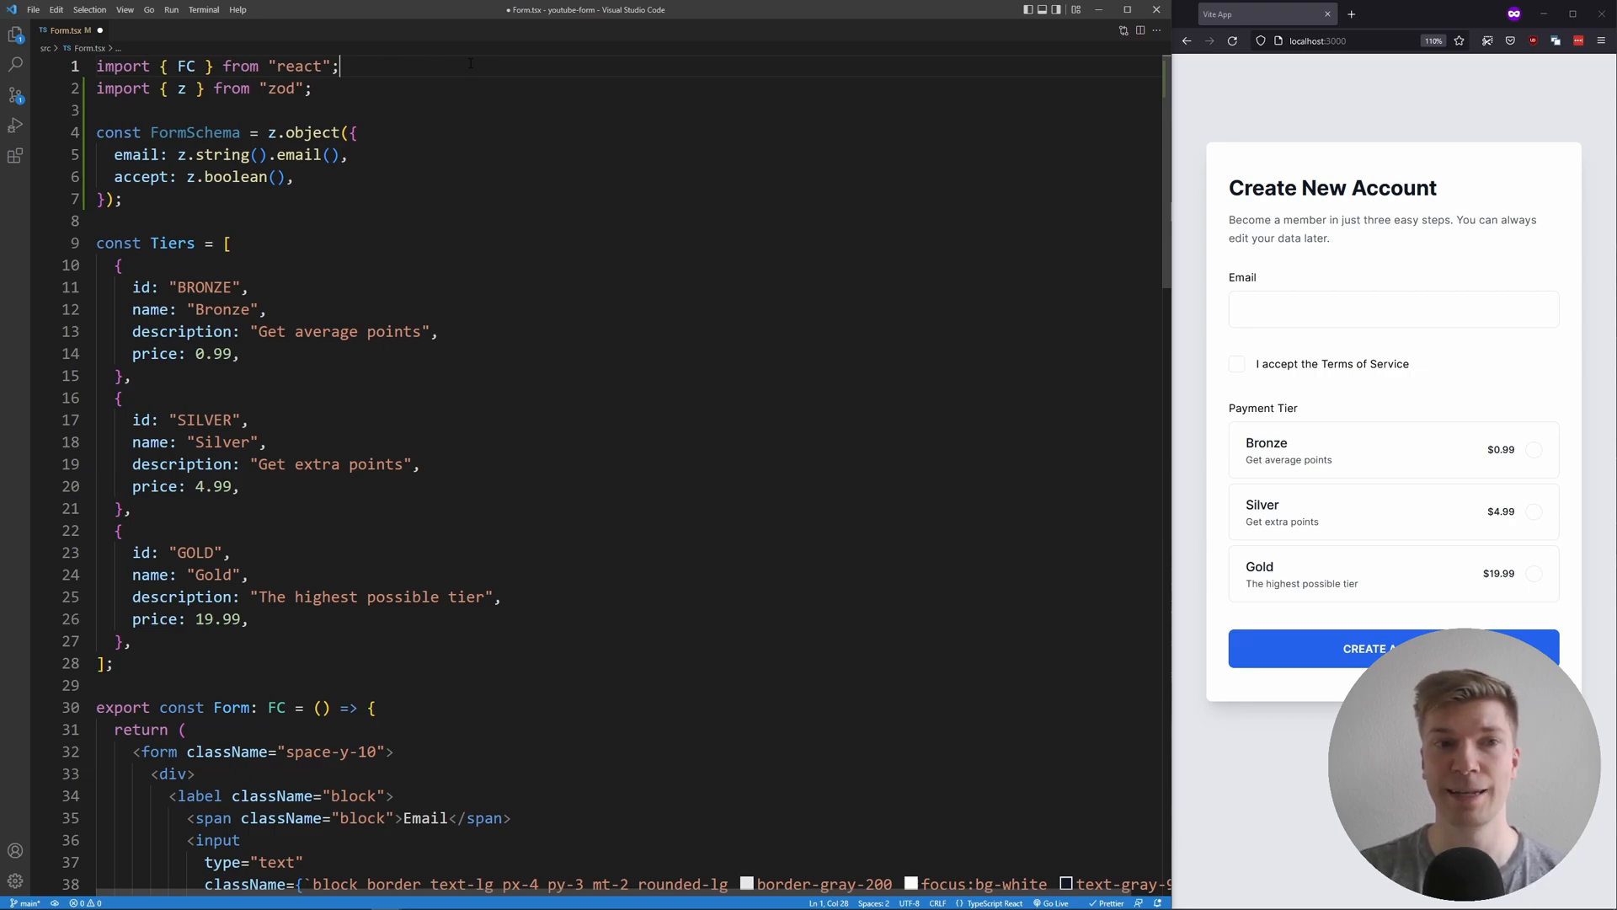
type("z.literal(true)")
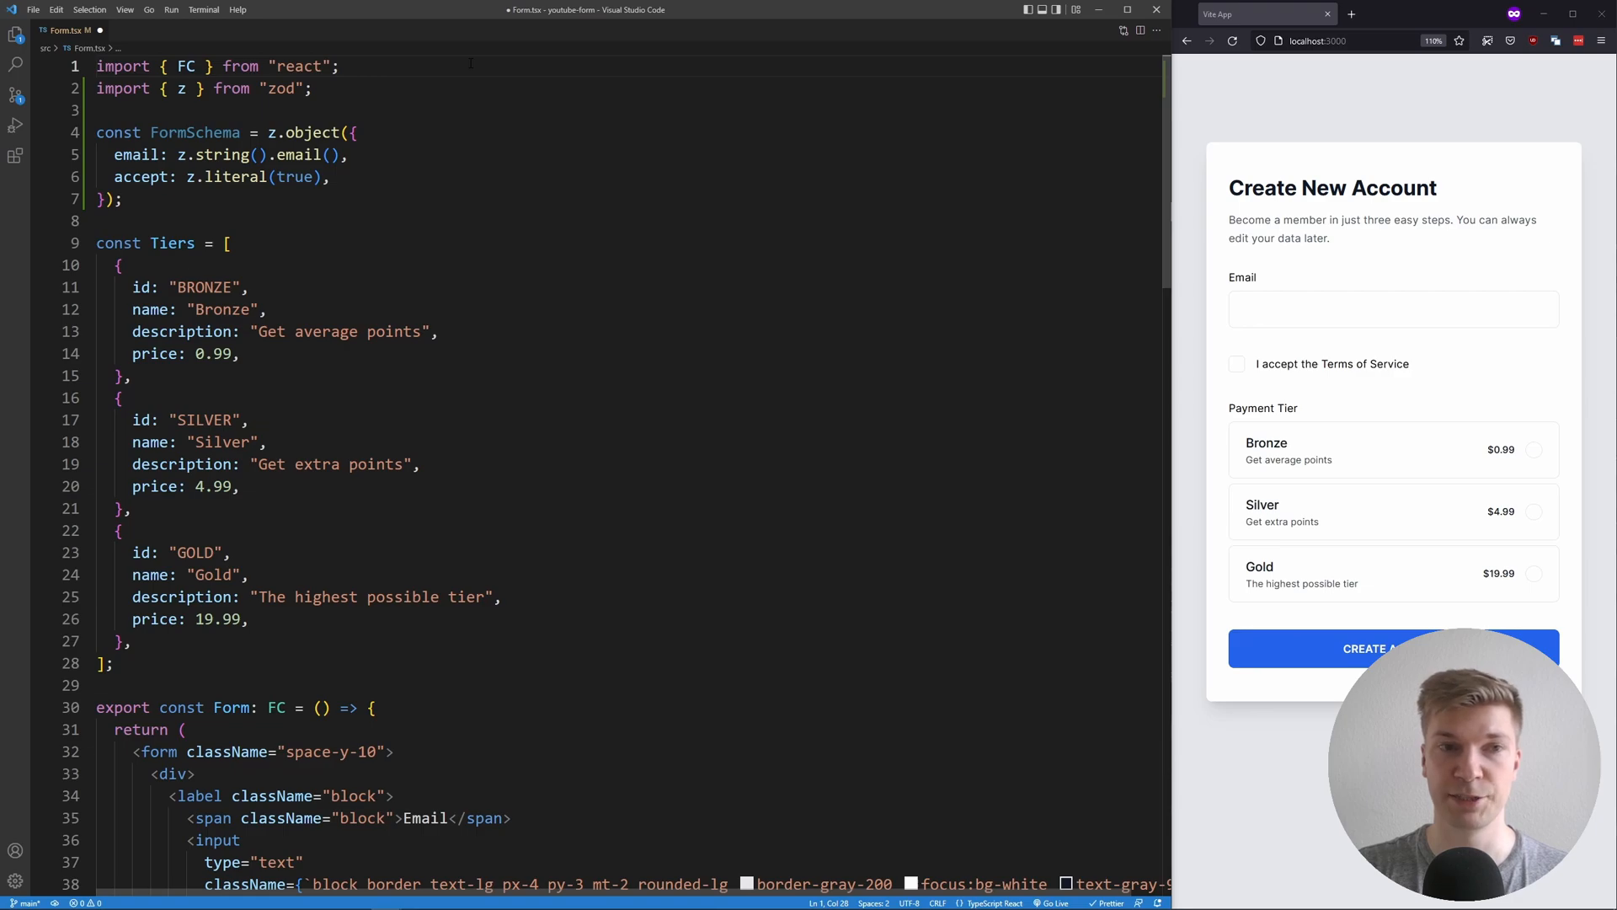
type("tier: z.string(),")
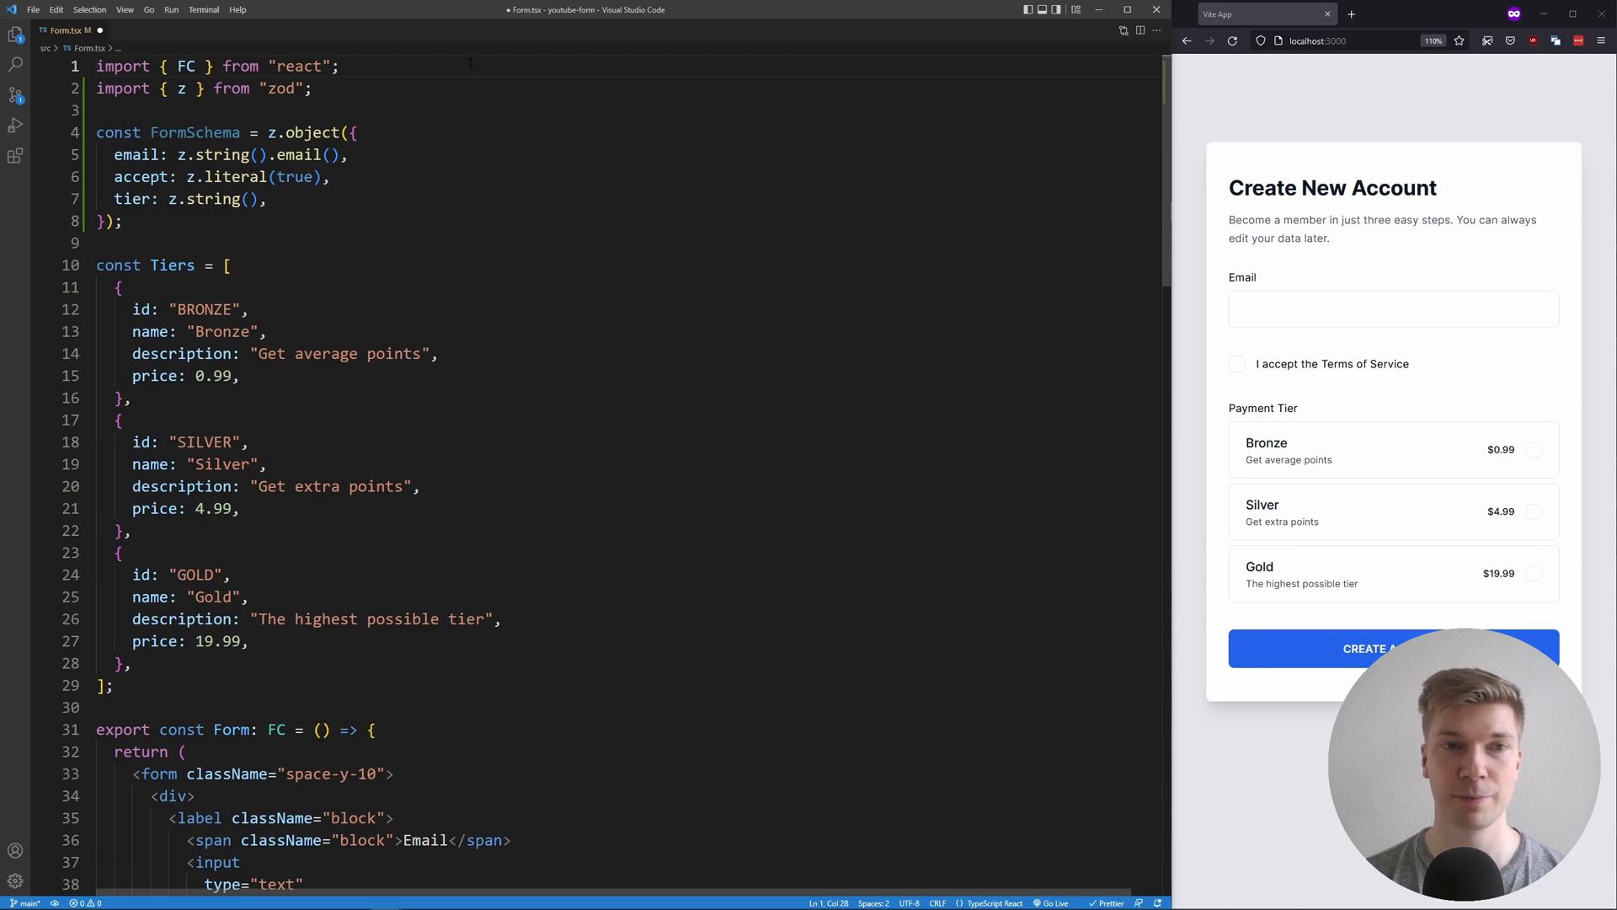
- Refine tier with Tiers.map((tier) => tier.id).includes(val) and add FormSchemaType via z.infer
type(".refine()")
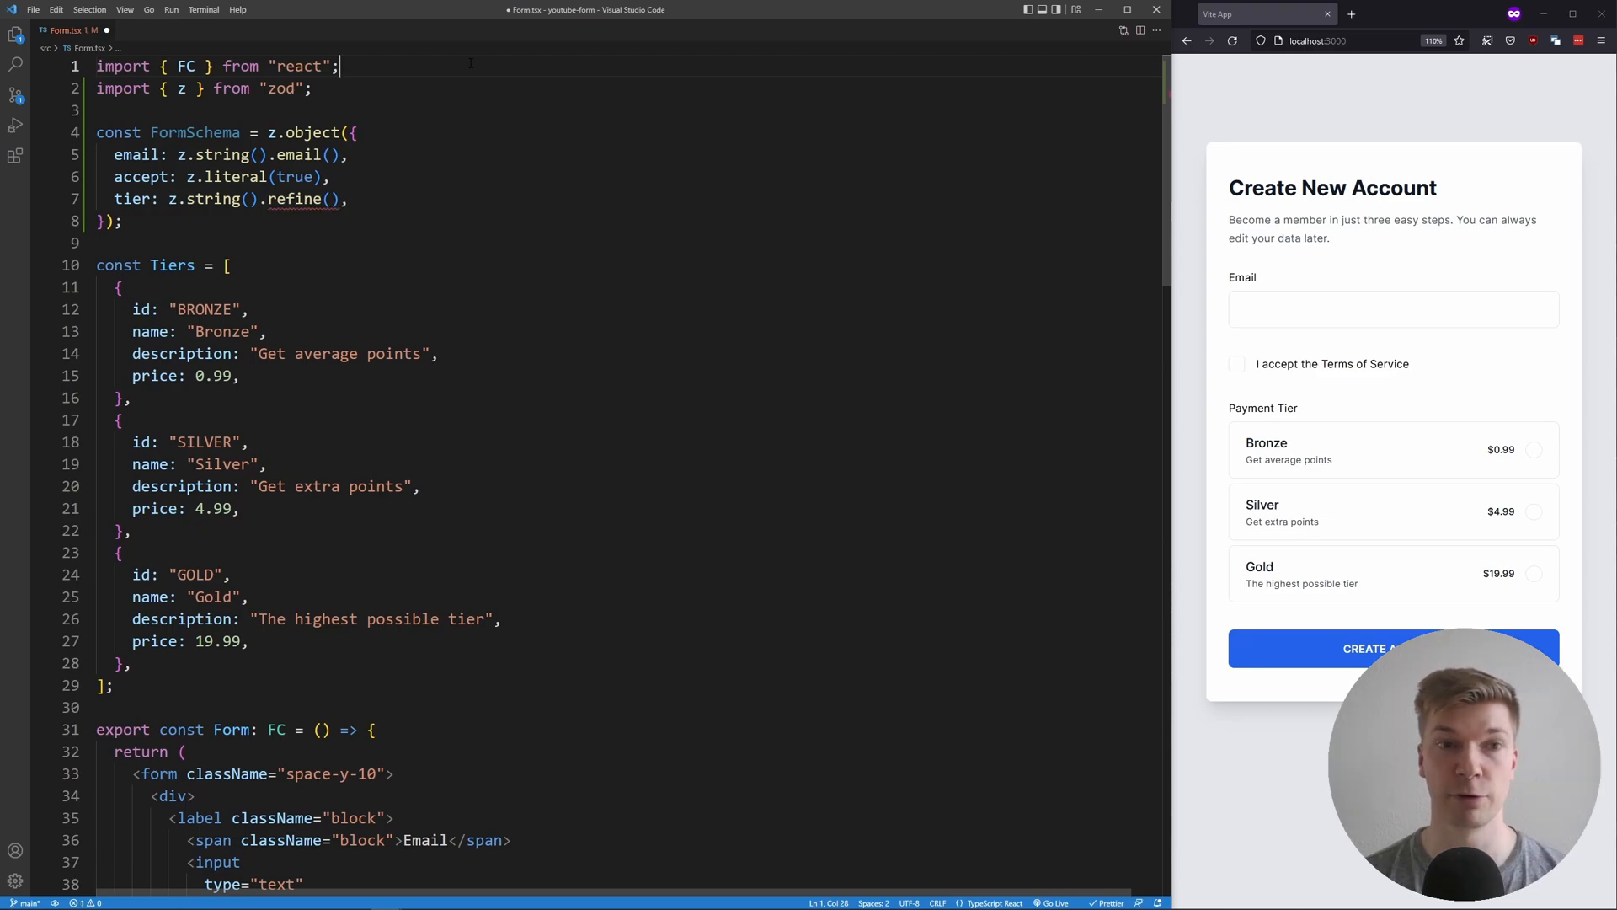
type("(val) =>")
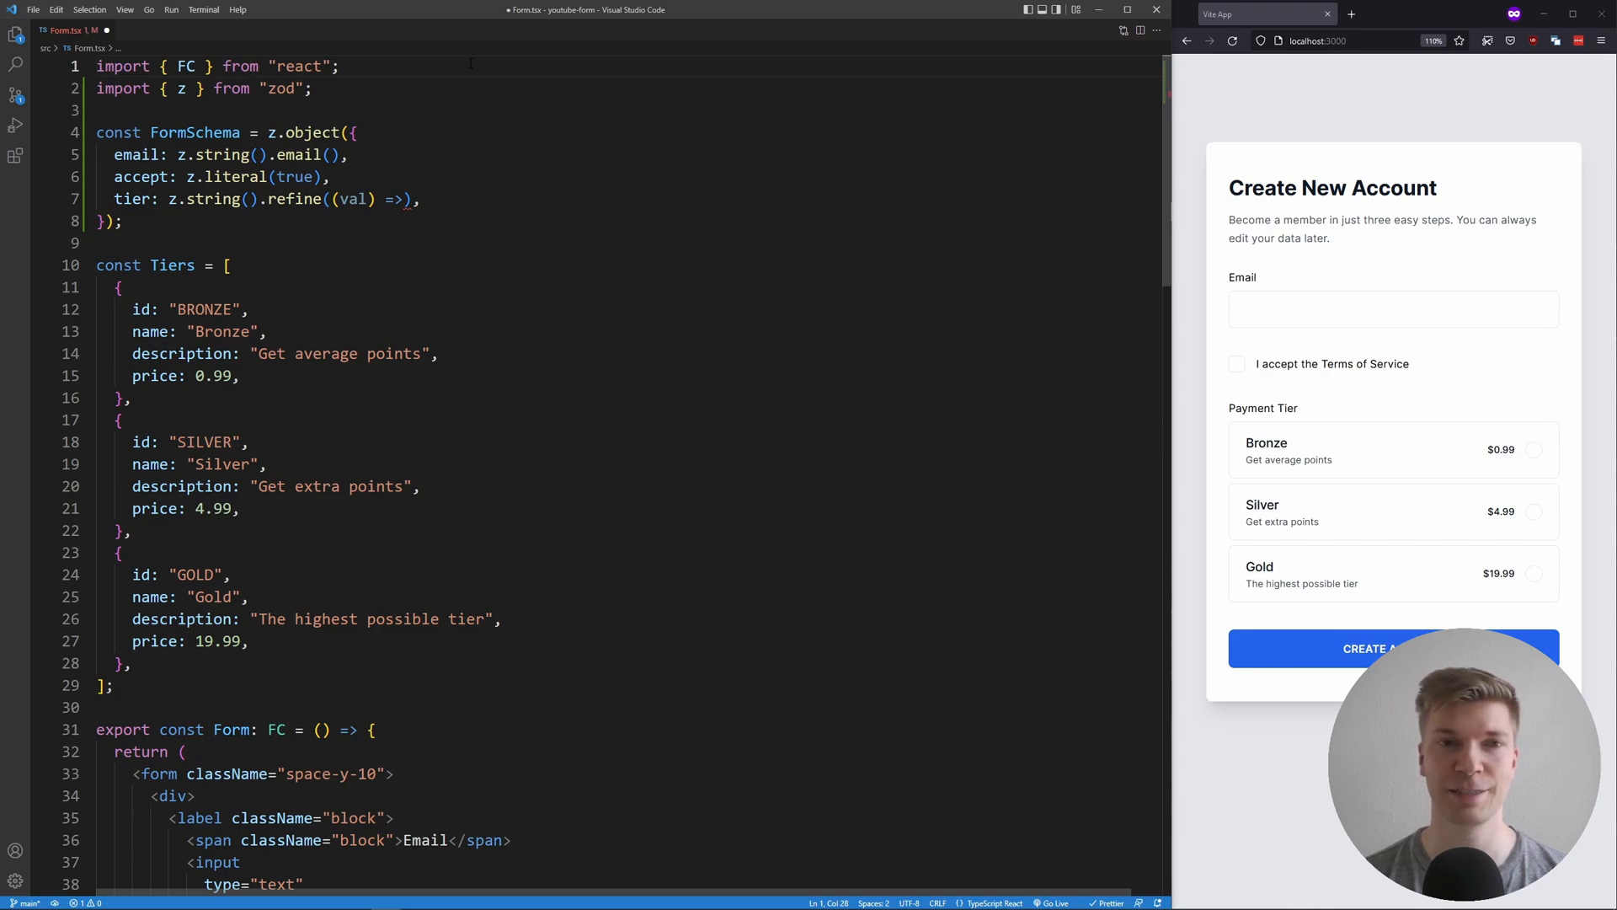
type("Tiers.map()")
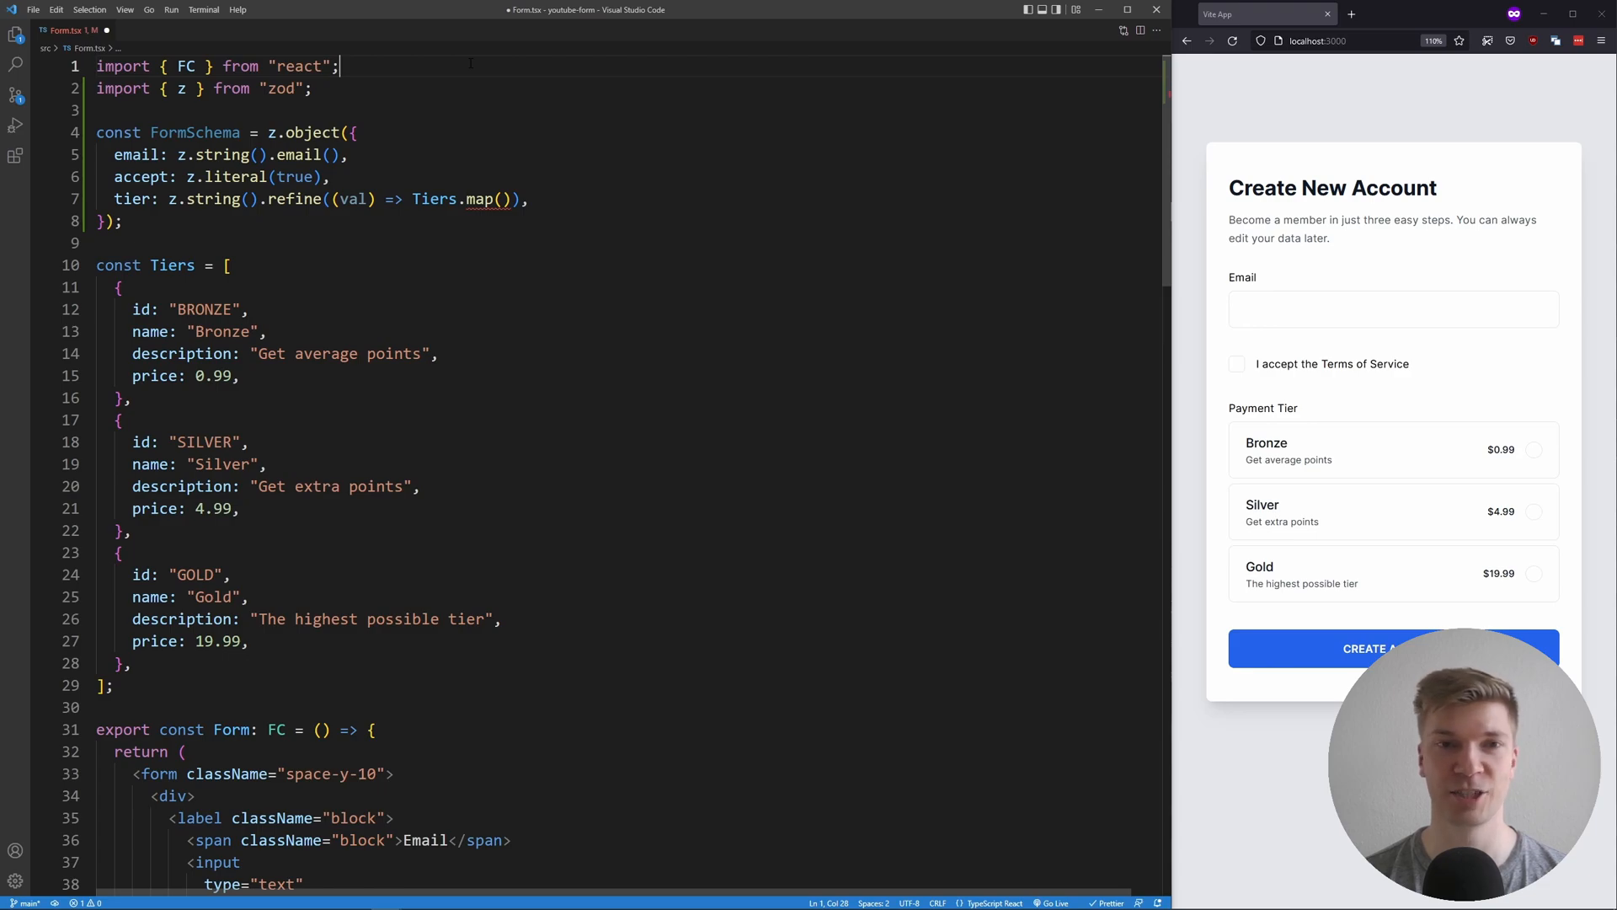
type("(tier) => tier.id)")
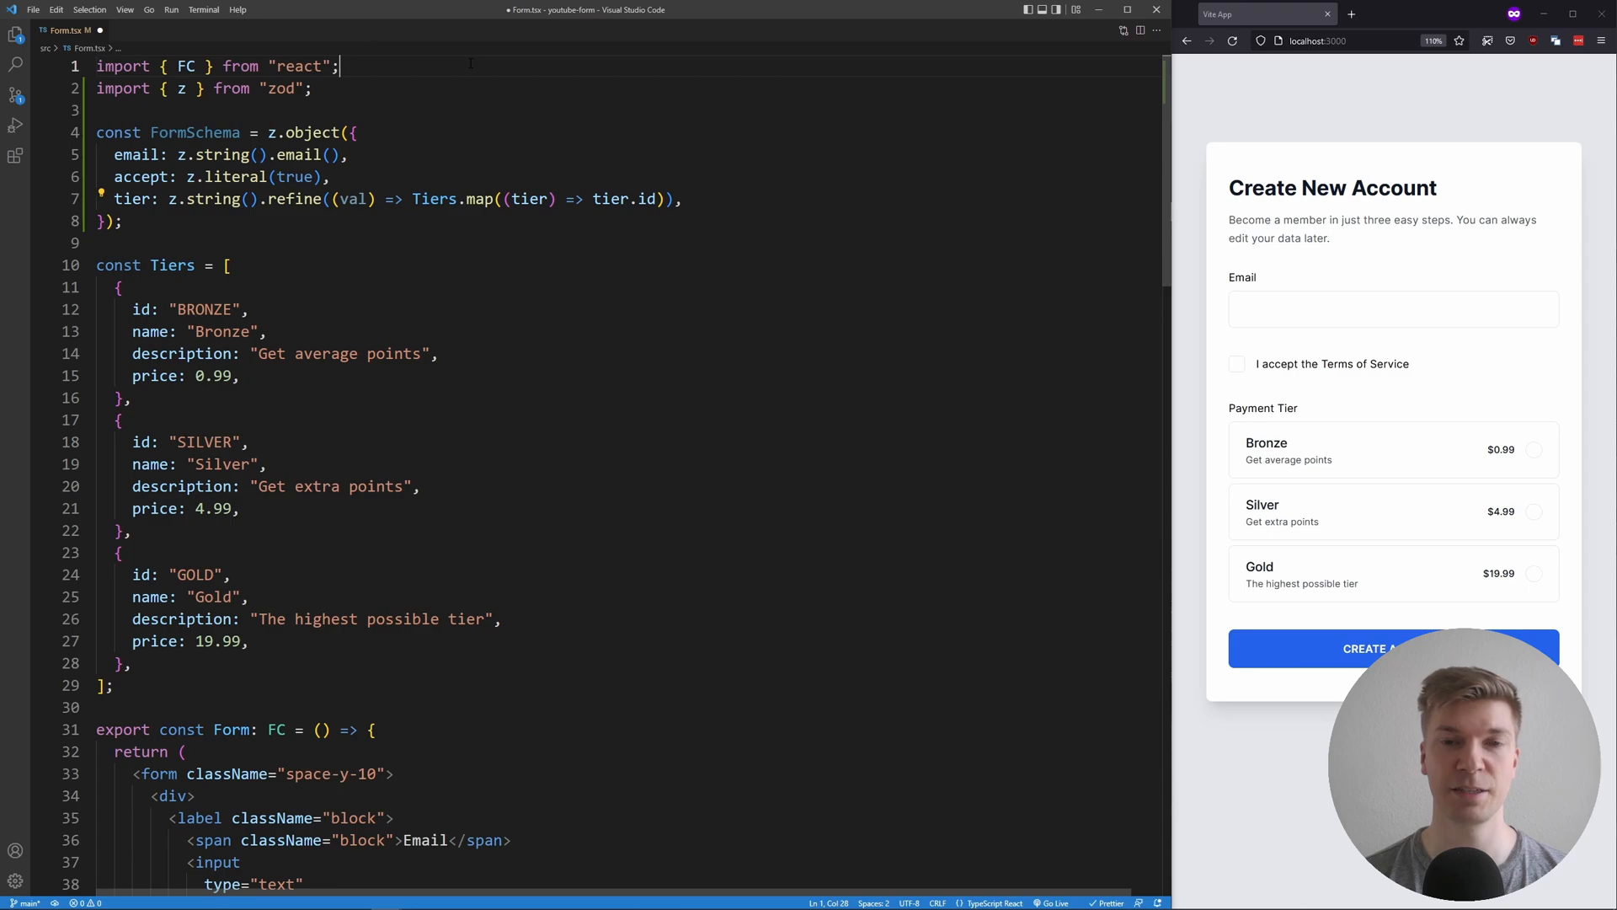
type(".includes(val)")
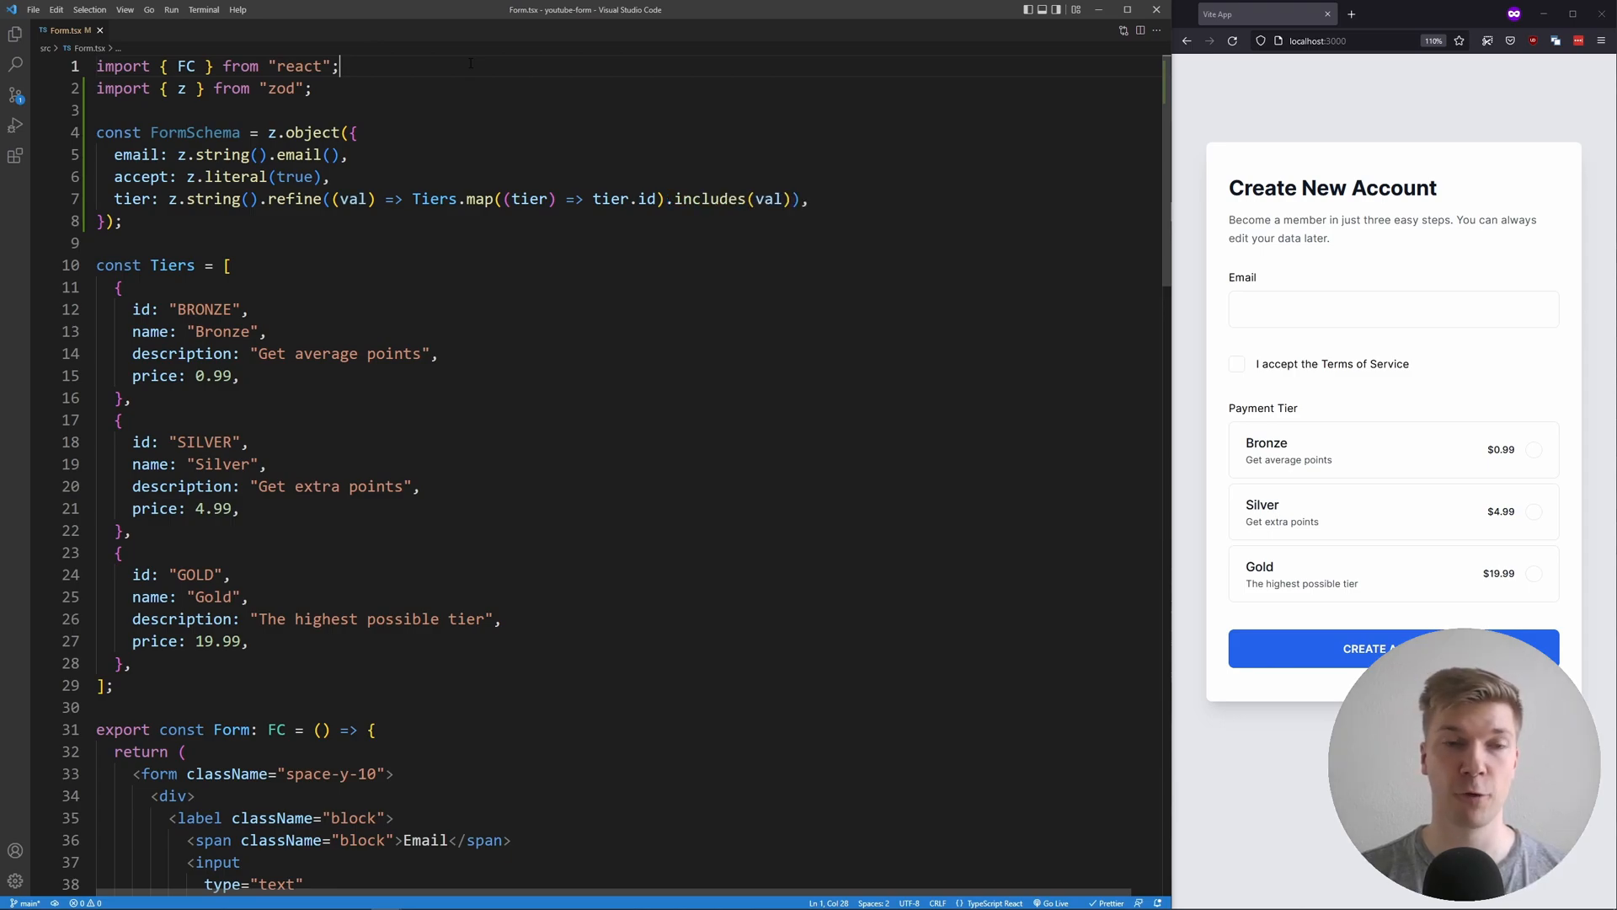
type("type FormSchemaType = z.infer<typeof FormSchema>;")
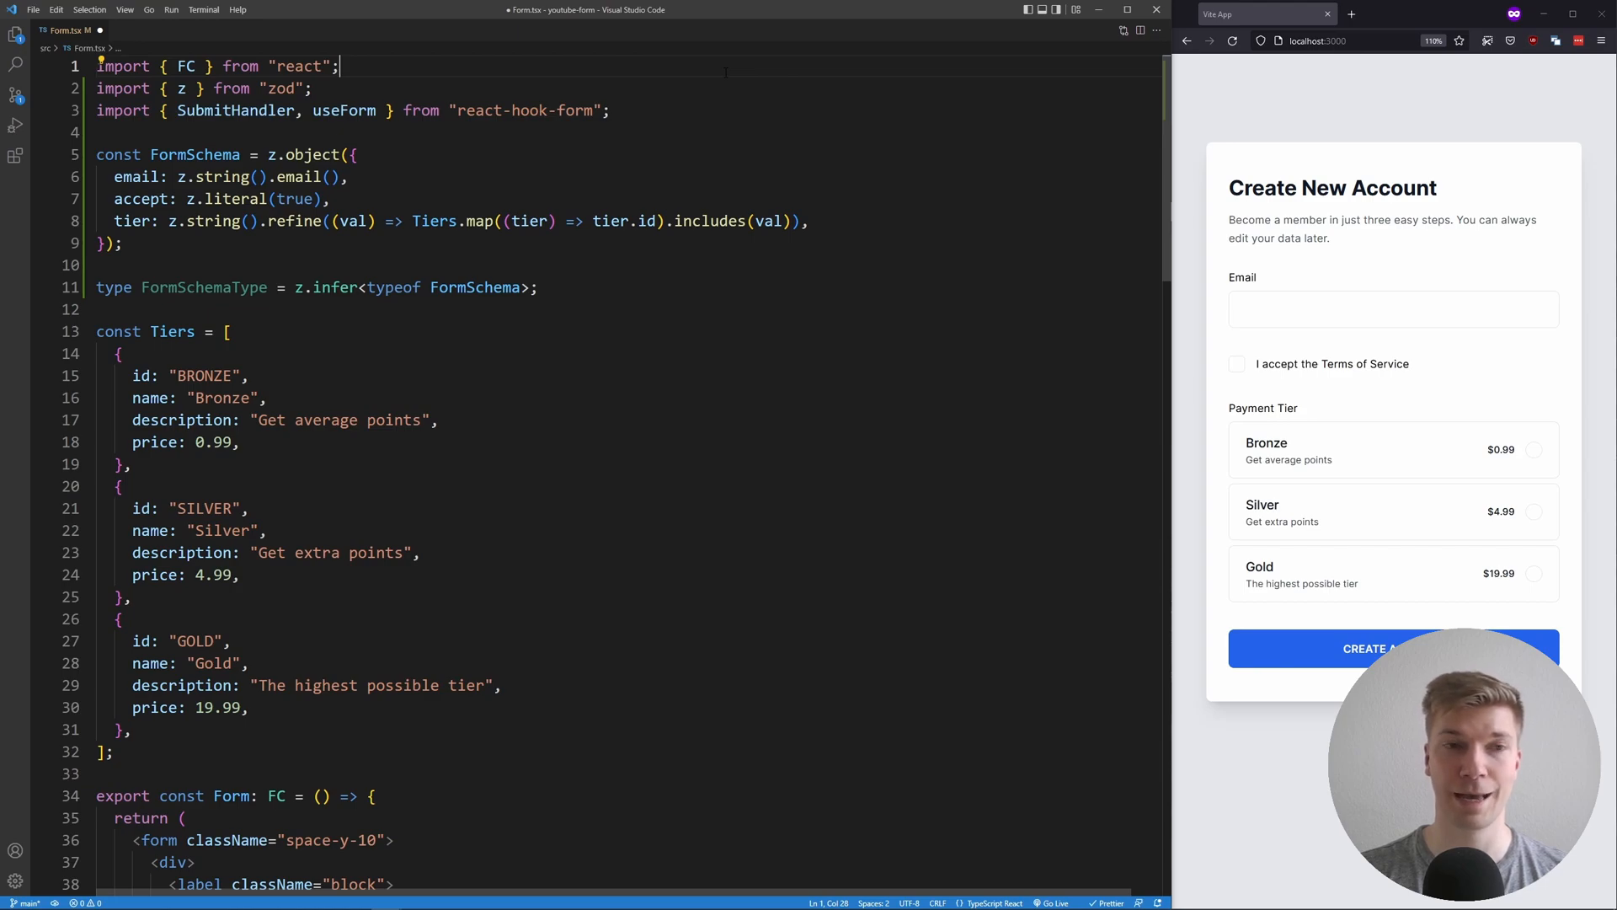
type("import { zodResolver } from \"@hookform/resolvers/zod\";")
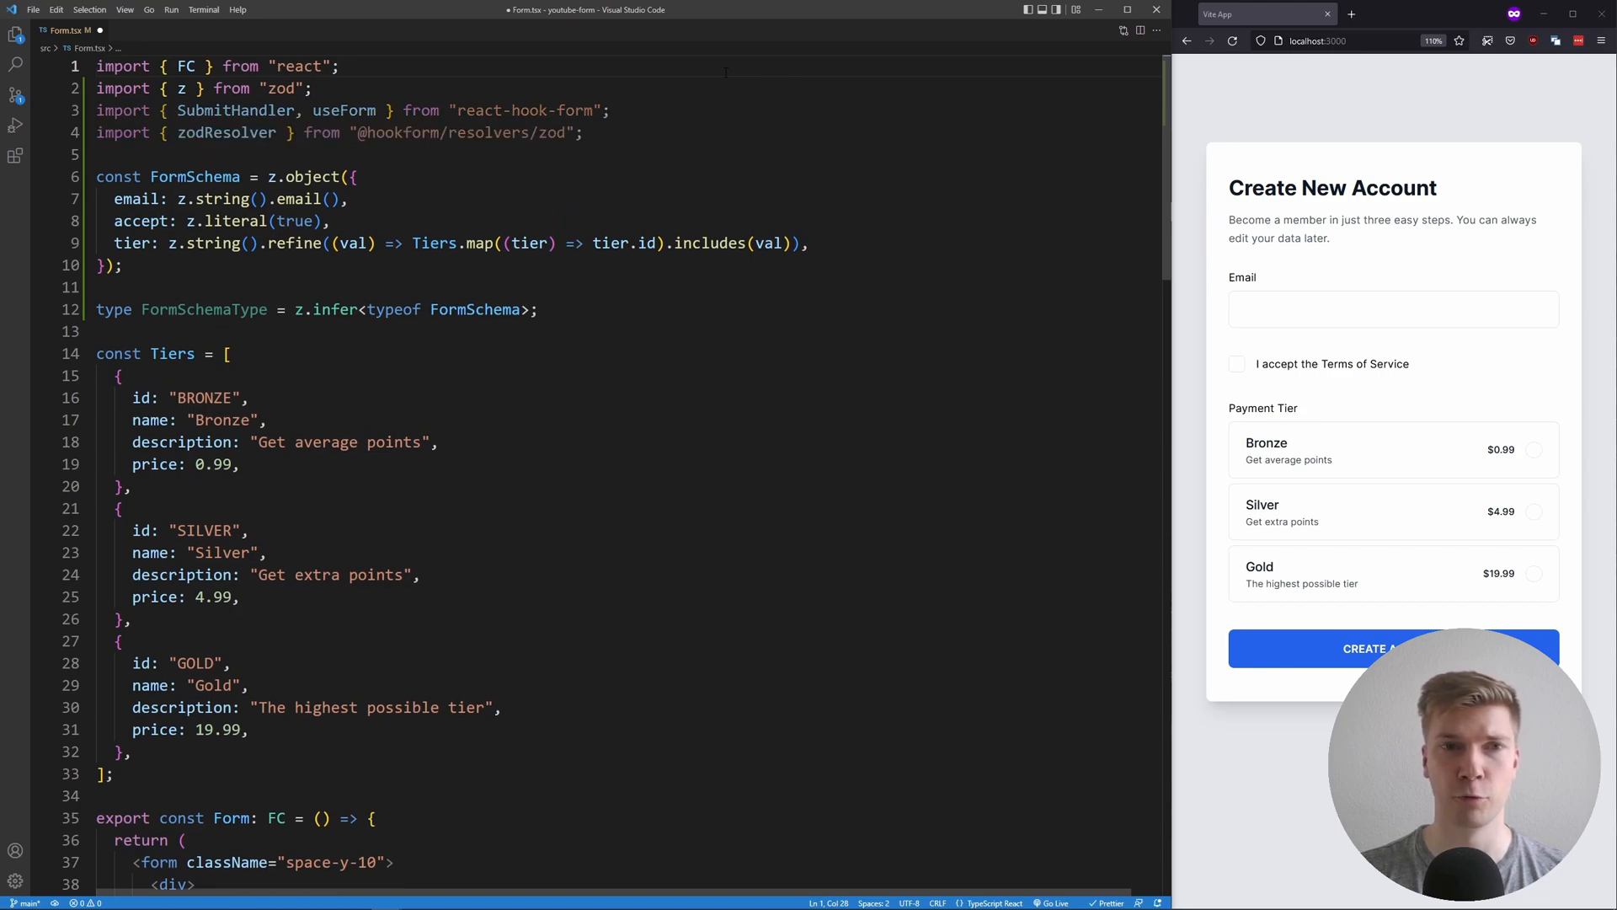
scroll("down", 3)
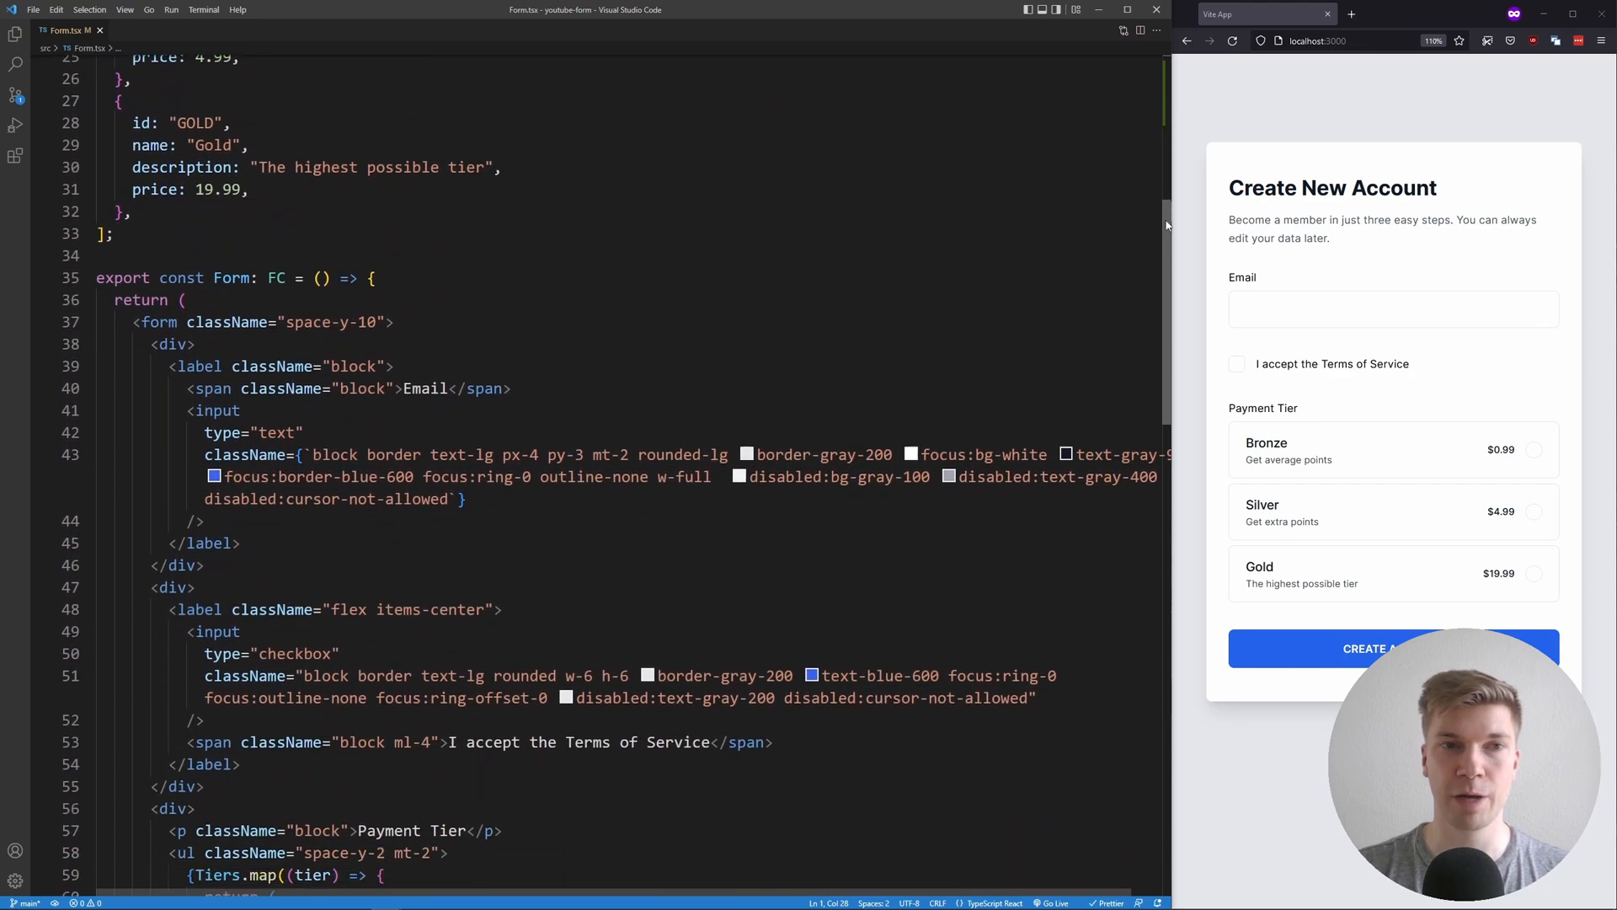
scroll("down", 3)
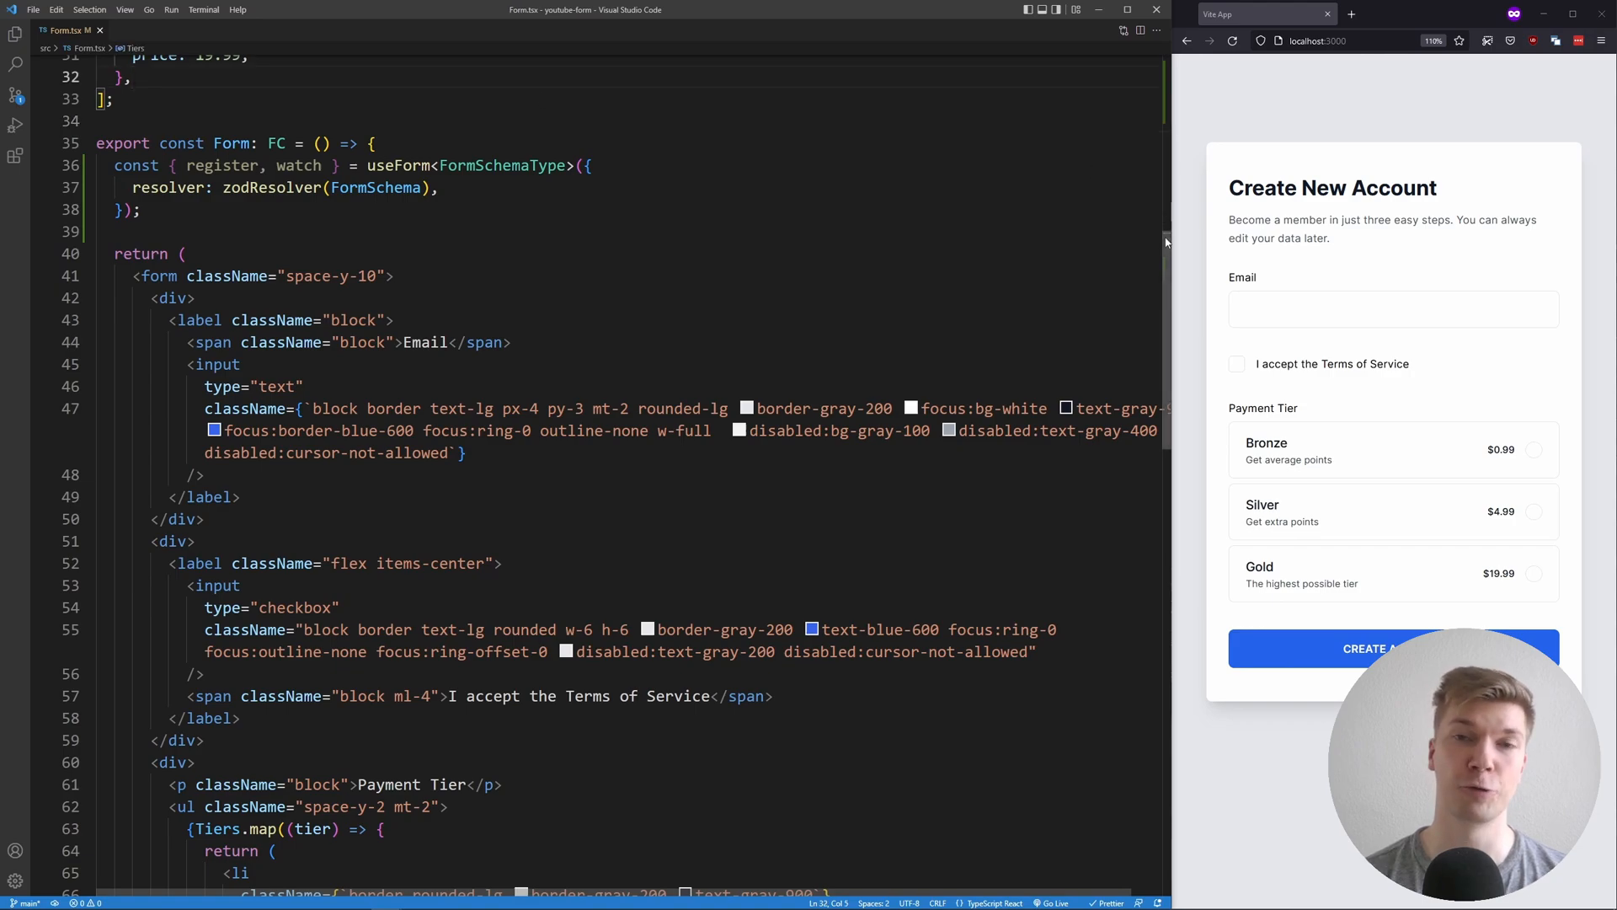
scroll("down", 3)
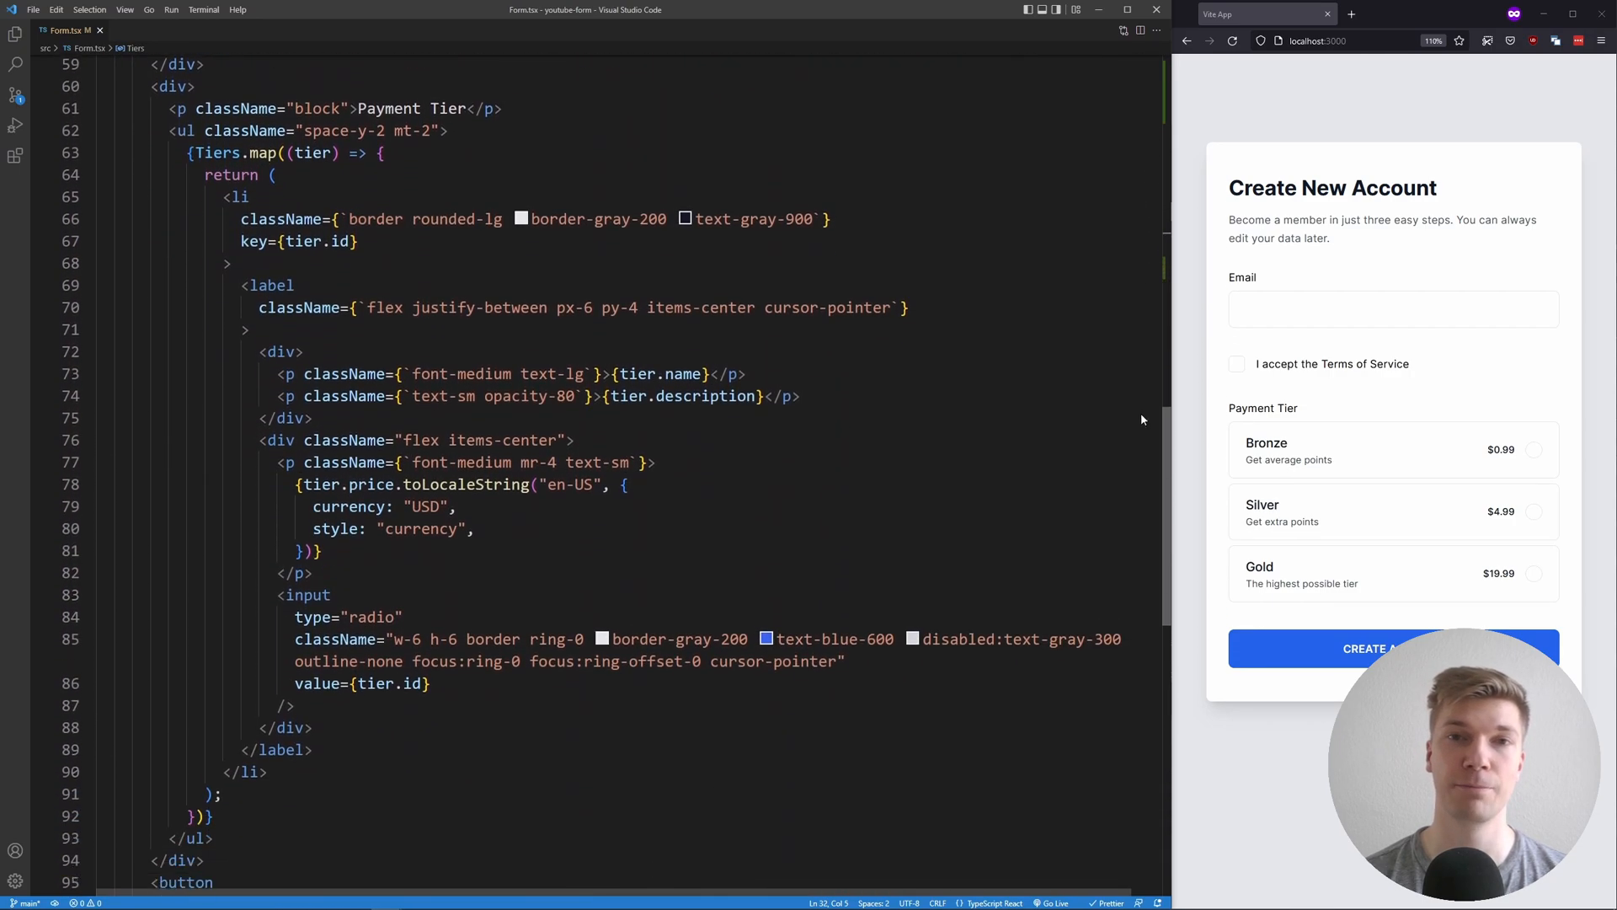
scroll("down", 3)
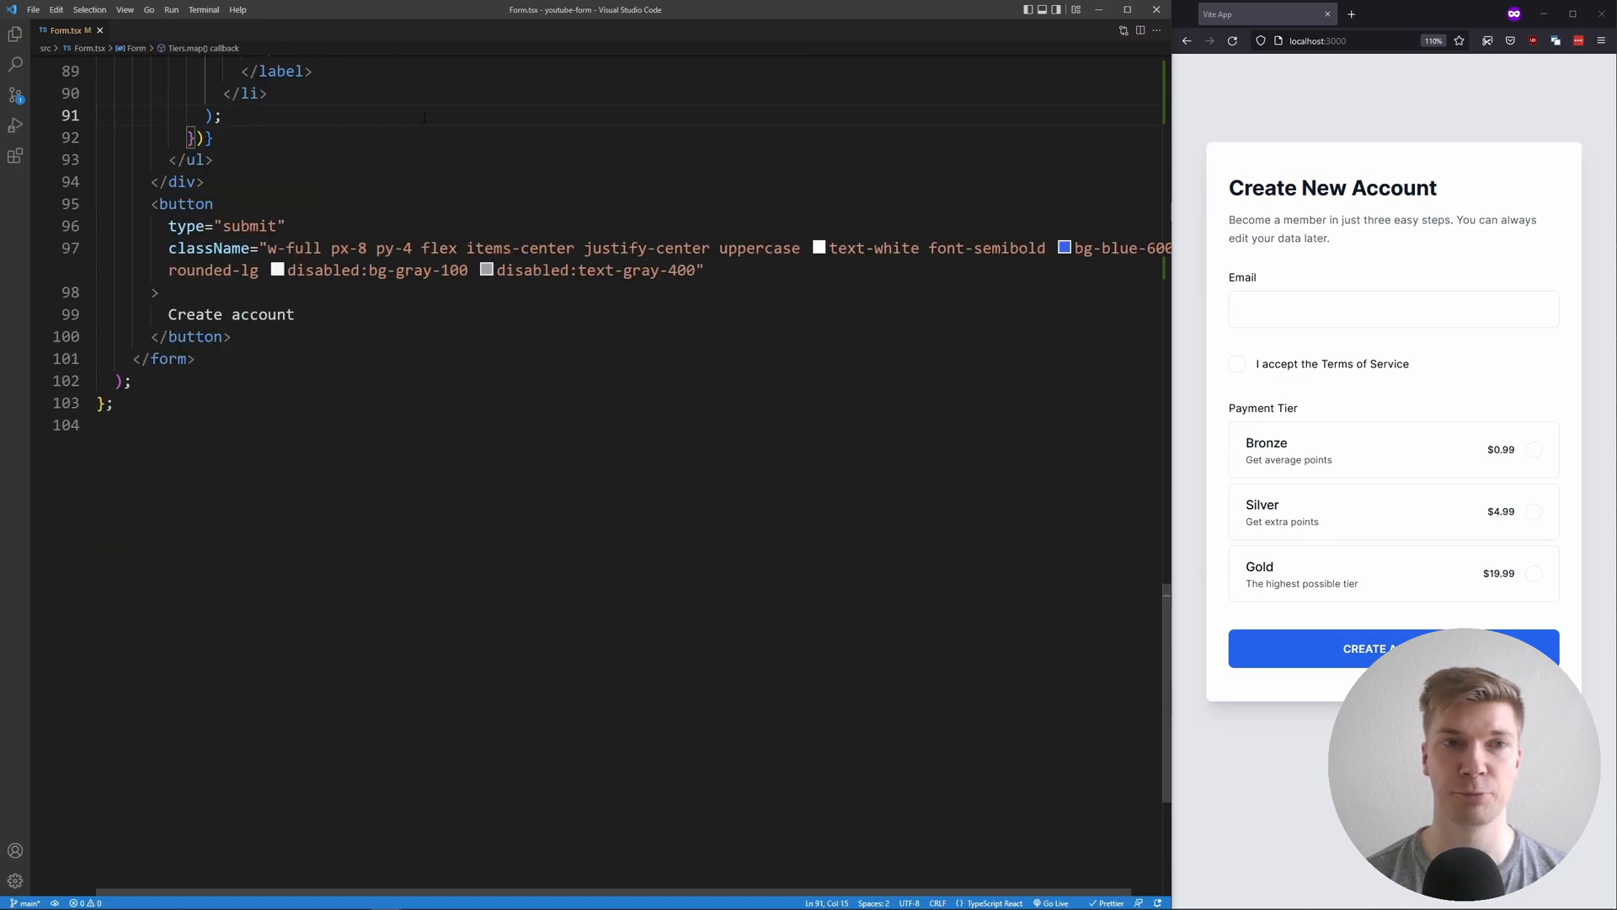
- Render JSON.stringify(watch(), null, 2) in a pre, then test with 'asdf', terms and Bronze
type("<pre>{}</pre>")
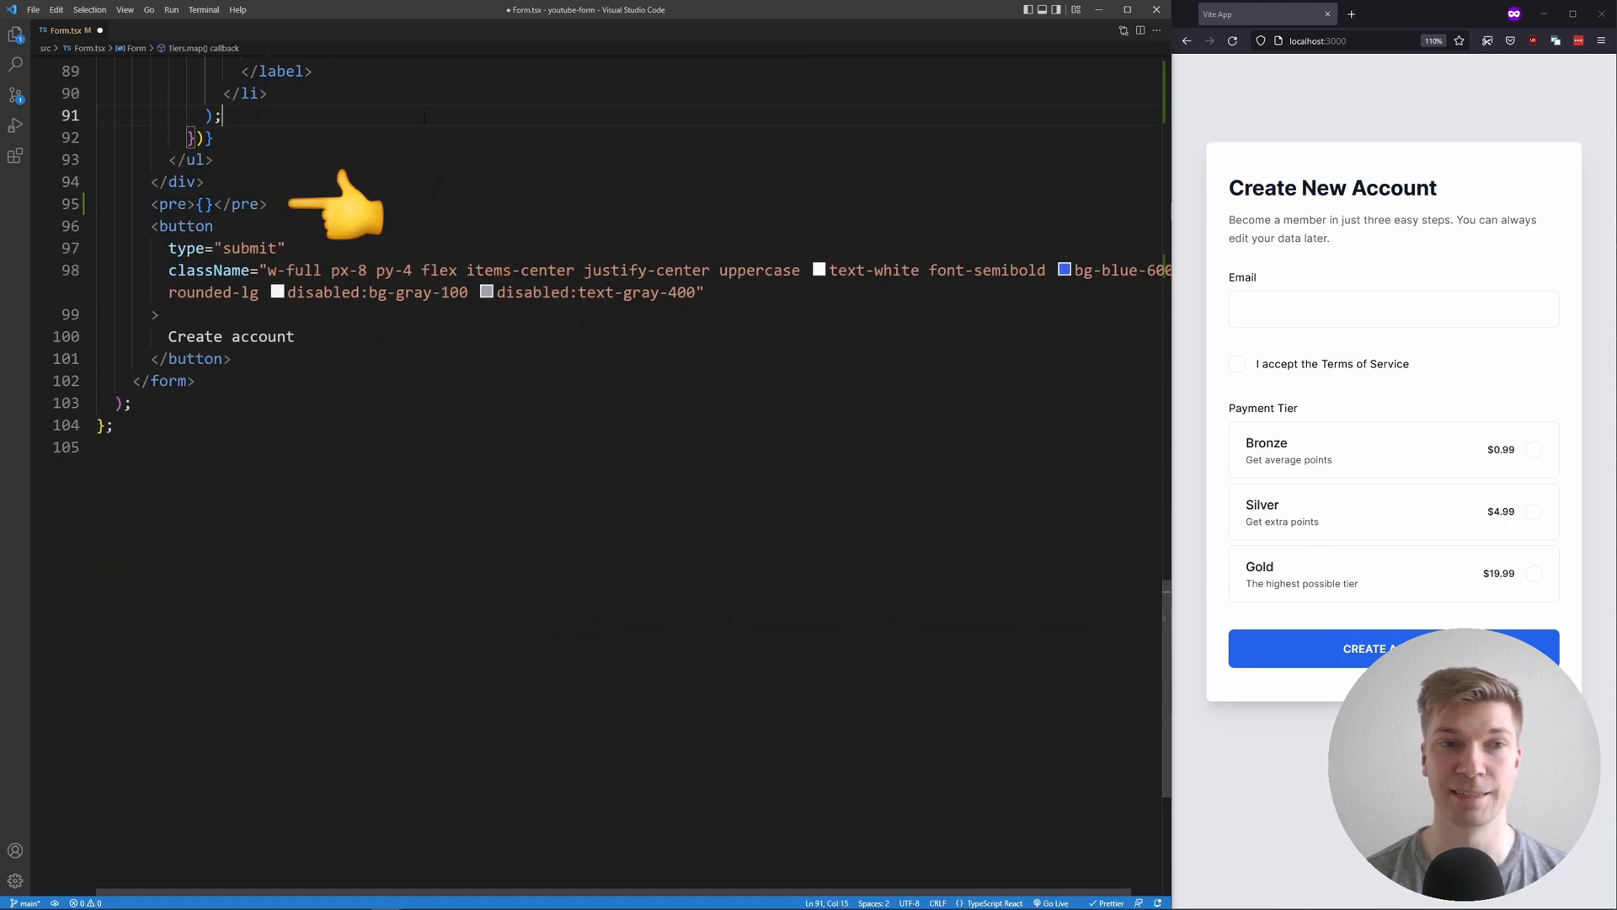
type("JSON.stringify(watch(), null, 2)")
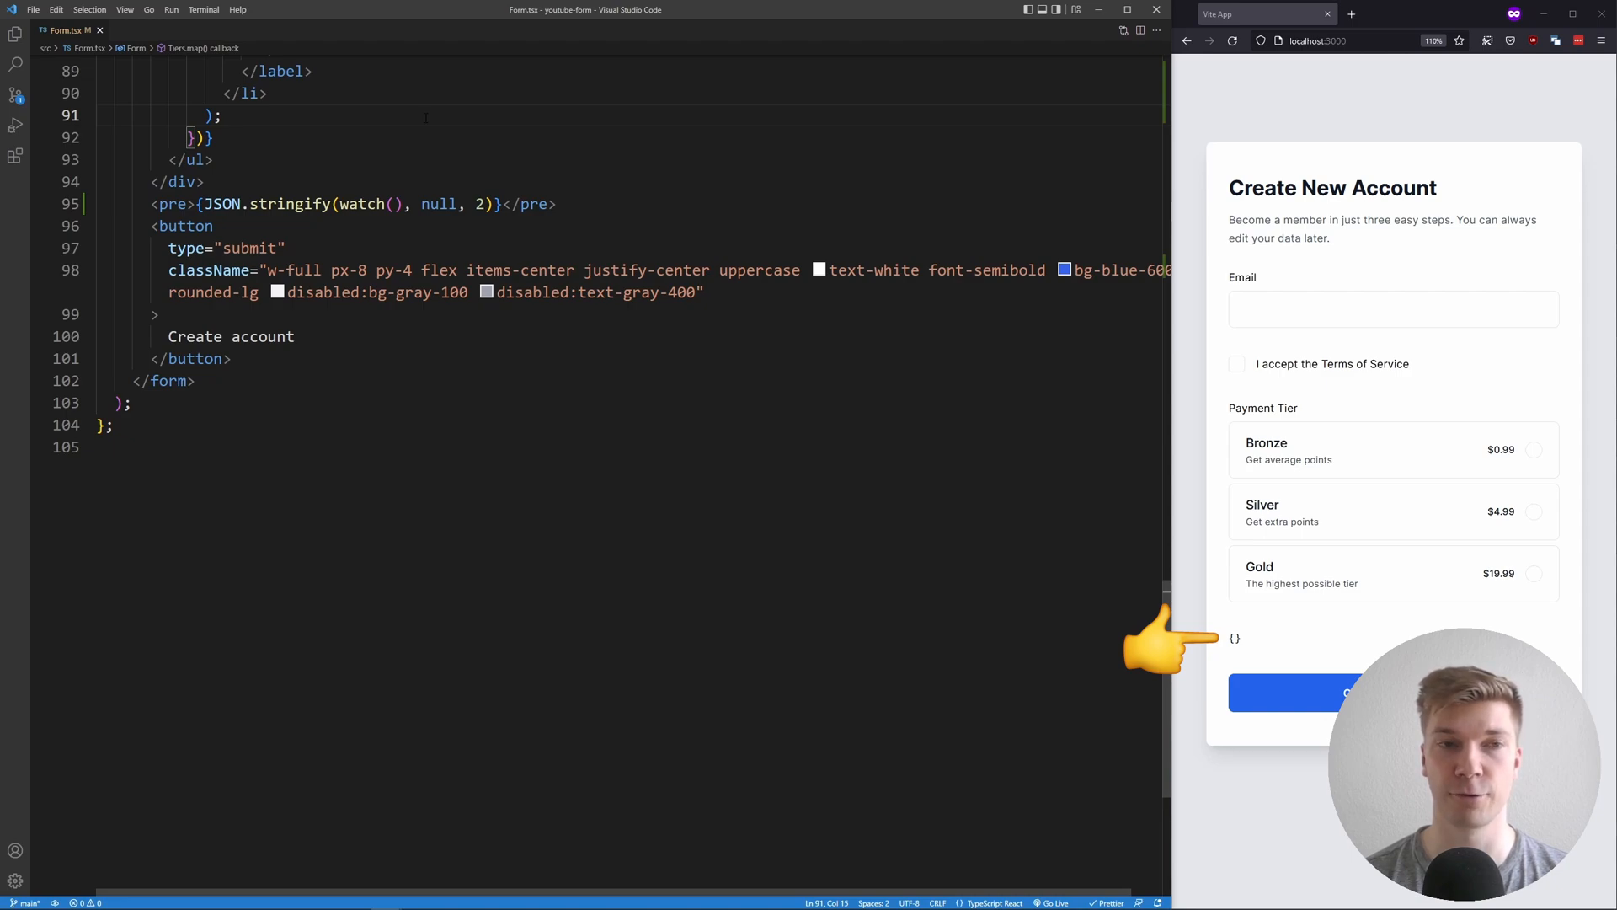
type("asdf")
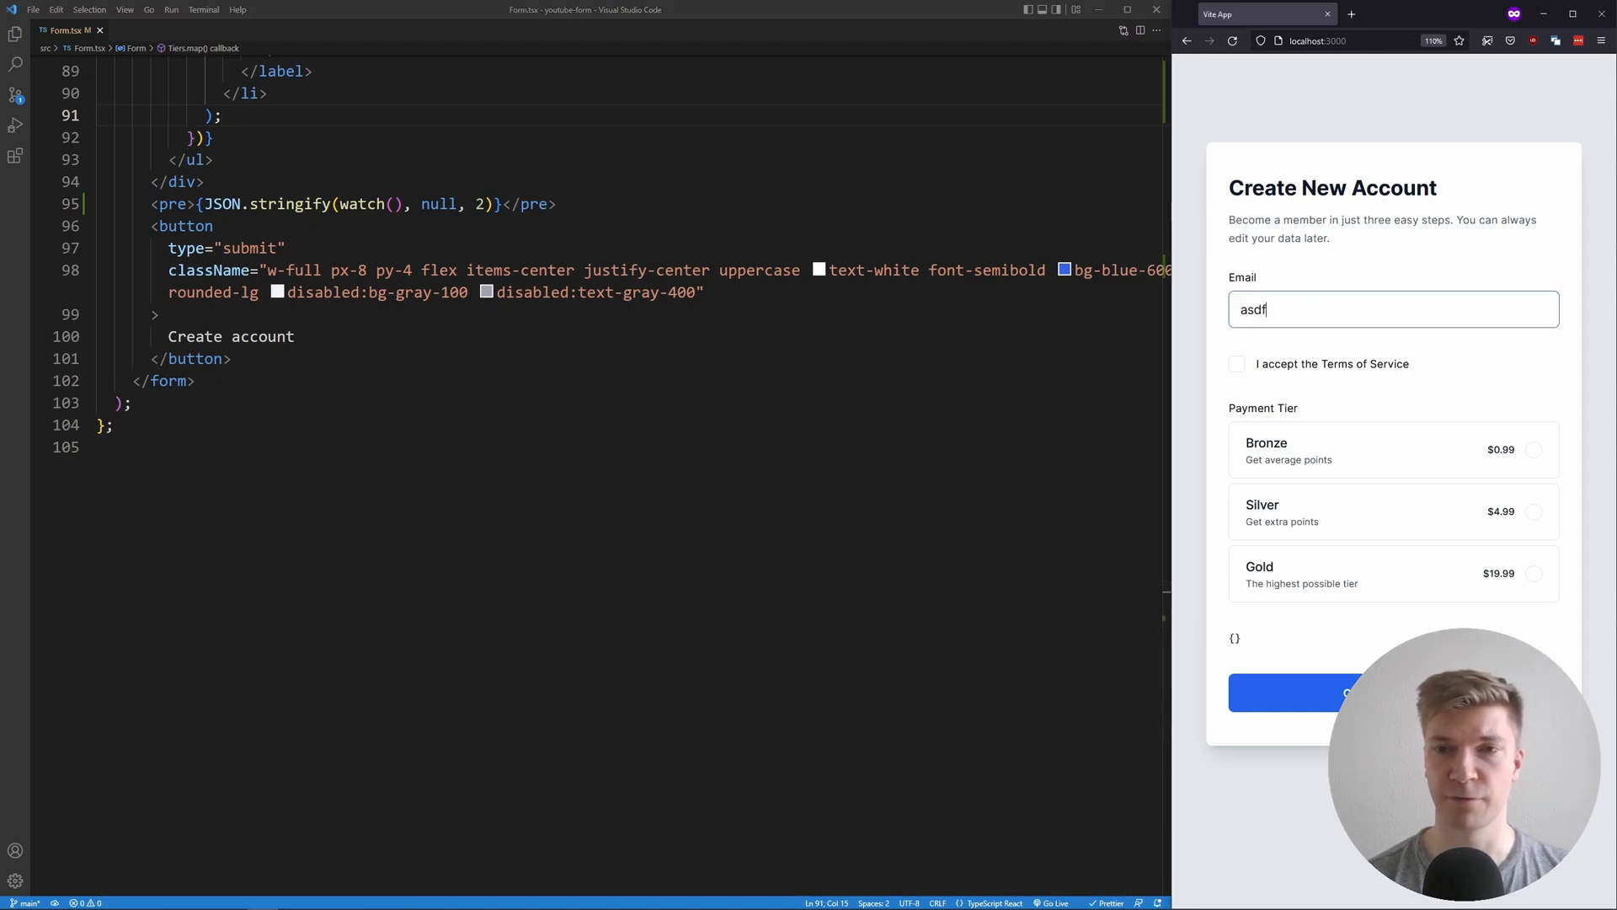
left_click(1236, 363)
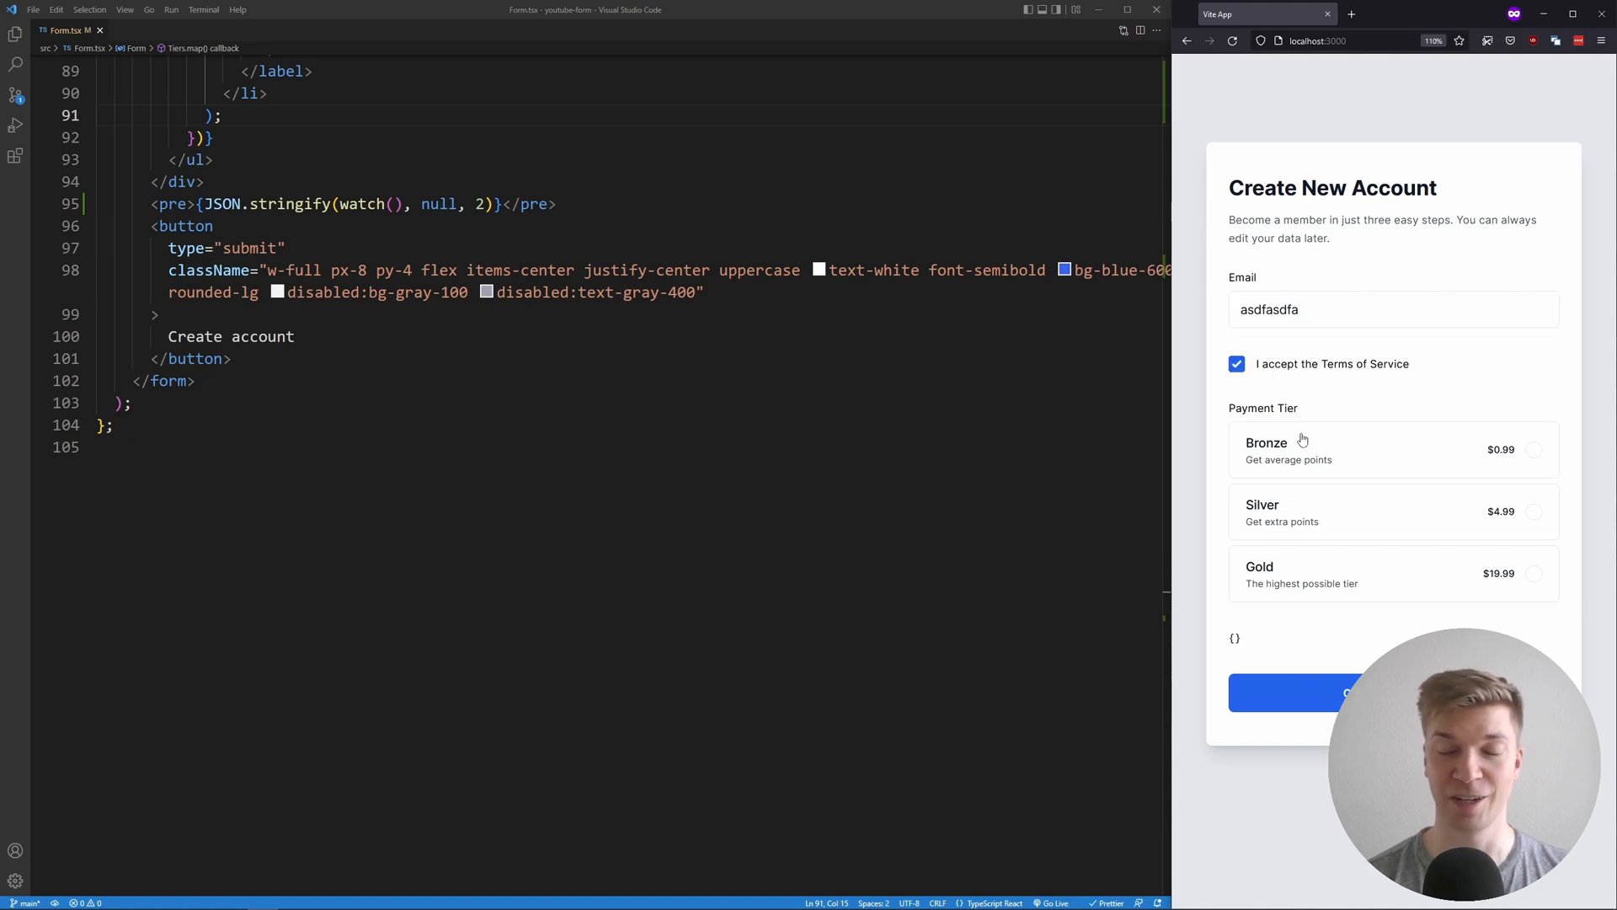
left_click(1533, 511)
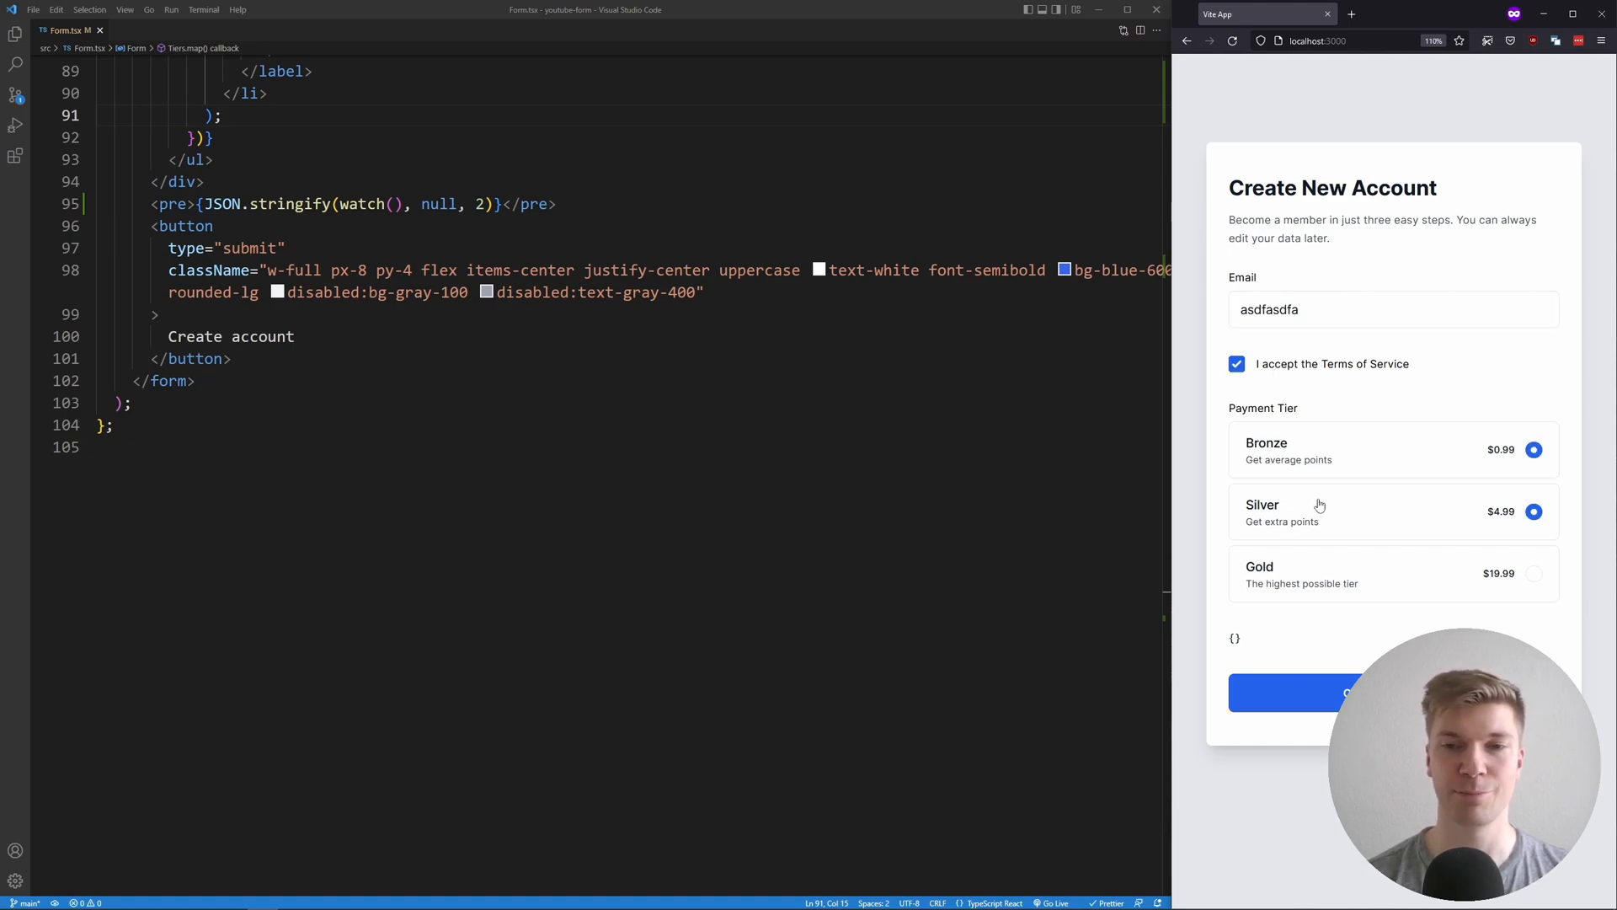
mouse_move(1307, 551)
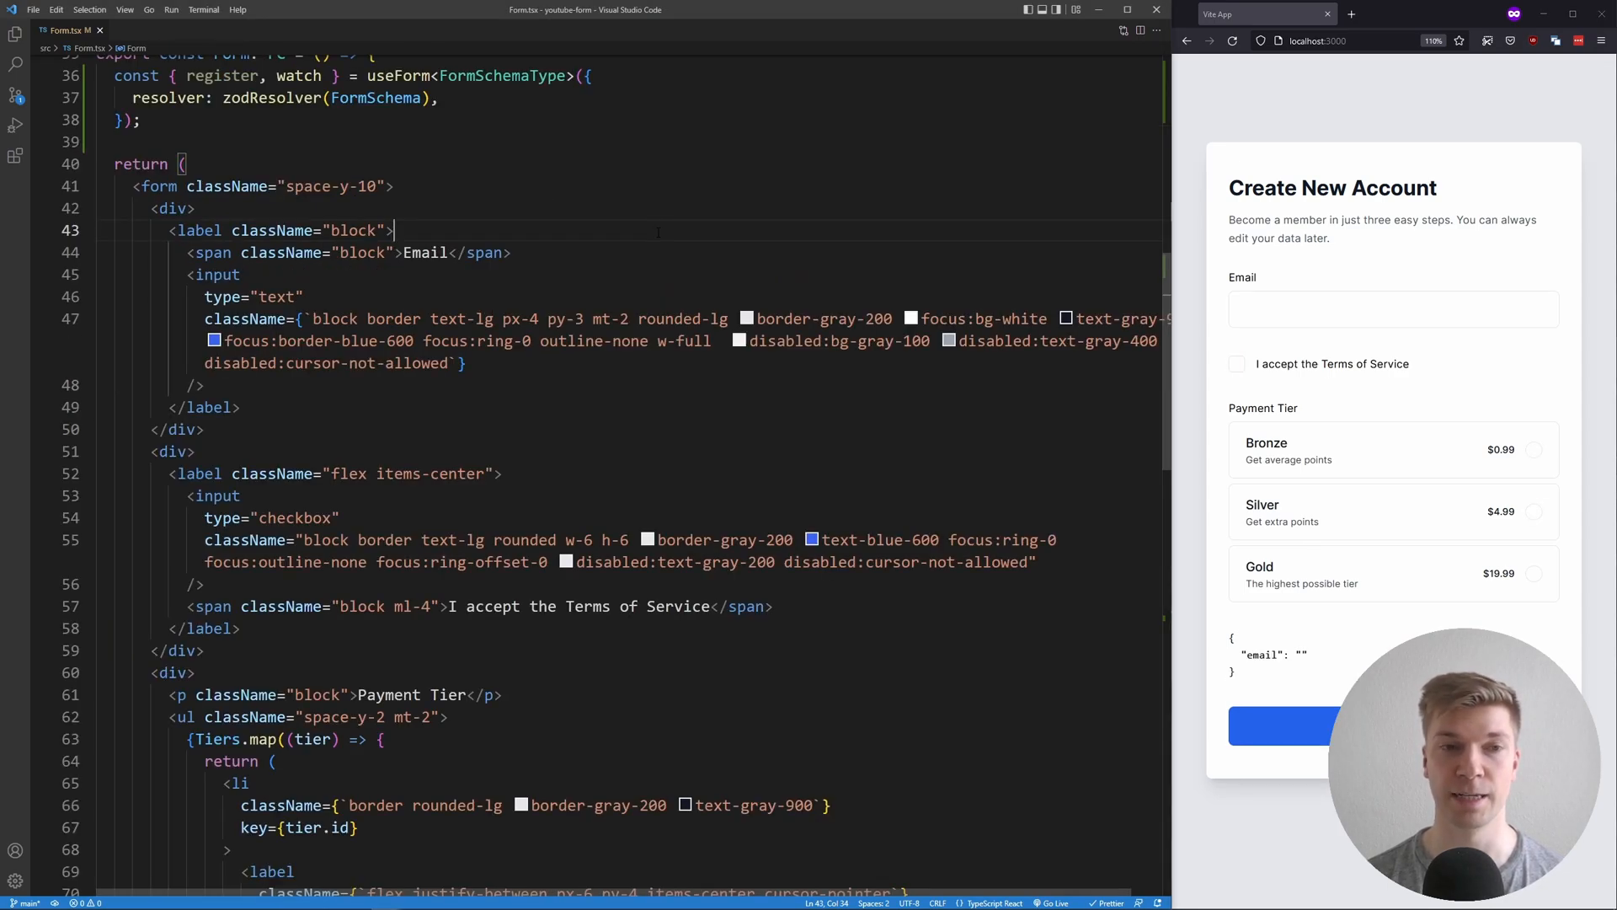
- Spread register for email, accept and tier inputs, then toggle the terms checkbox to check
type("{...register(\"email\")}")
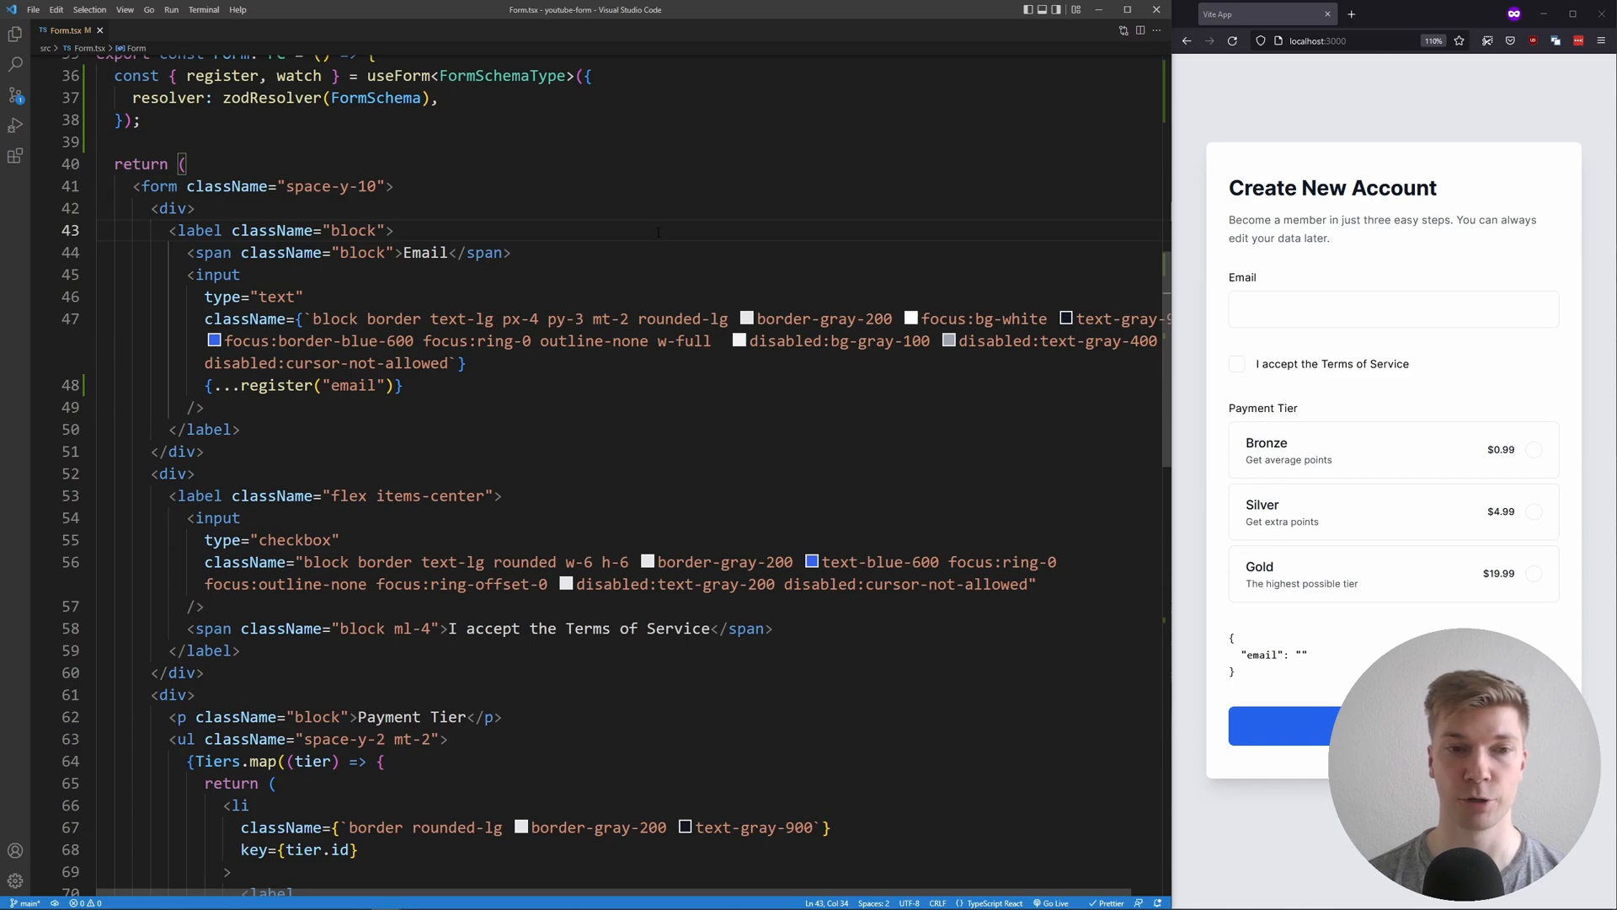
type("{...register(\"accept\")}")
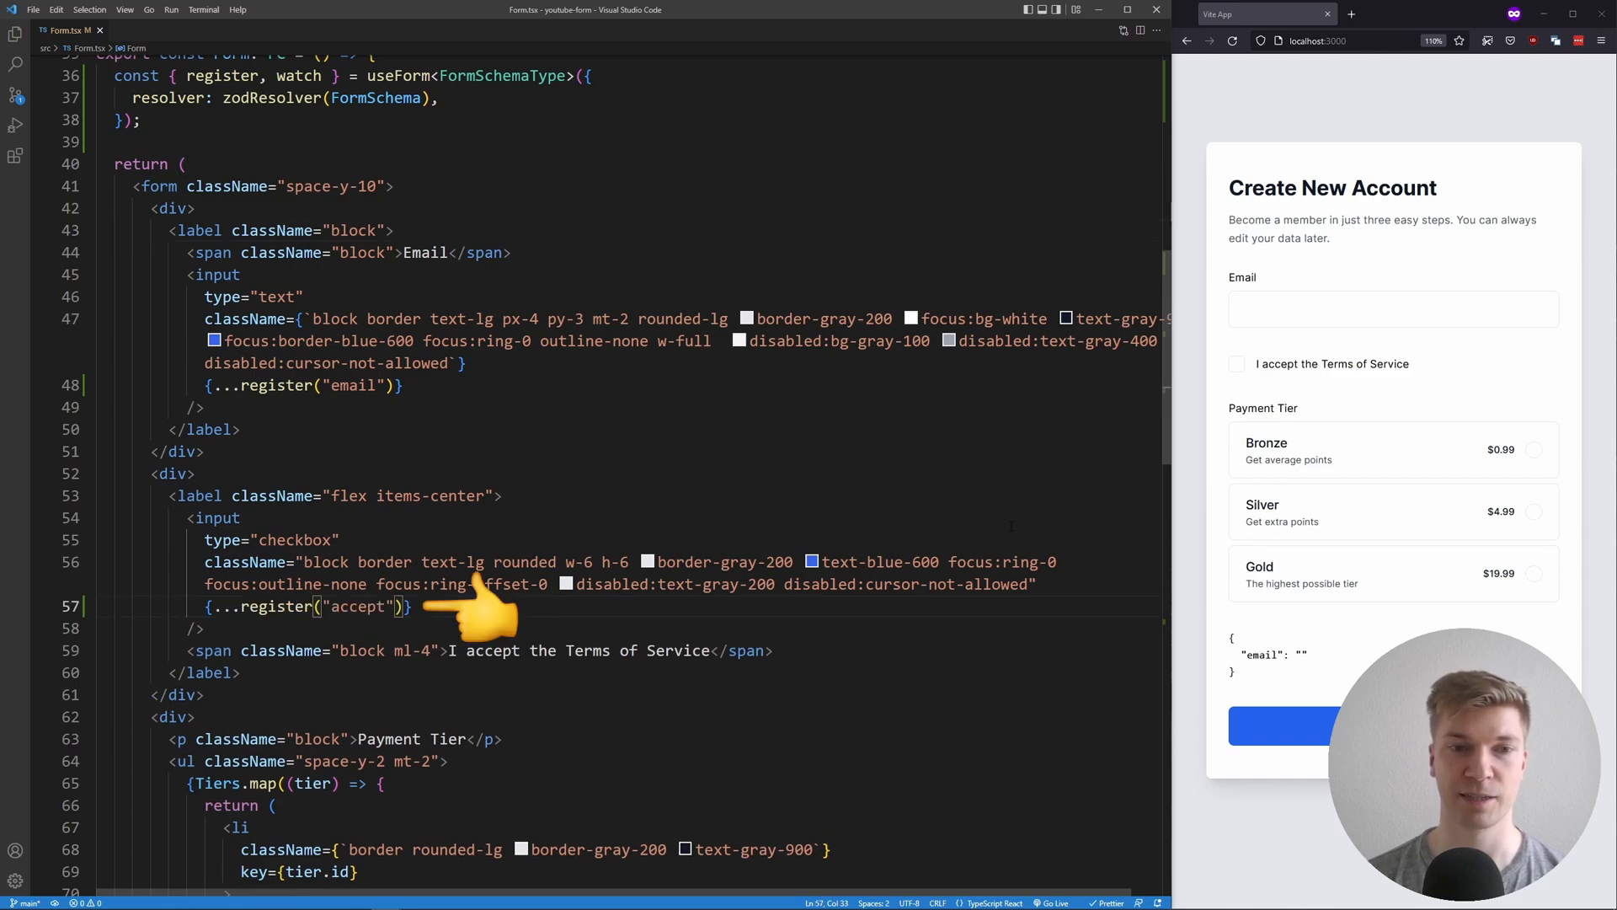
scroll("down", 3)
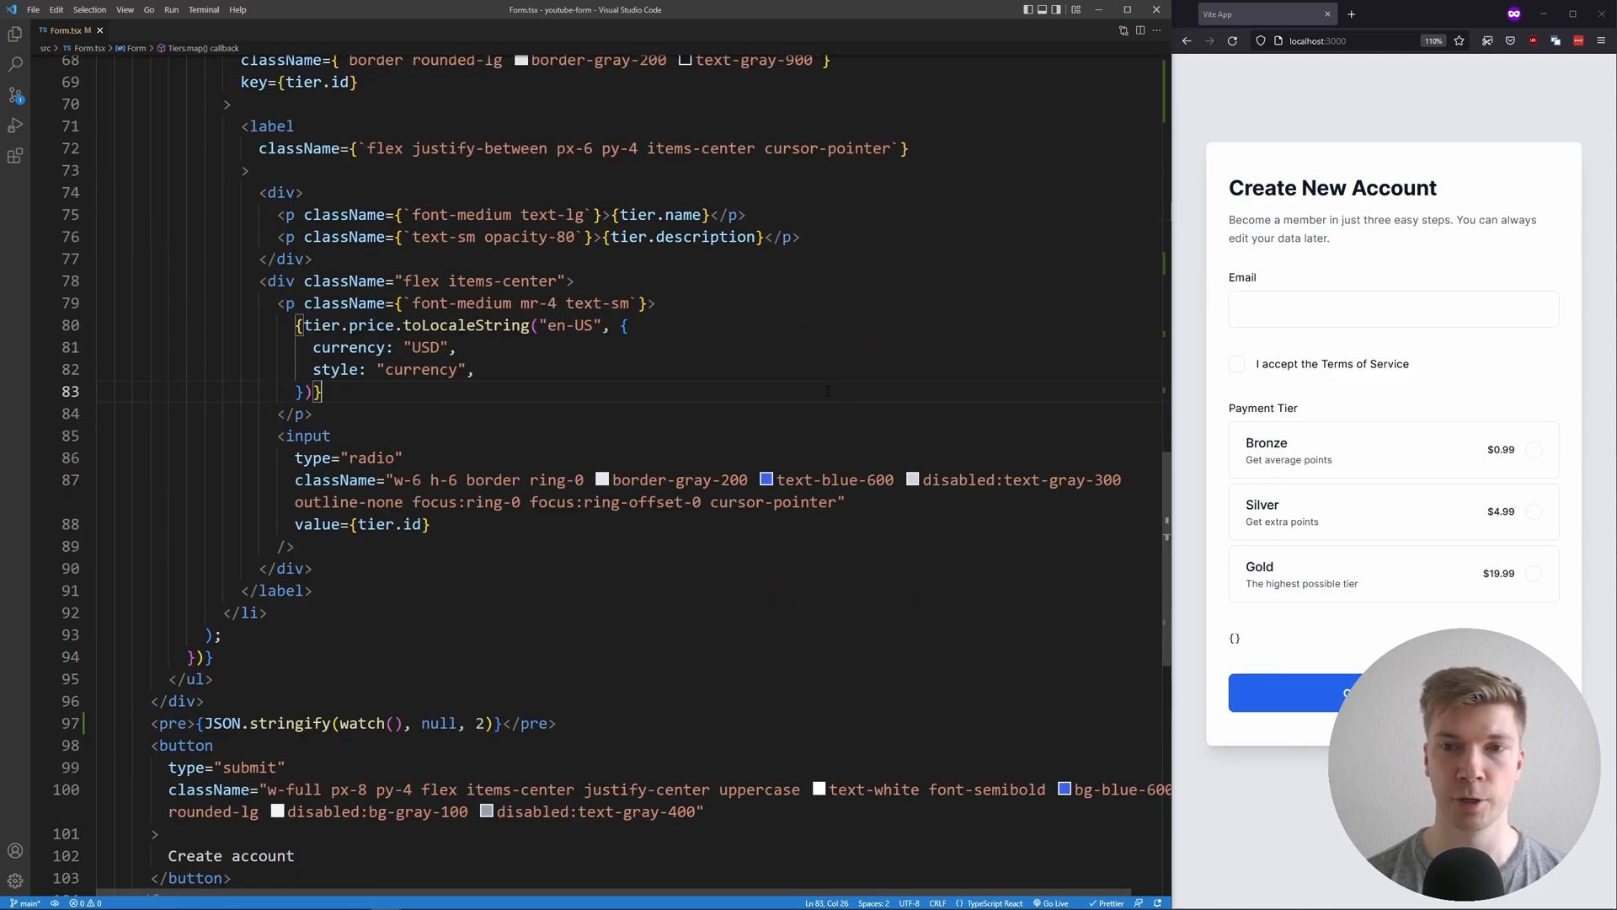
type("{...register(\"tier\")}")
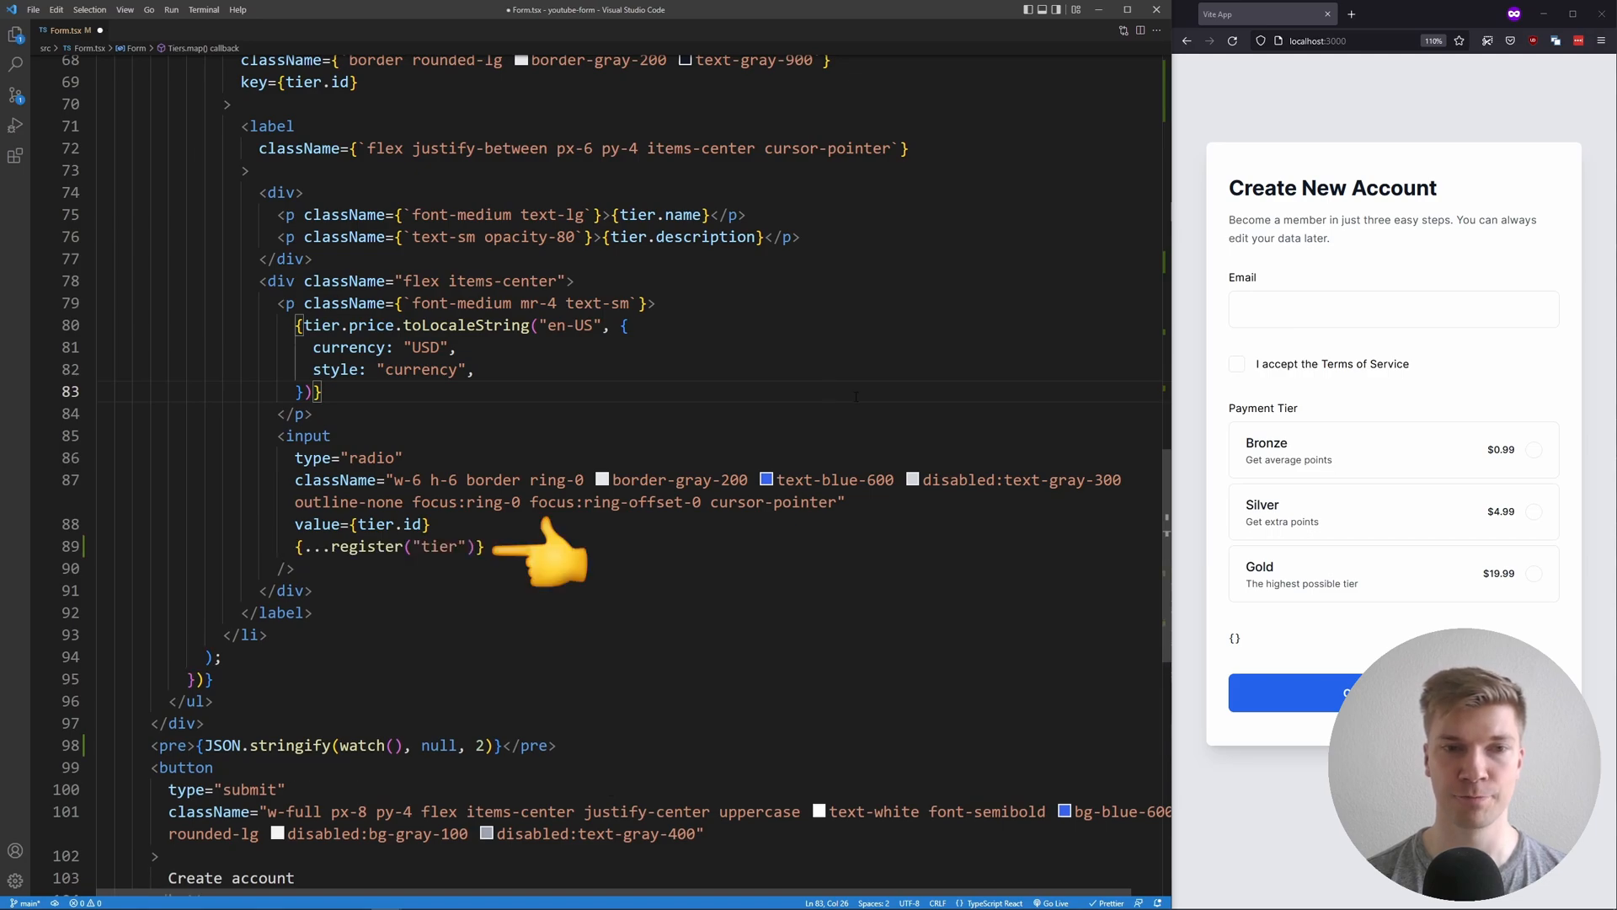
left_click(1237, 363)
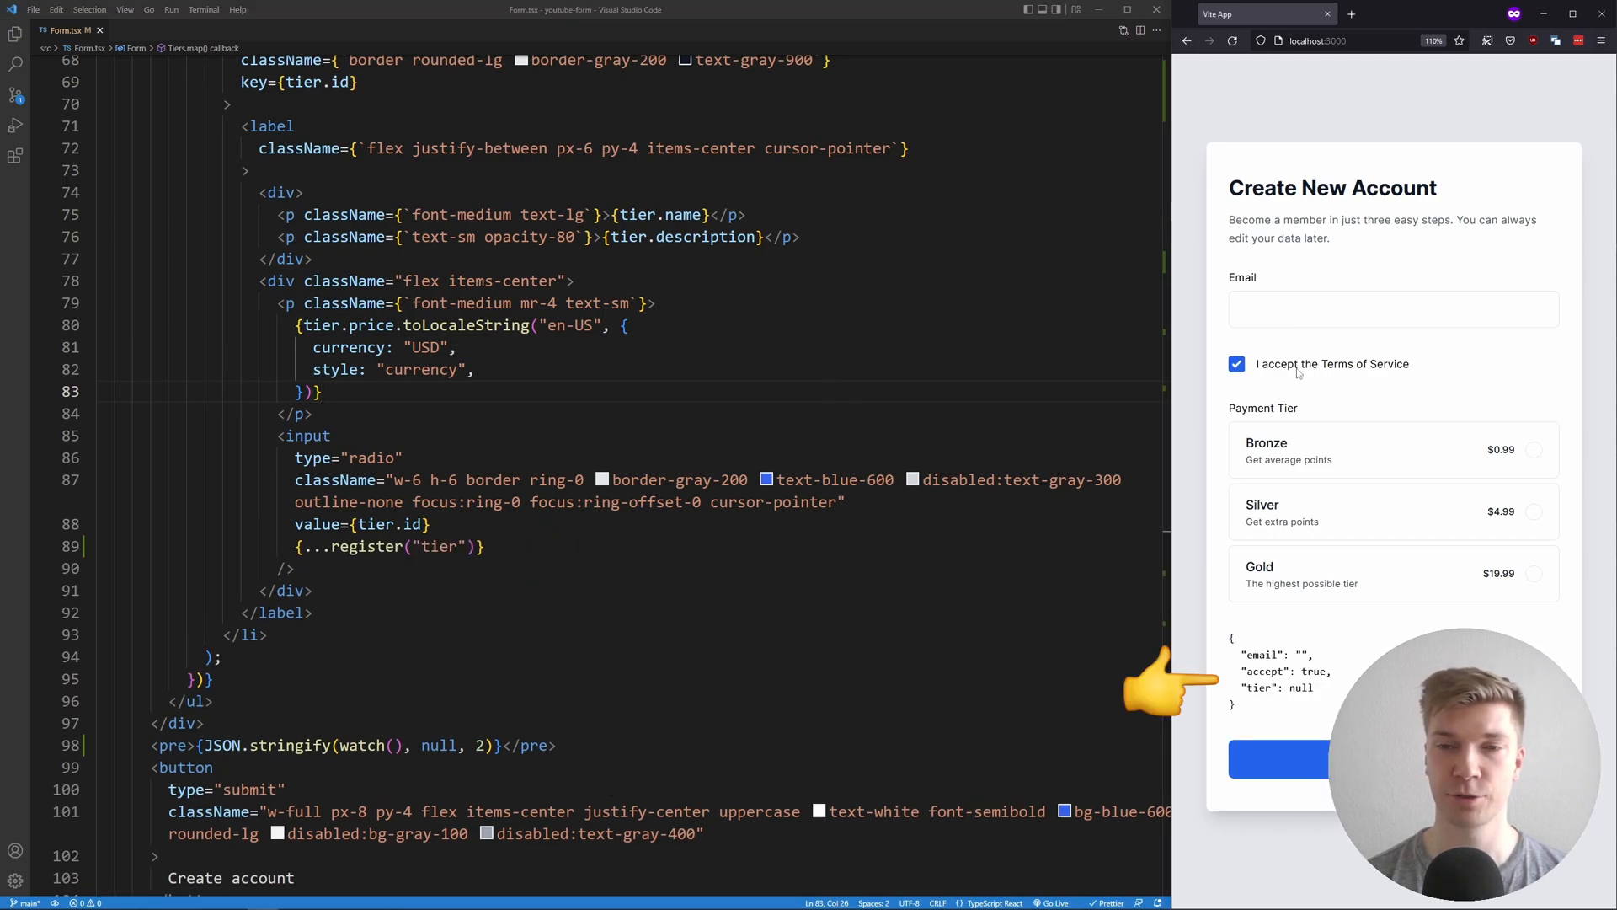
left_click(1237, 363)
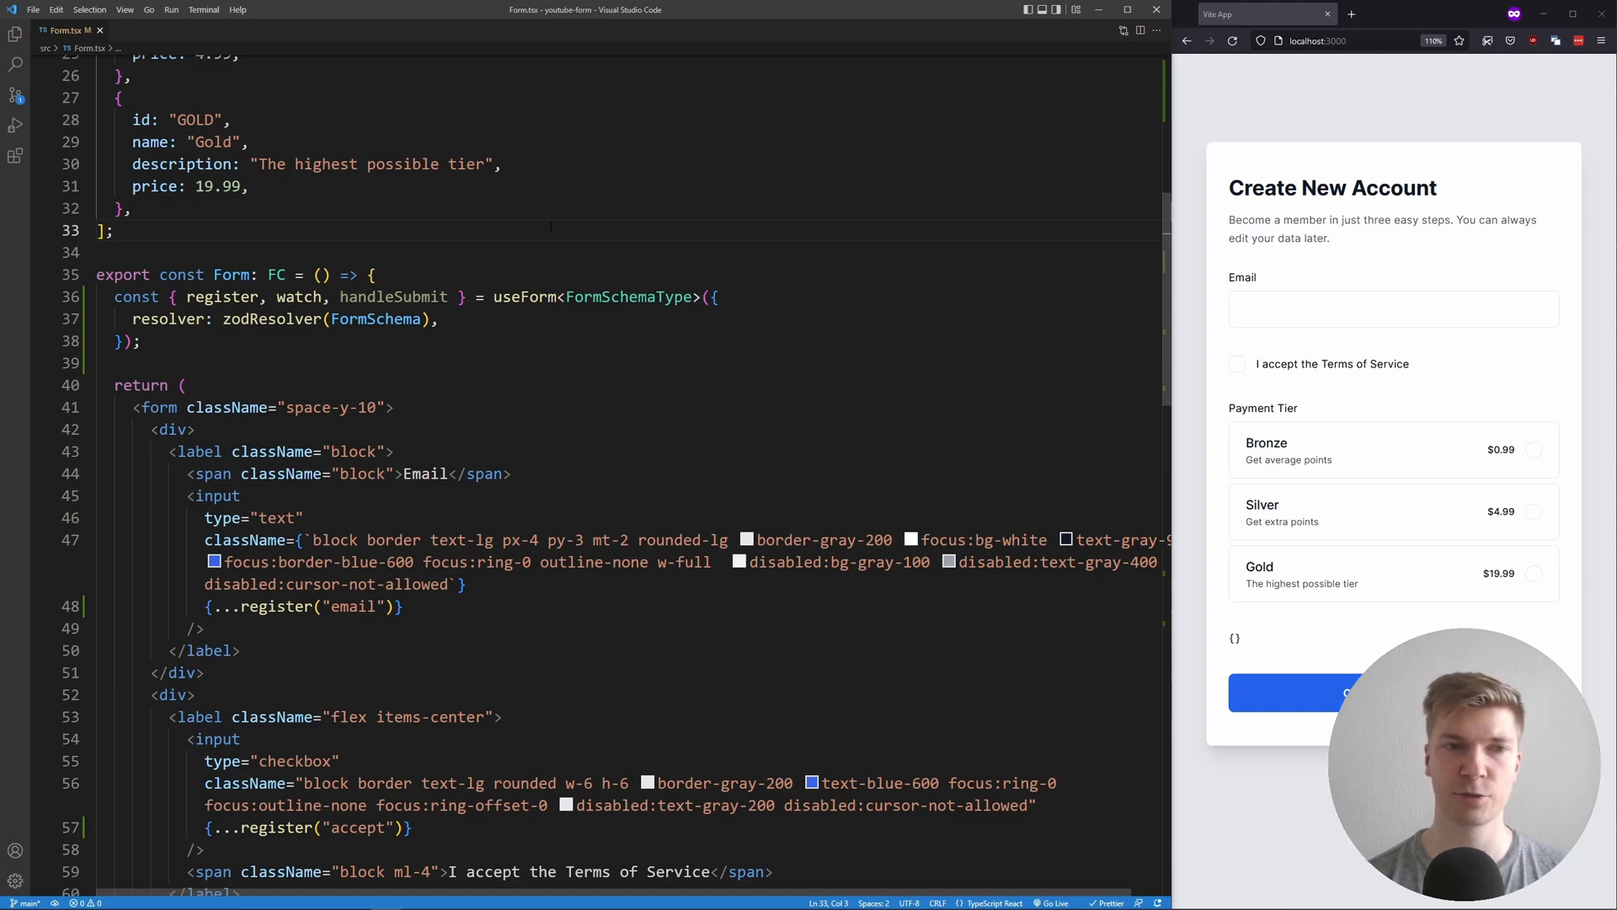
- Define an onSubmit handler that receives data and logs it with console.log
type("const onSubmit = () => {};")
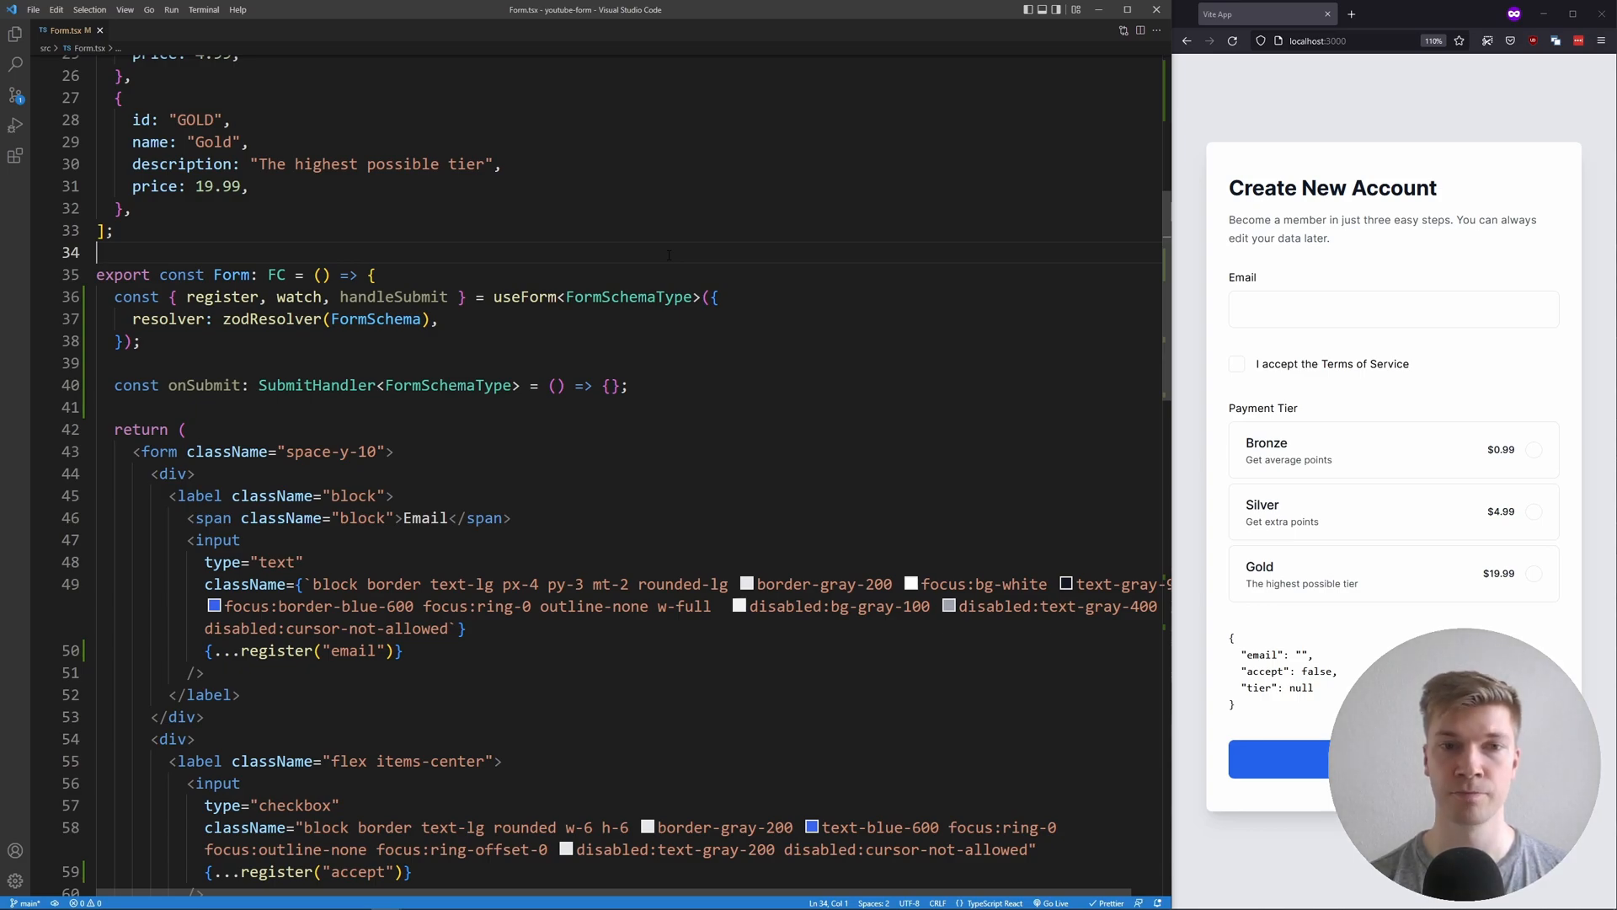
type("data")
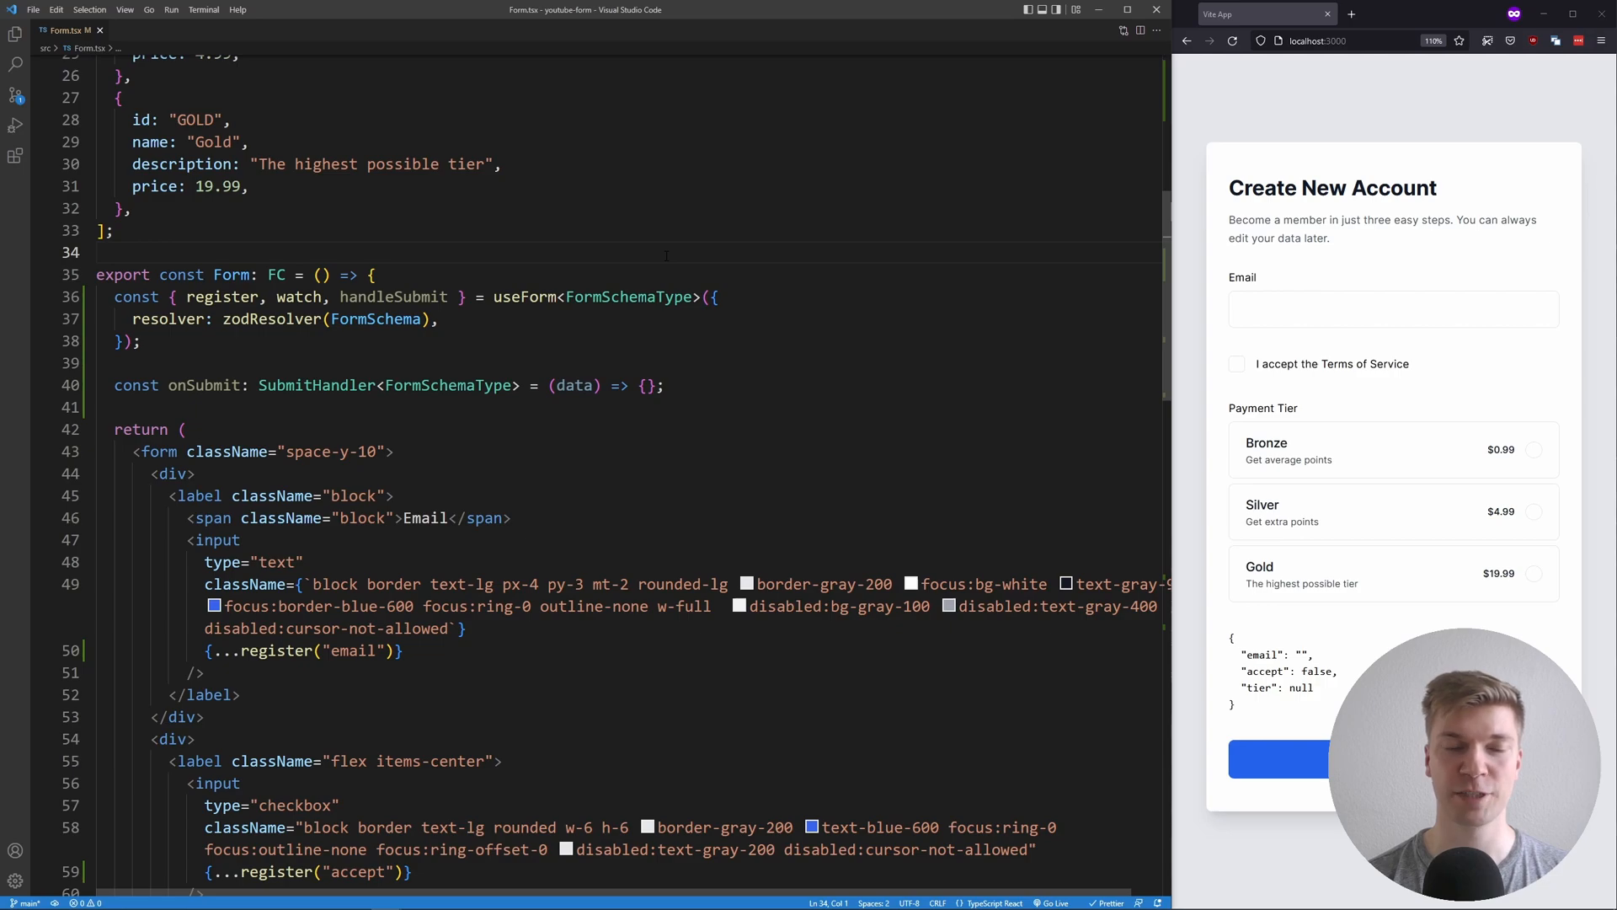
type("console.log(data);")
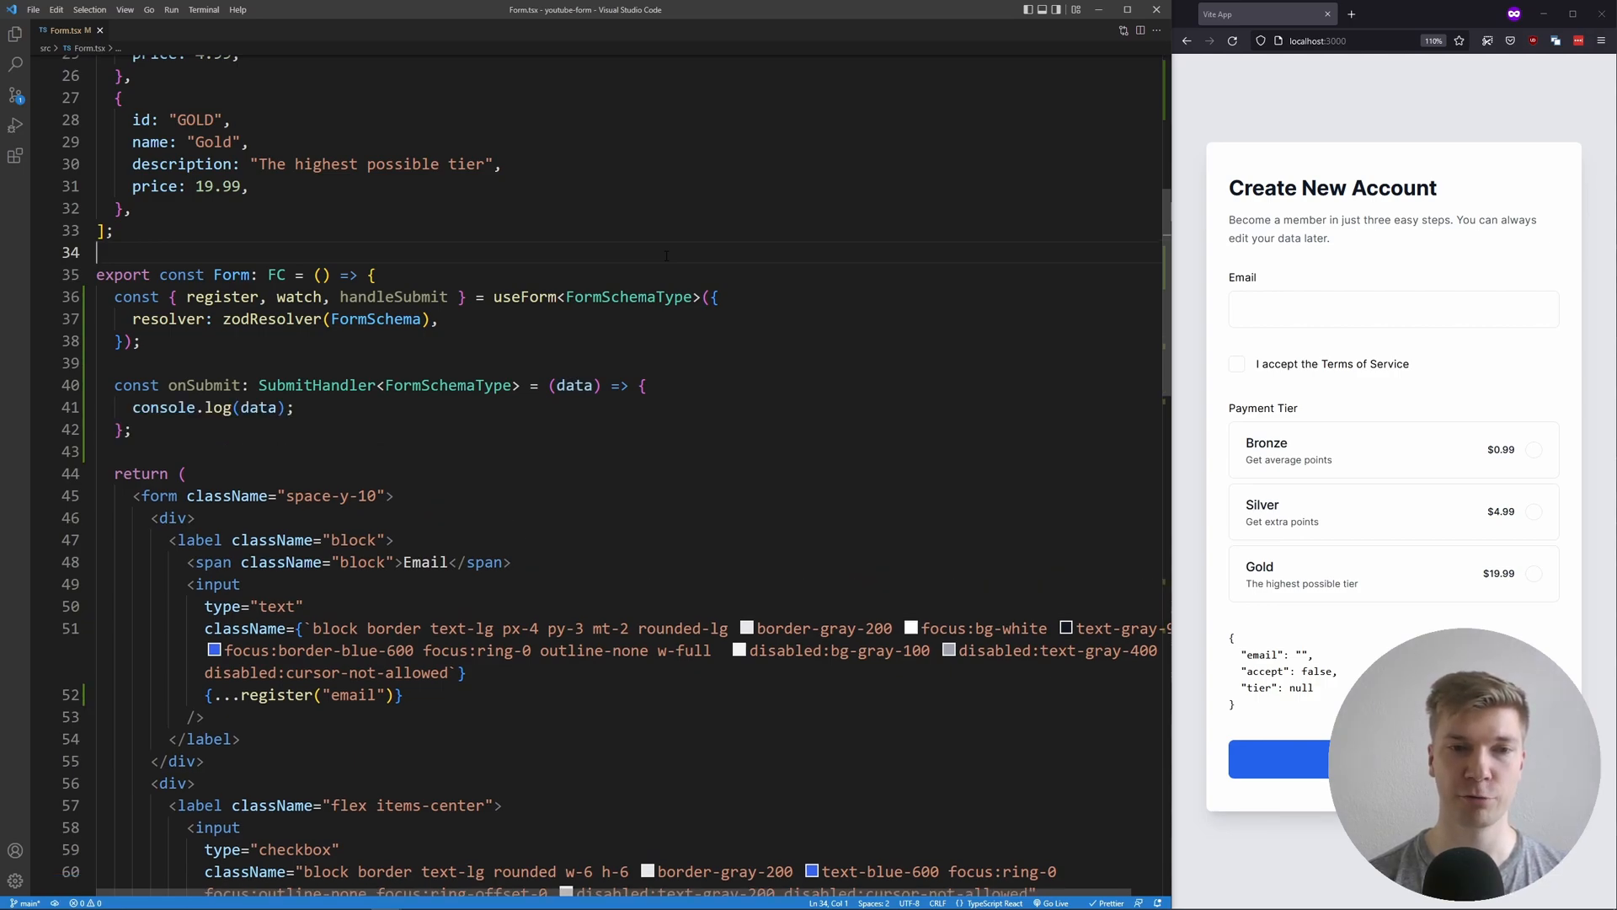
- Set the form's onSubmit attribute to handleSubmit(onSubmit)
type("onSubmit={}")
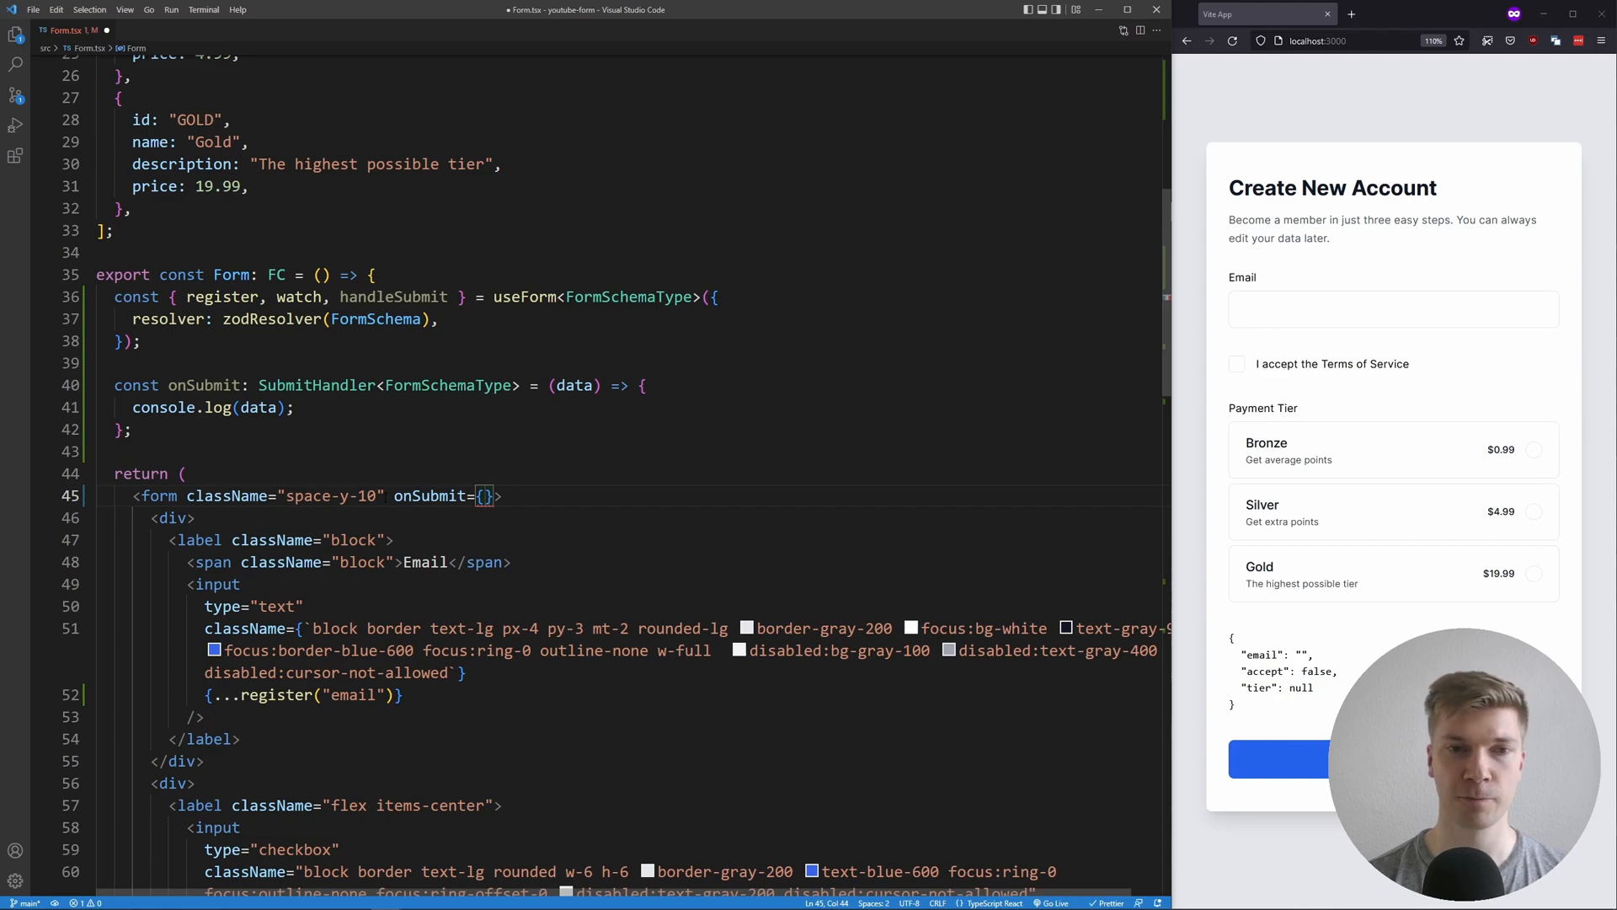
type("handleSubmit()")
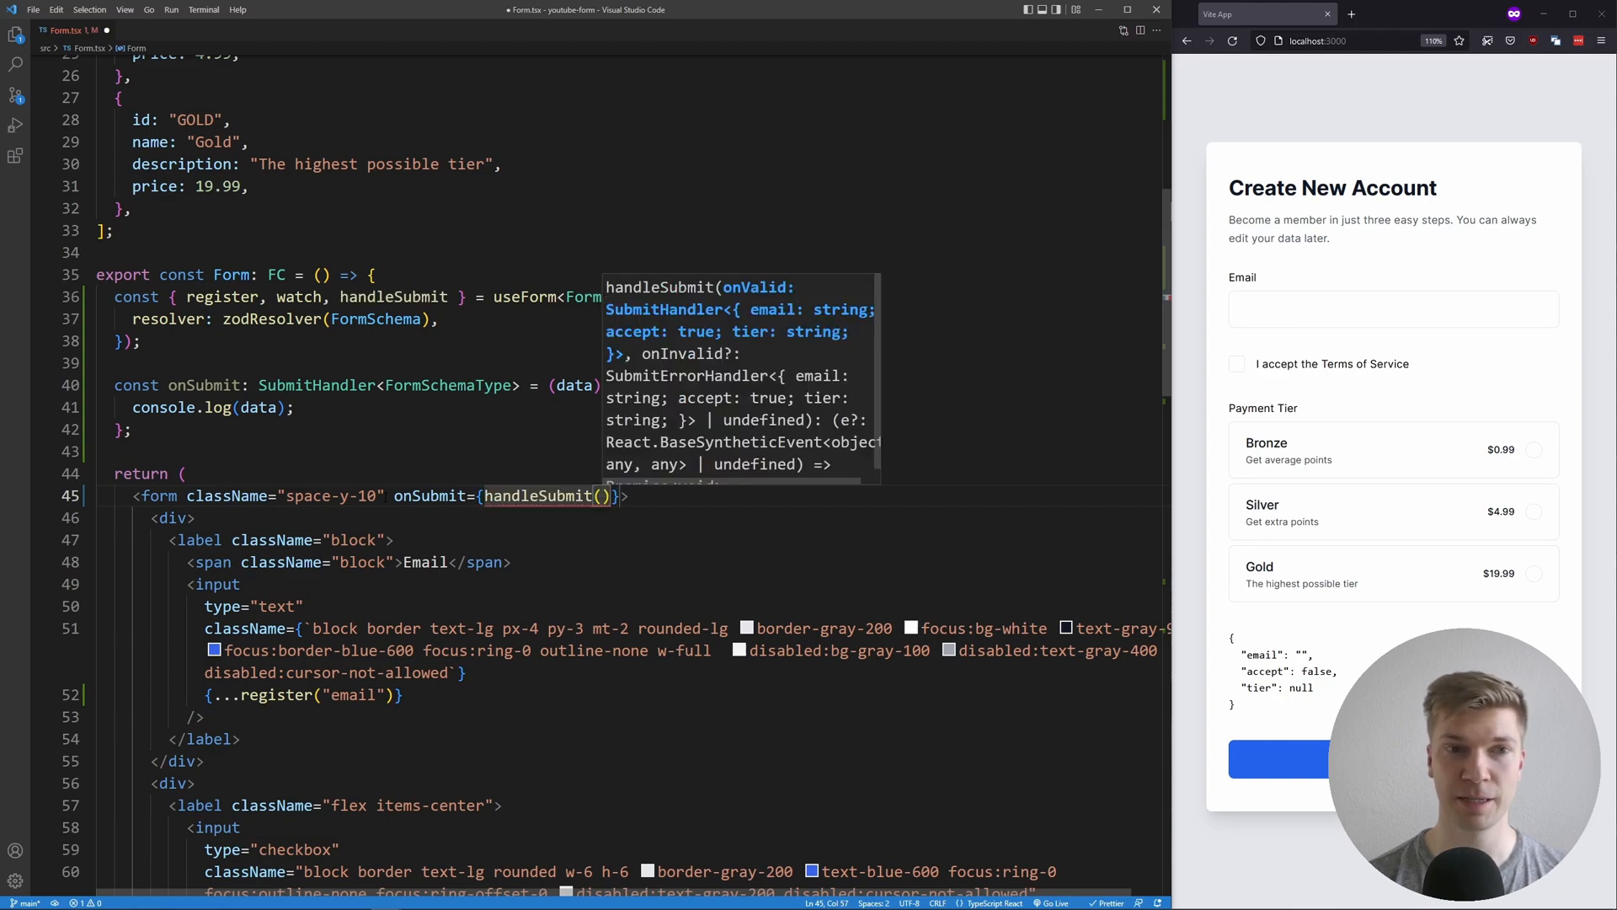
type("onSubmit")
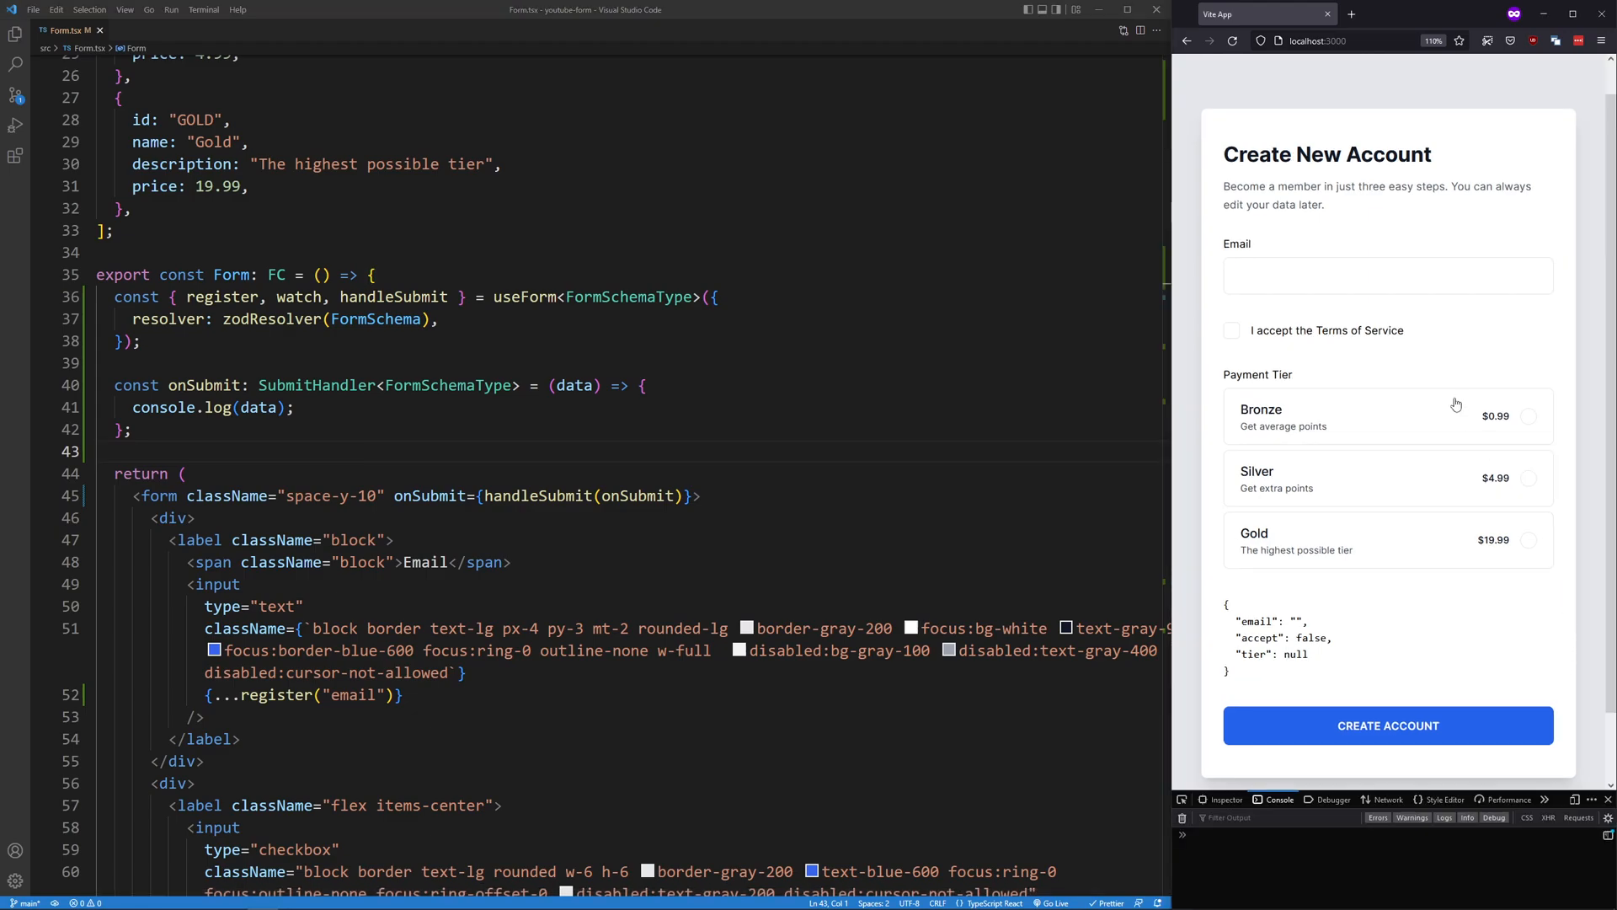
type("test@test.test")
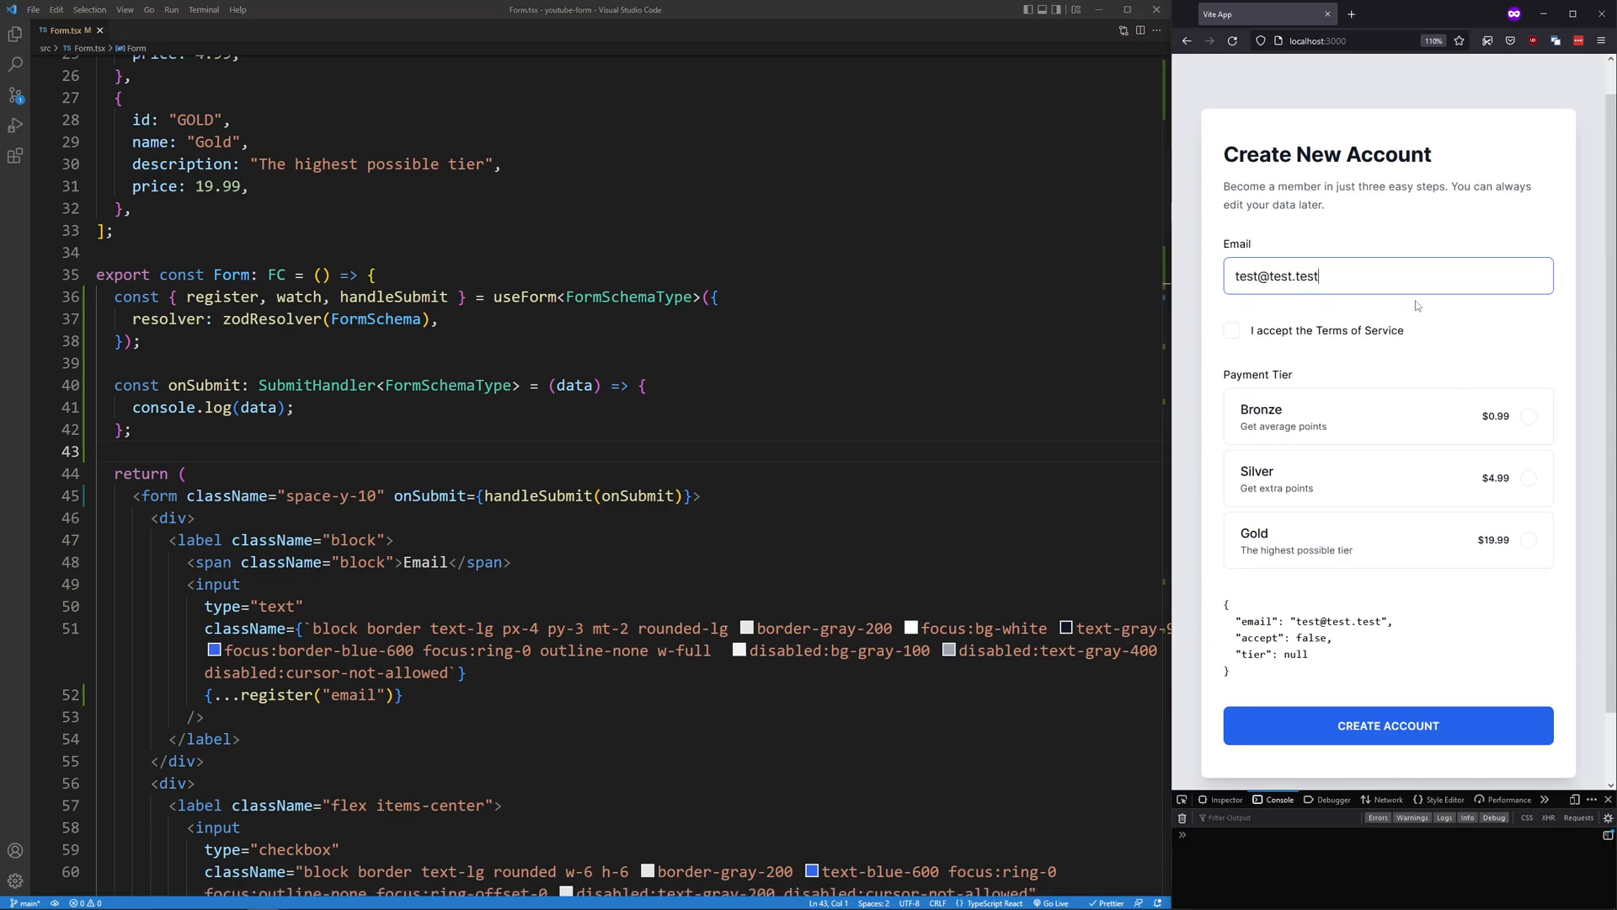
left_click(1232, 330)
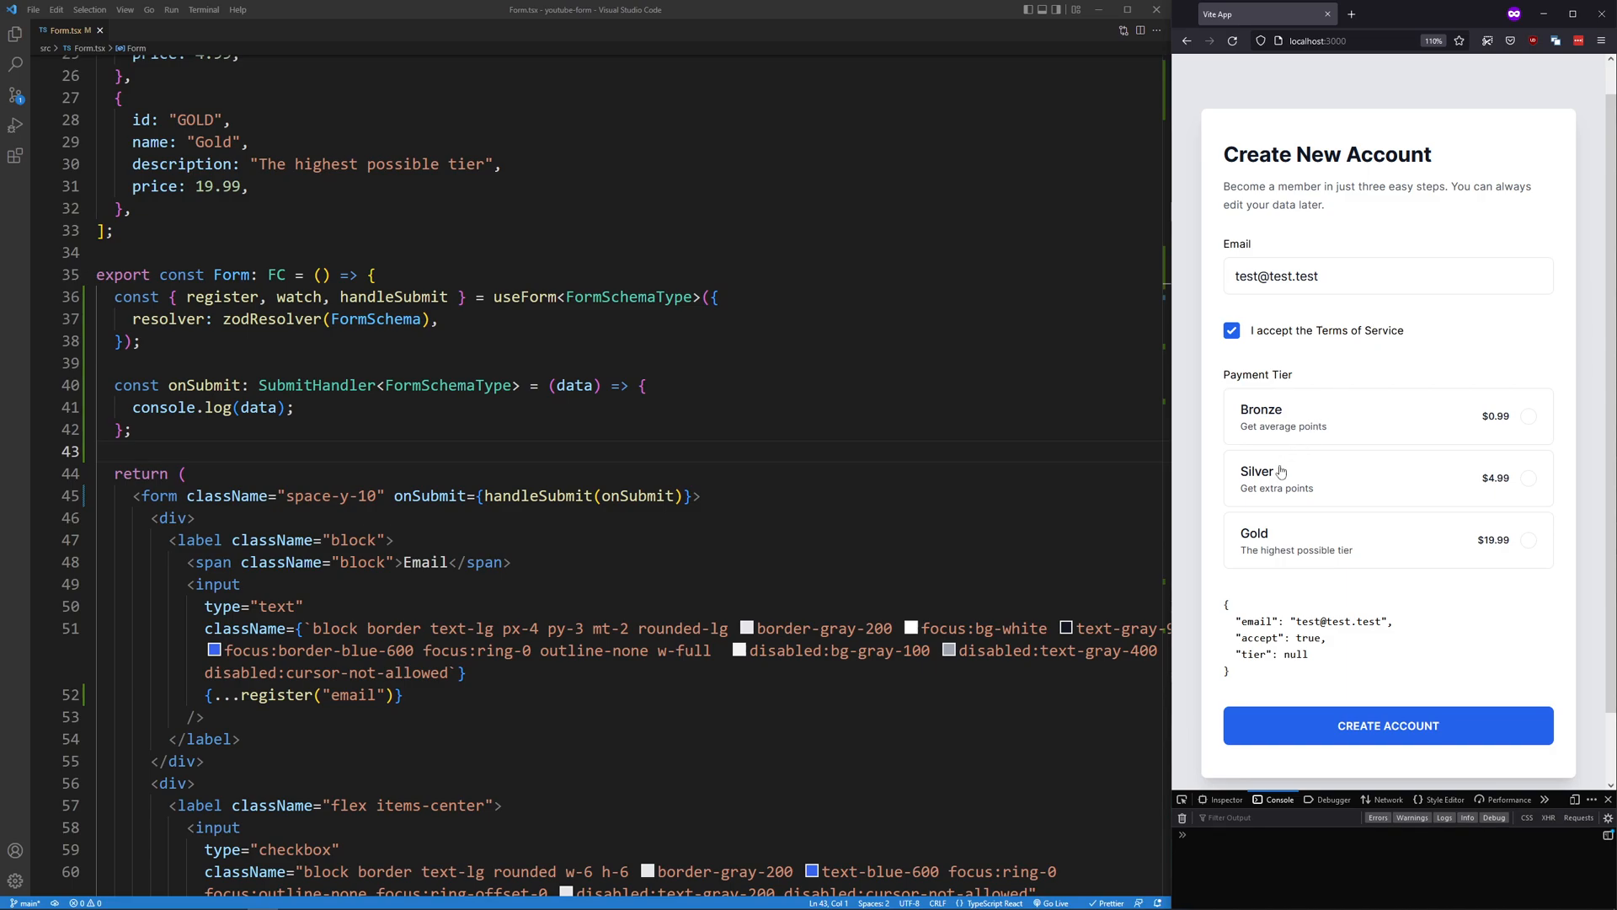
left_click(1530, 539)
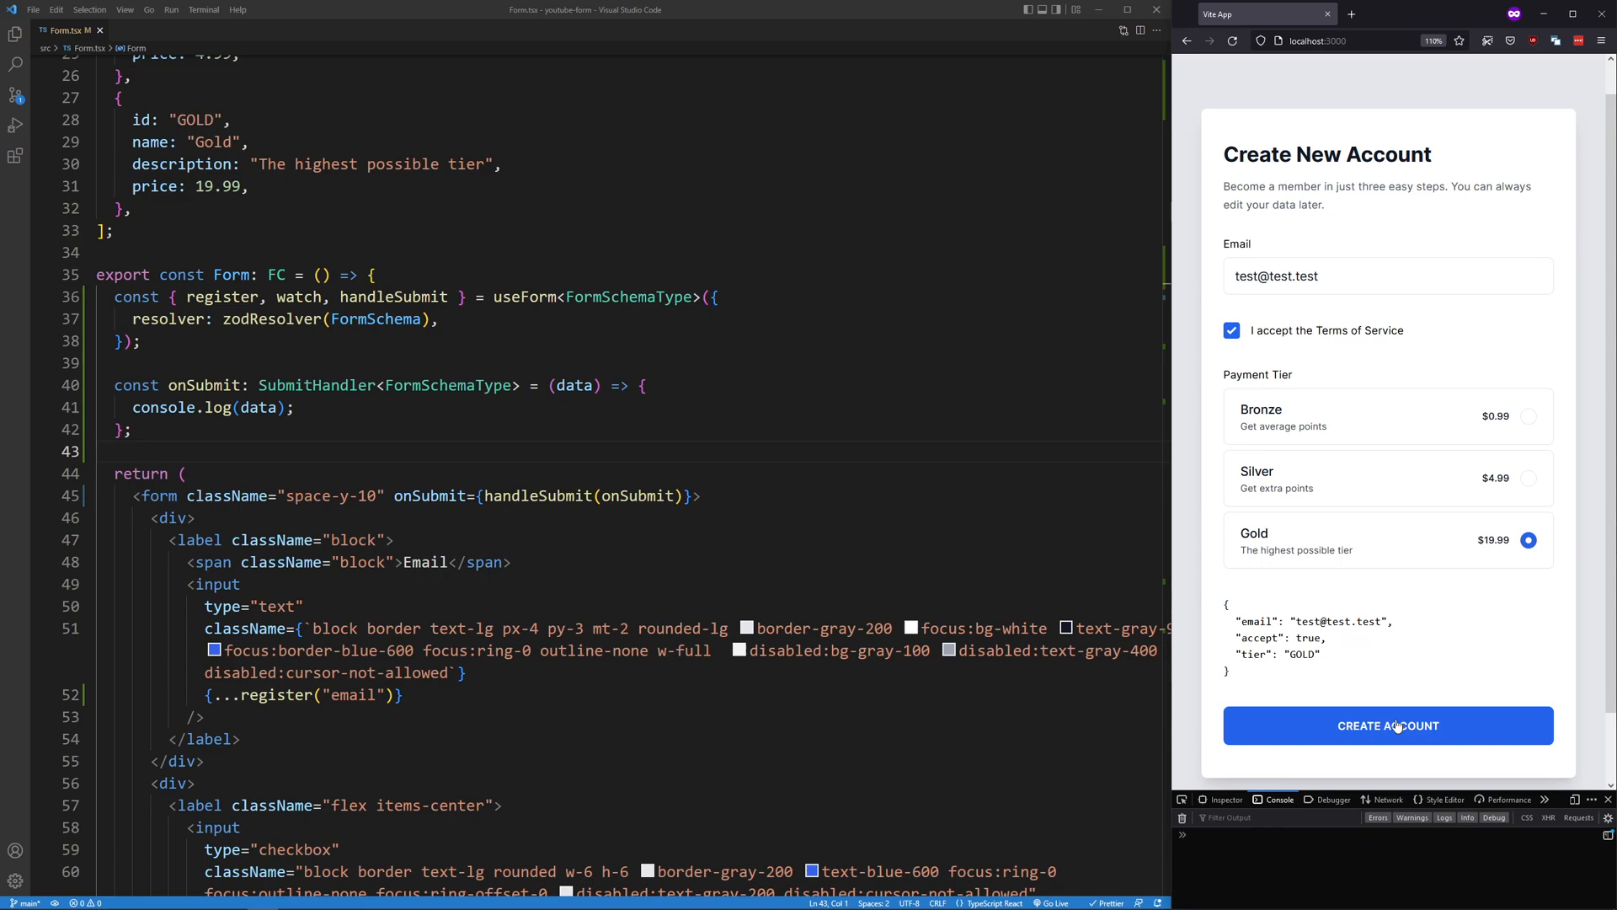
left_click(1386, 725)
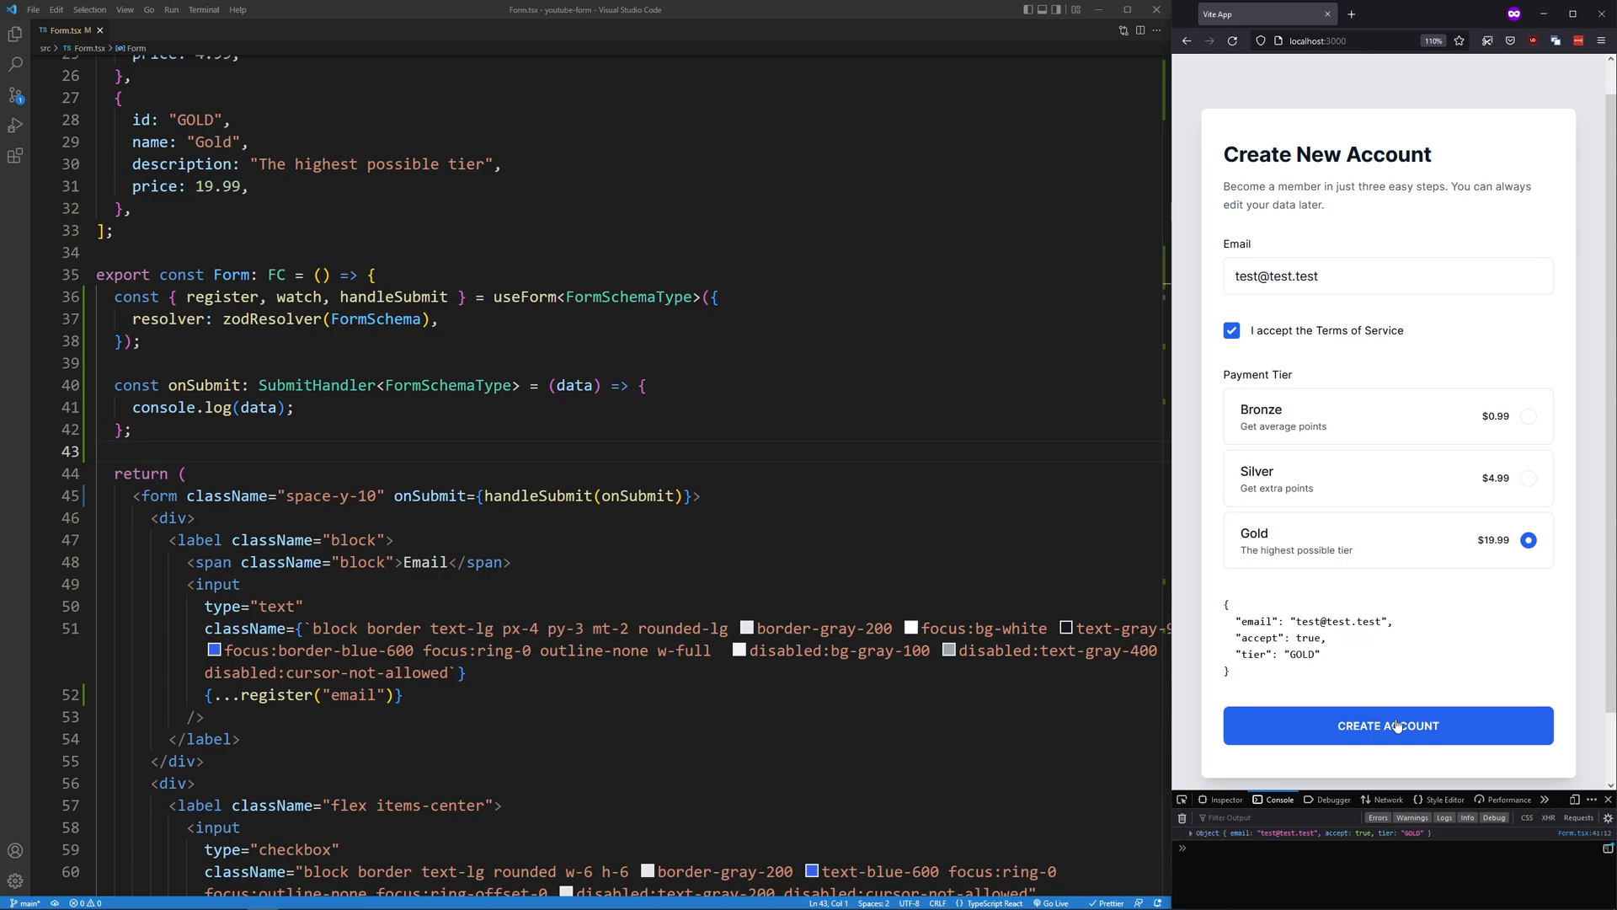
mouse_move(1193, 837)
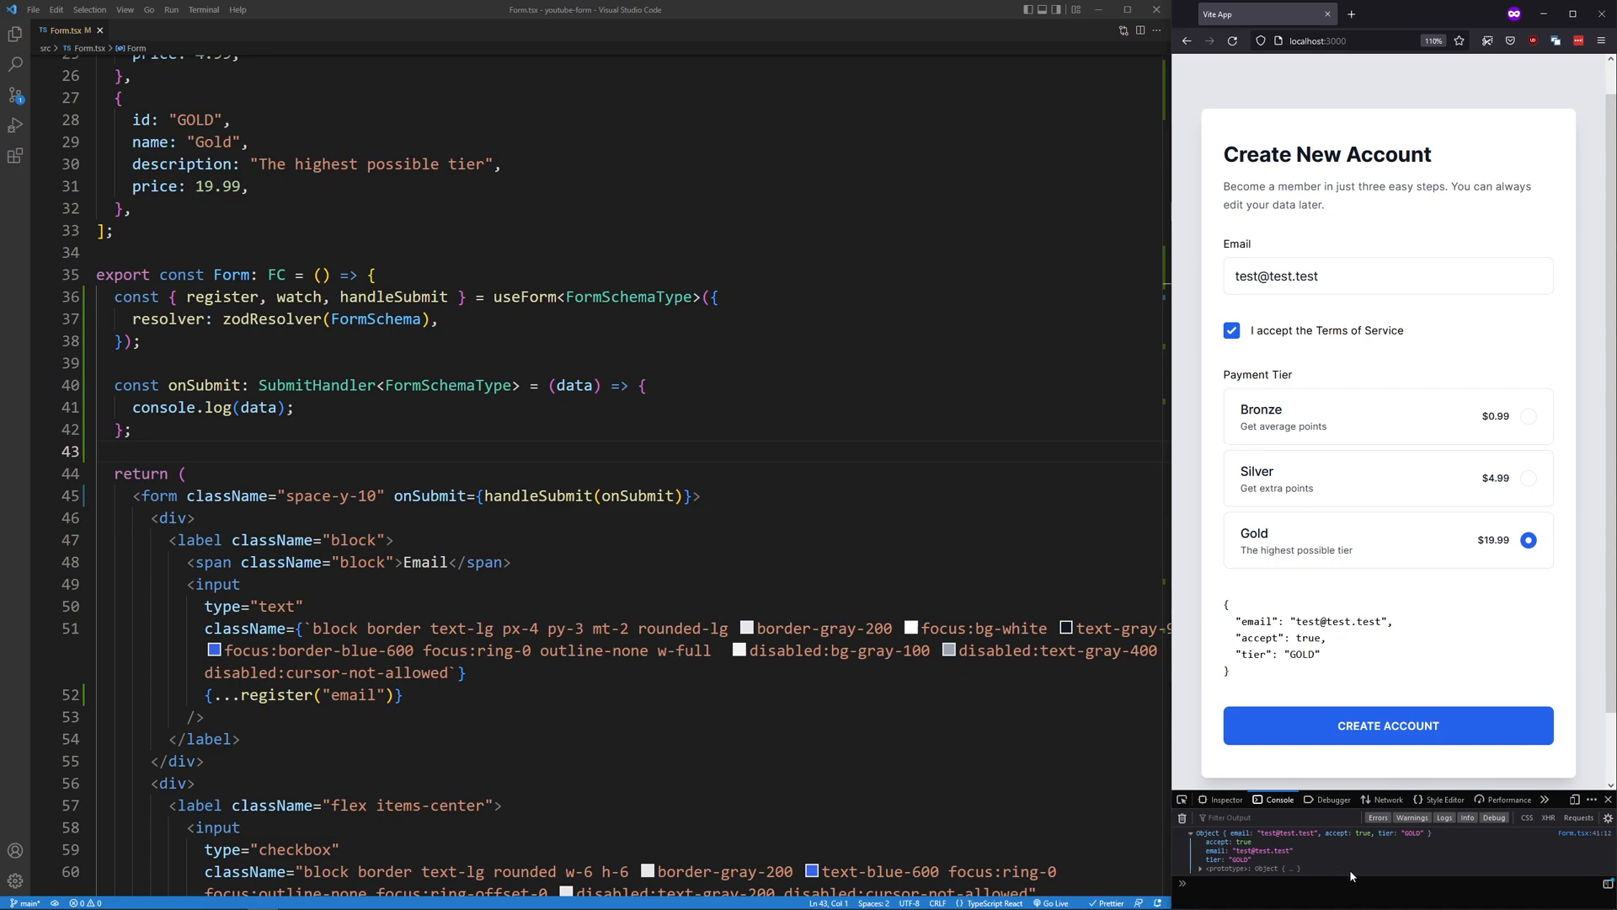
type("x")
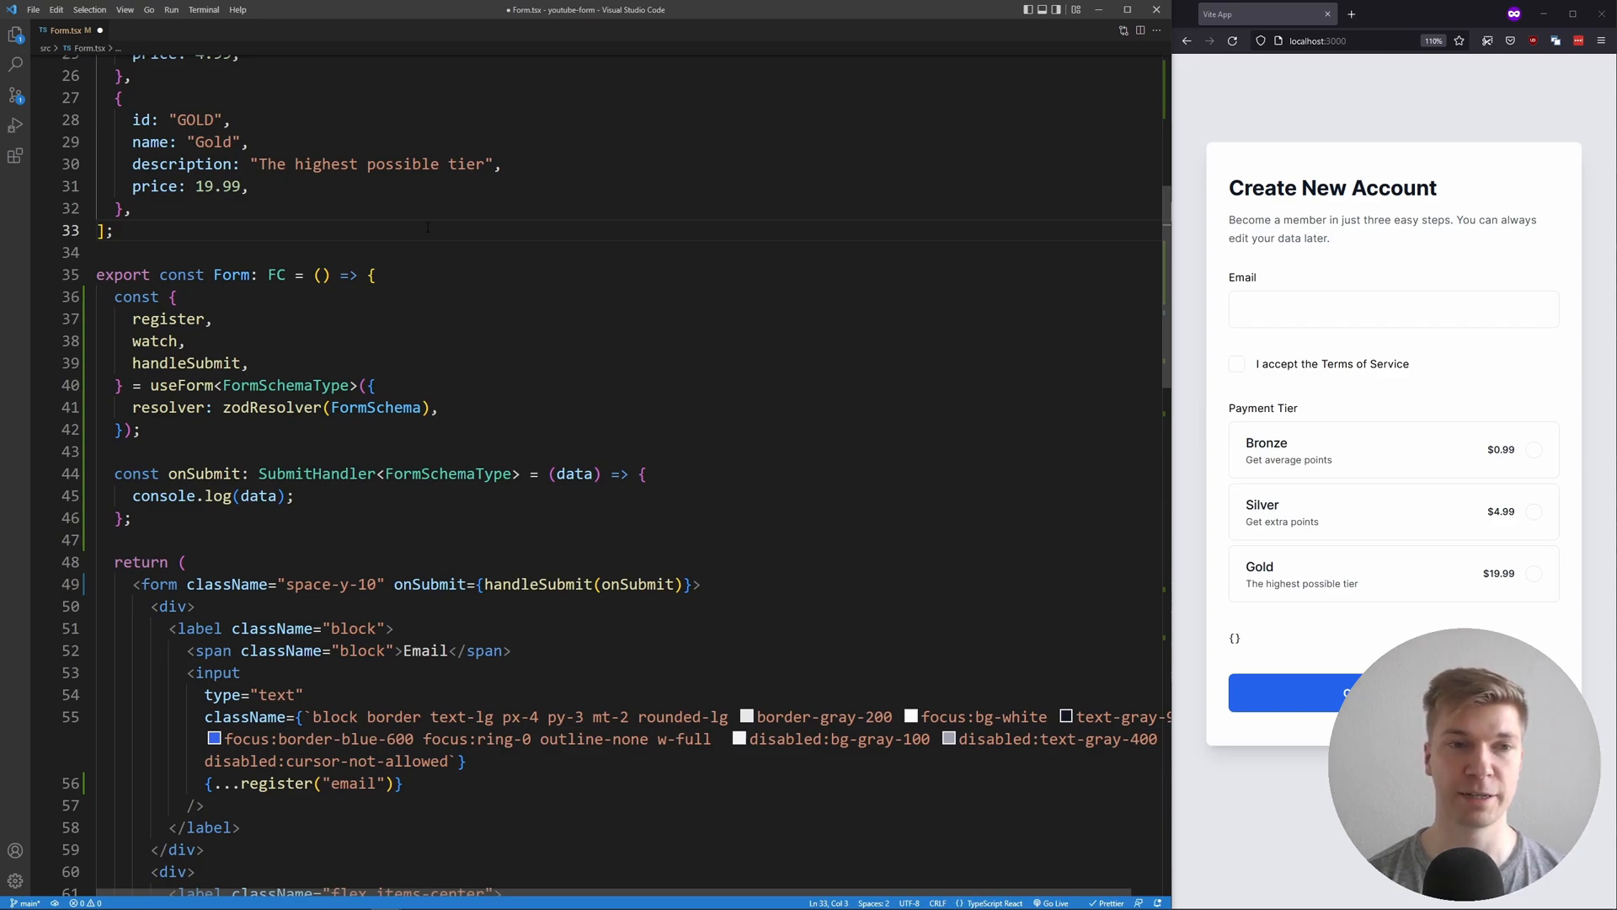
- Destructure formState errors, show errors.email.message under the email field, and submit the empty form
type("formState,")
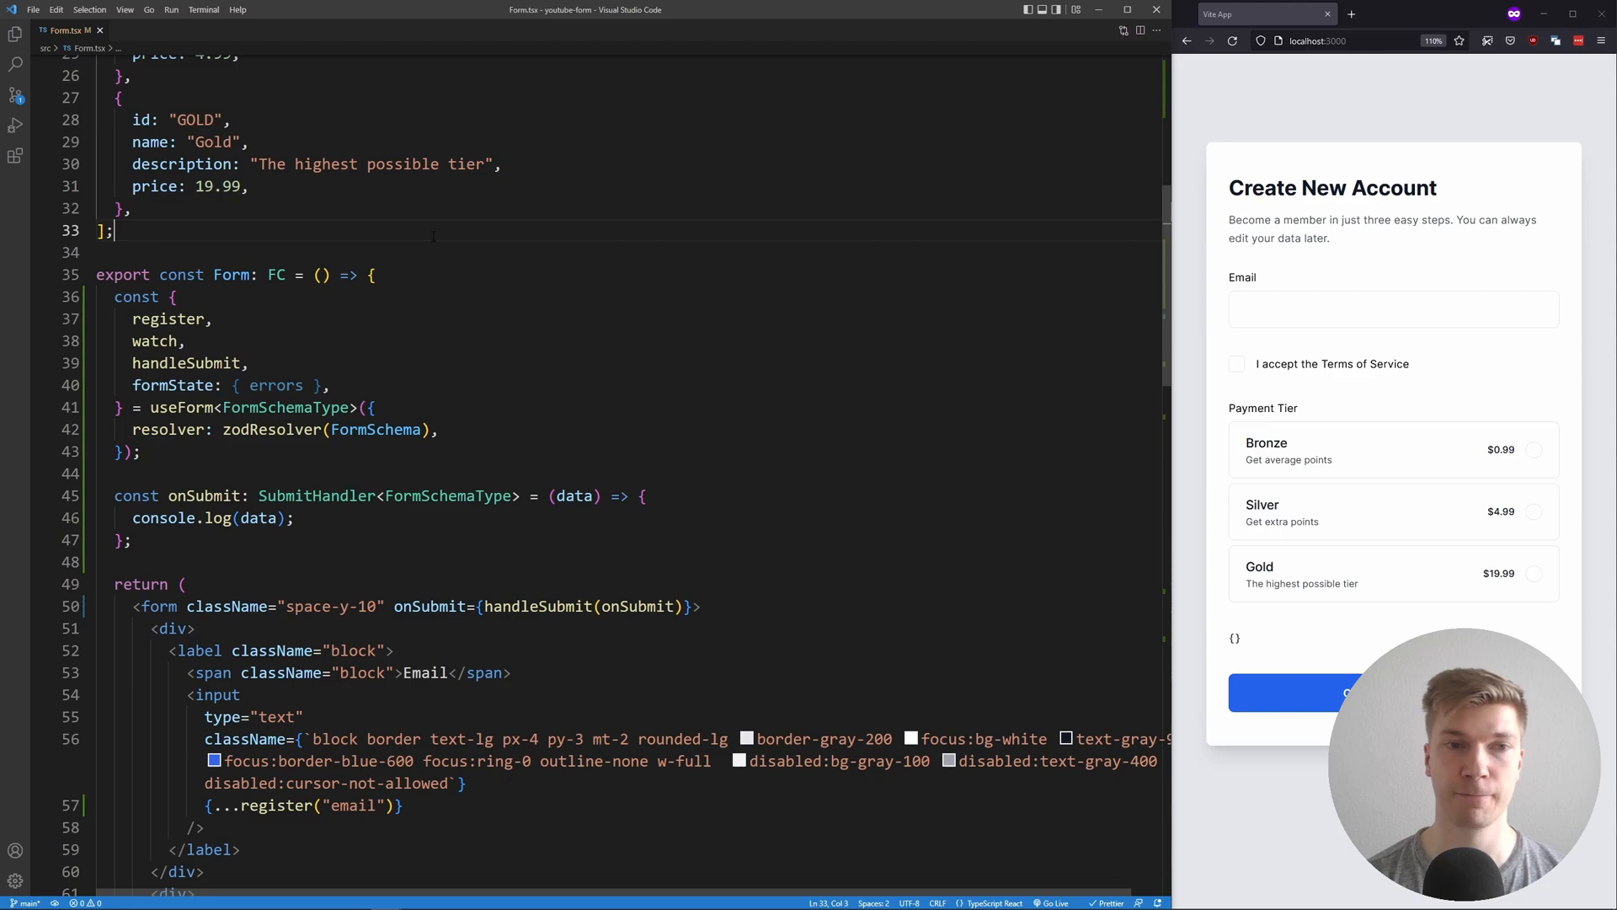
scroll("down", 3)
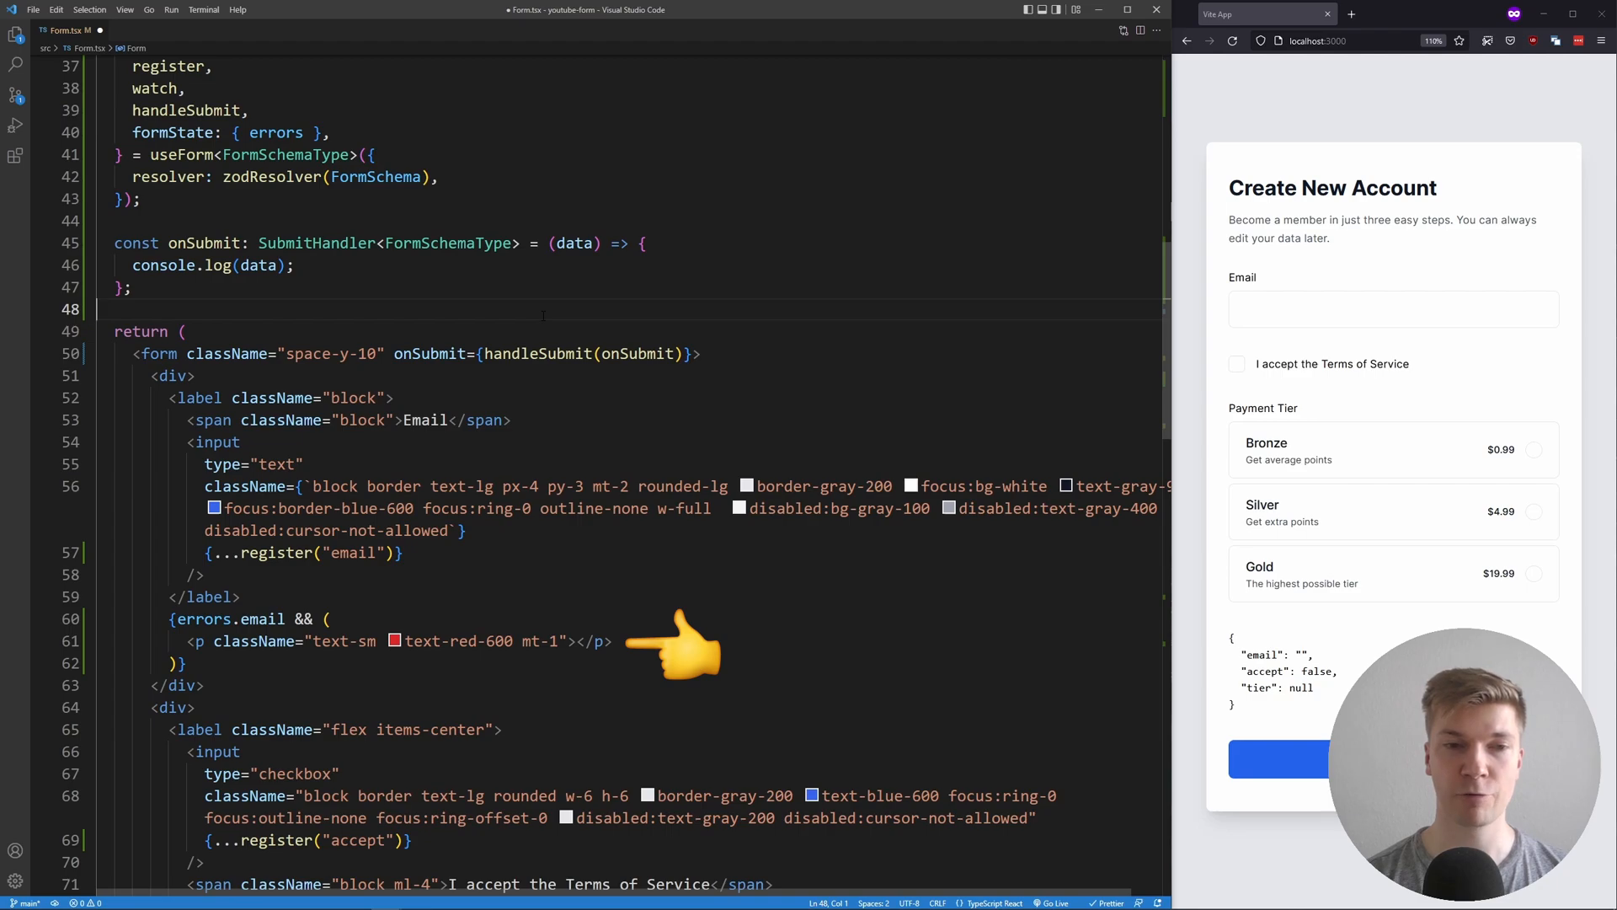
type("{errors.email.message}")
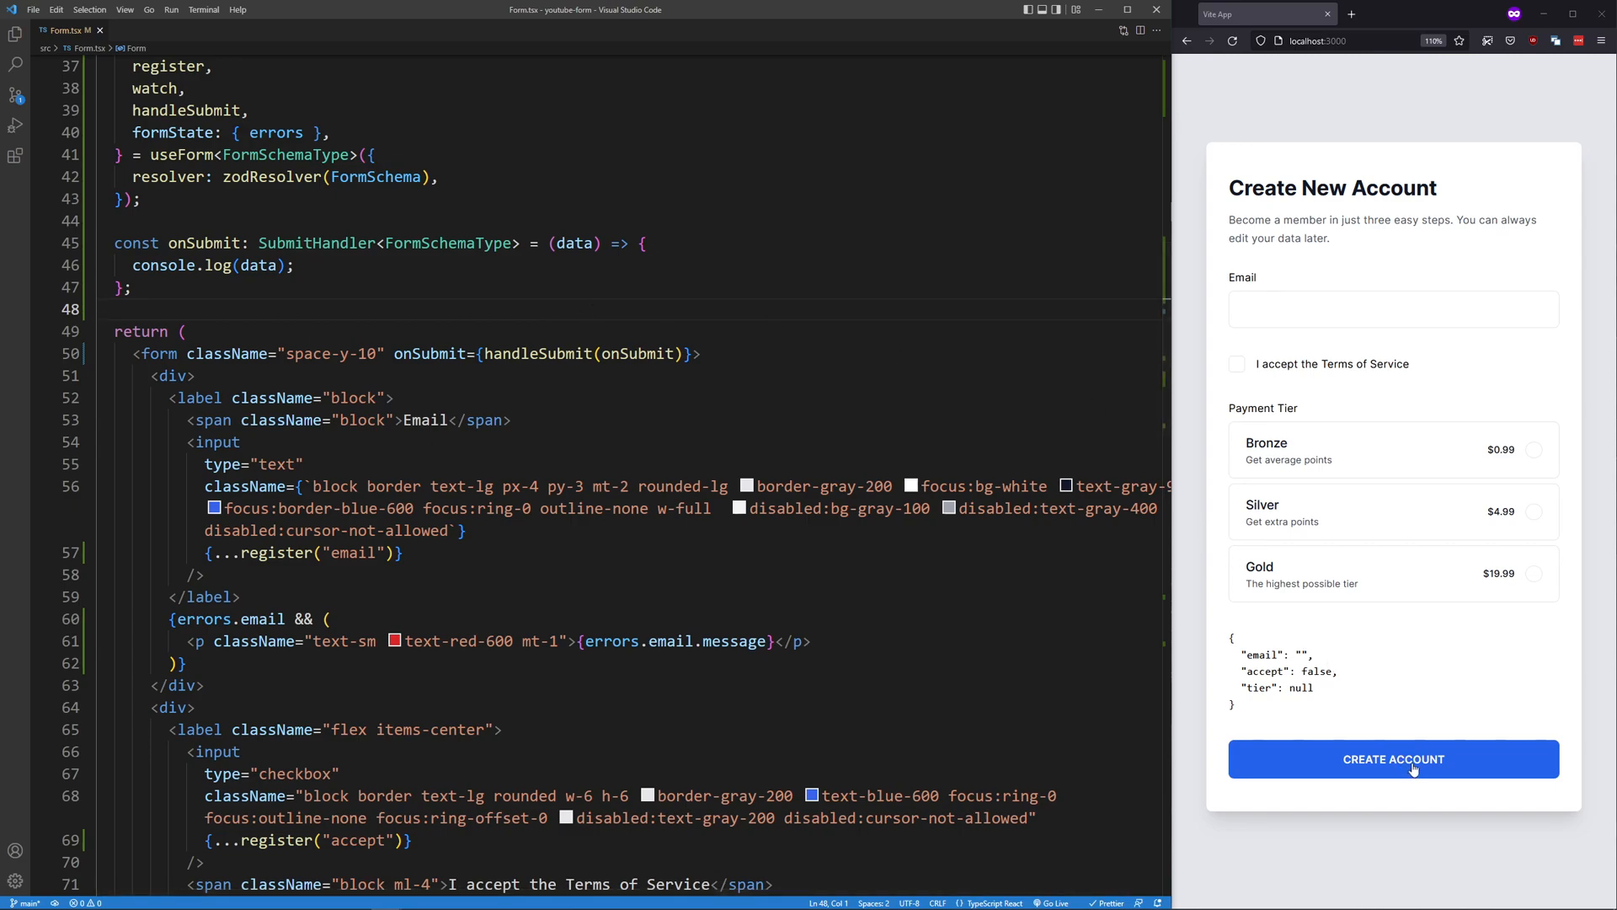
left_click(1392, 759)
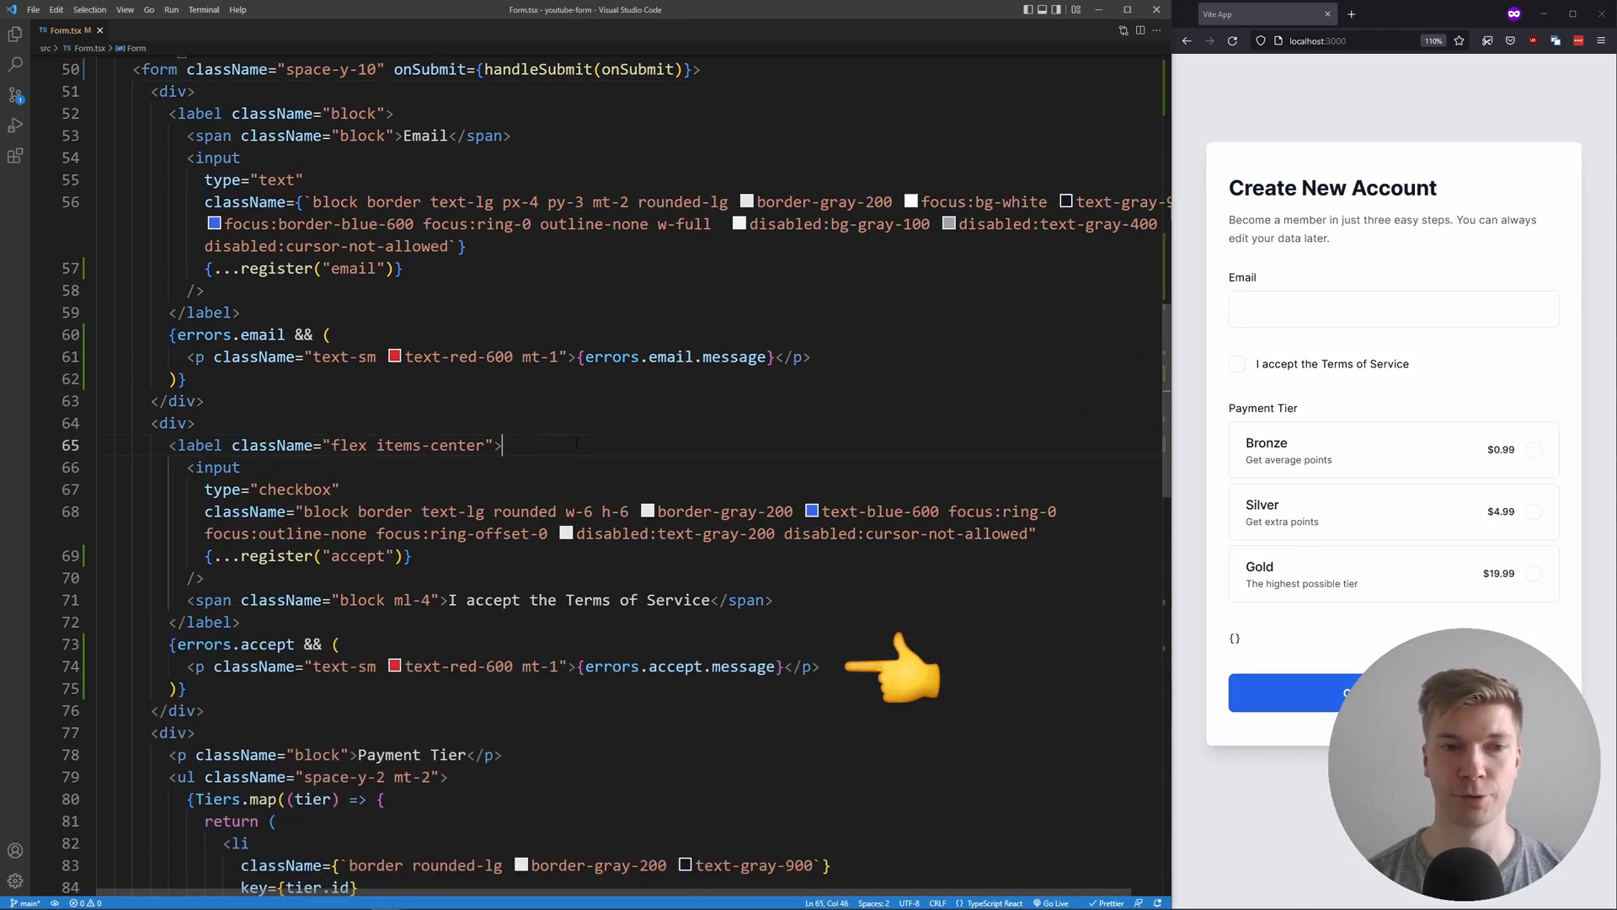
- Add errors.accept and errors.tier messages below the checkbox and tiers, then submit empty
scroll("down", 3)
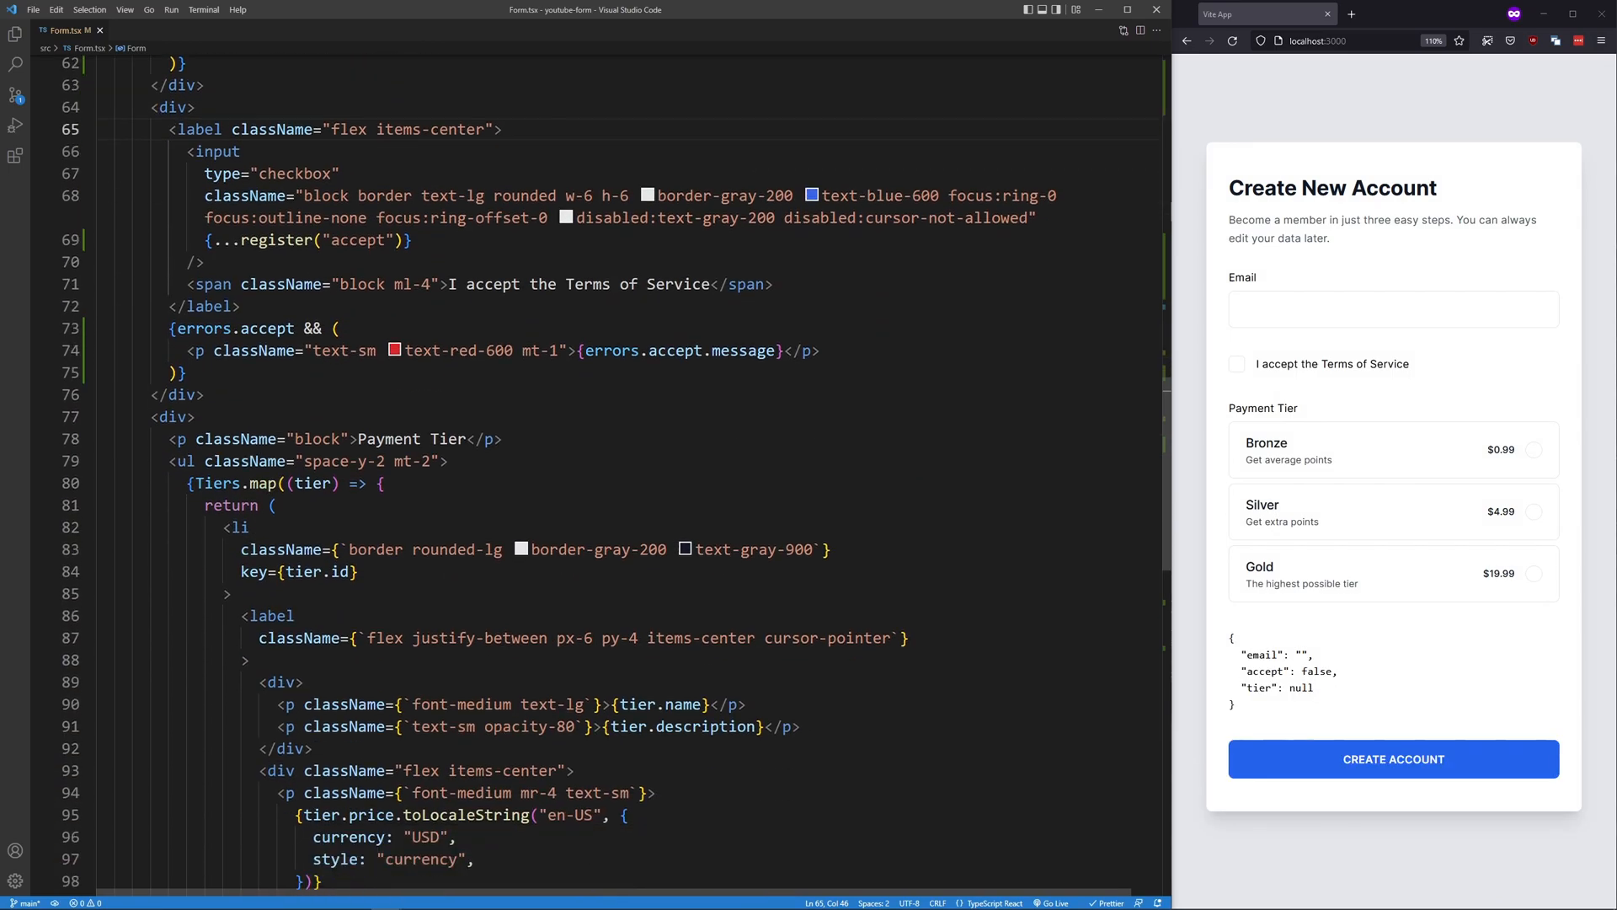
scroll("down", 3)
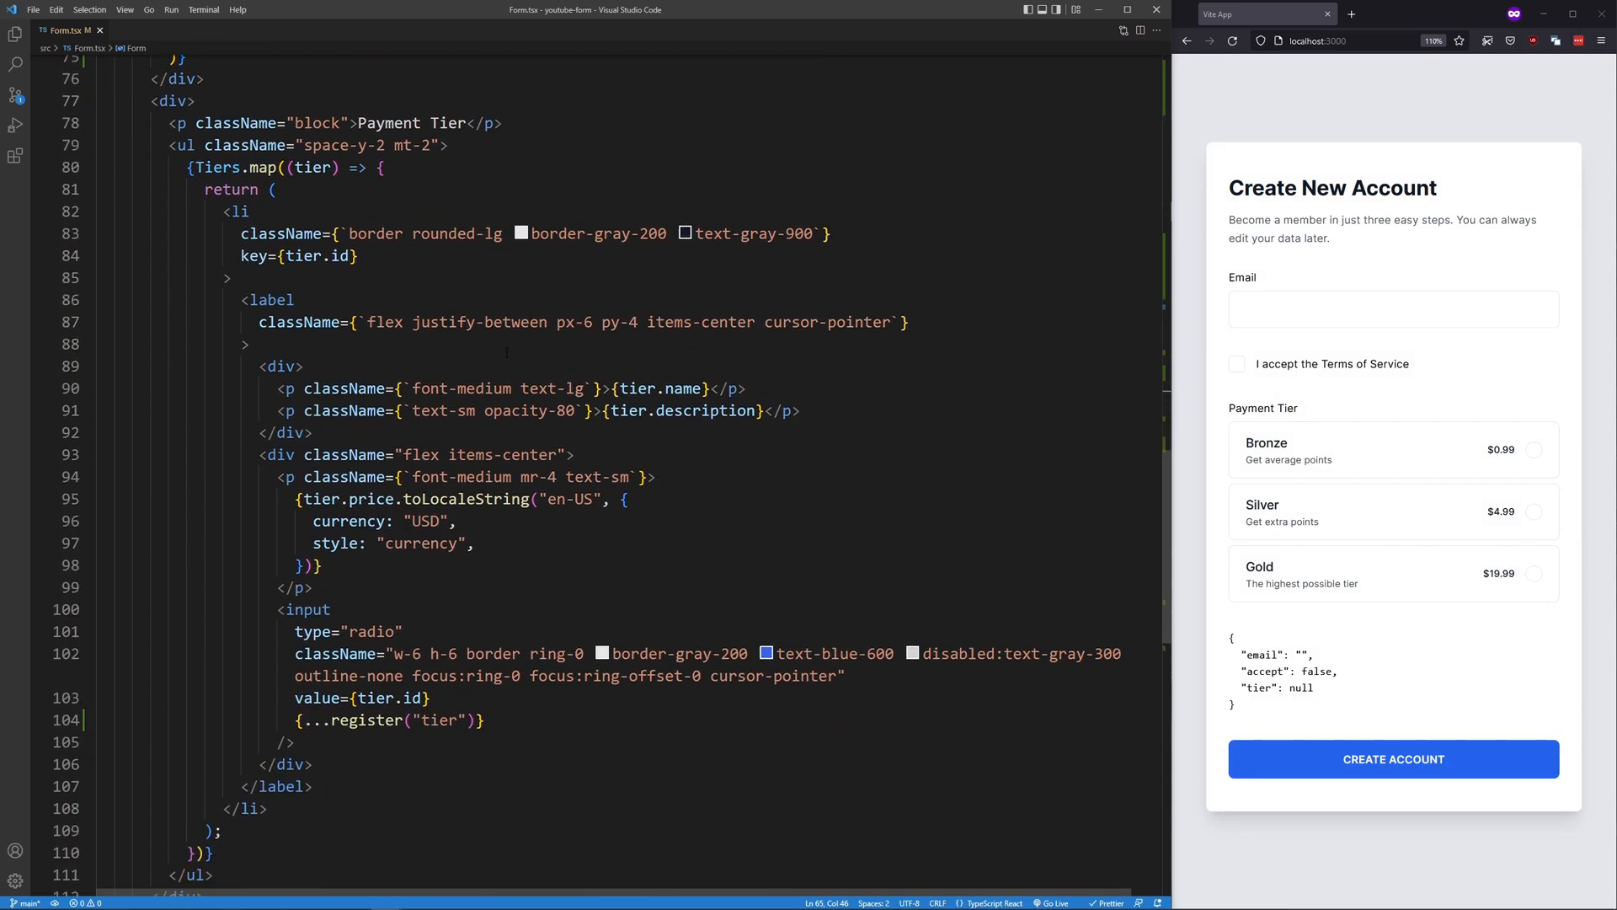
scroll("down", 3)
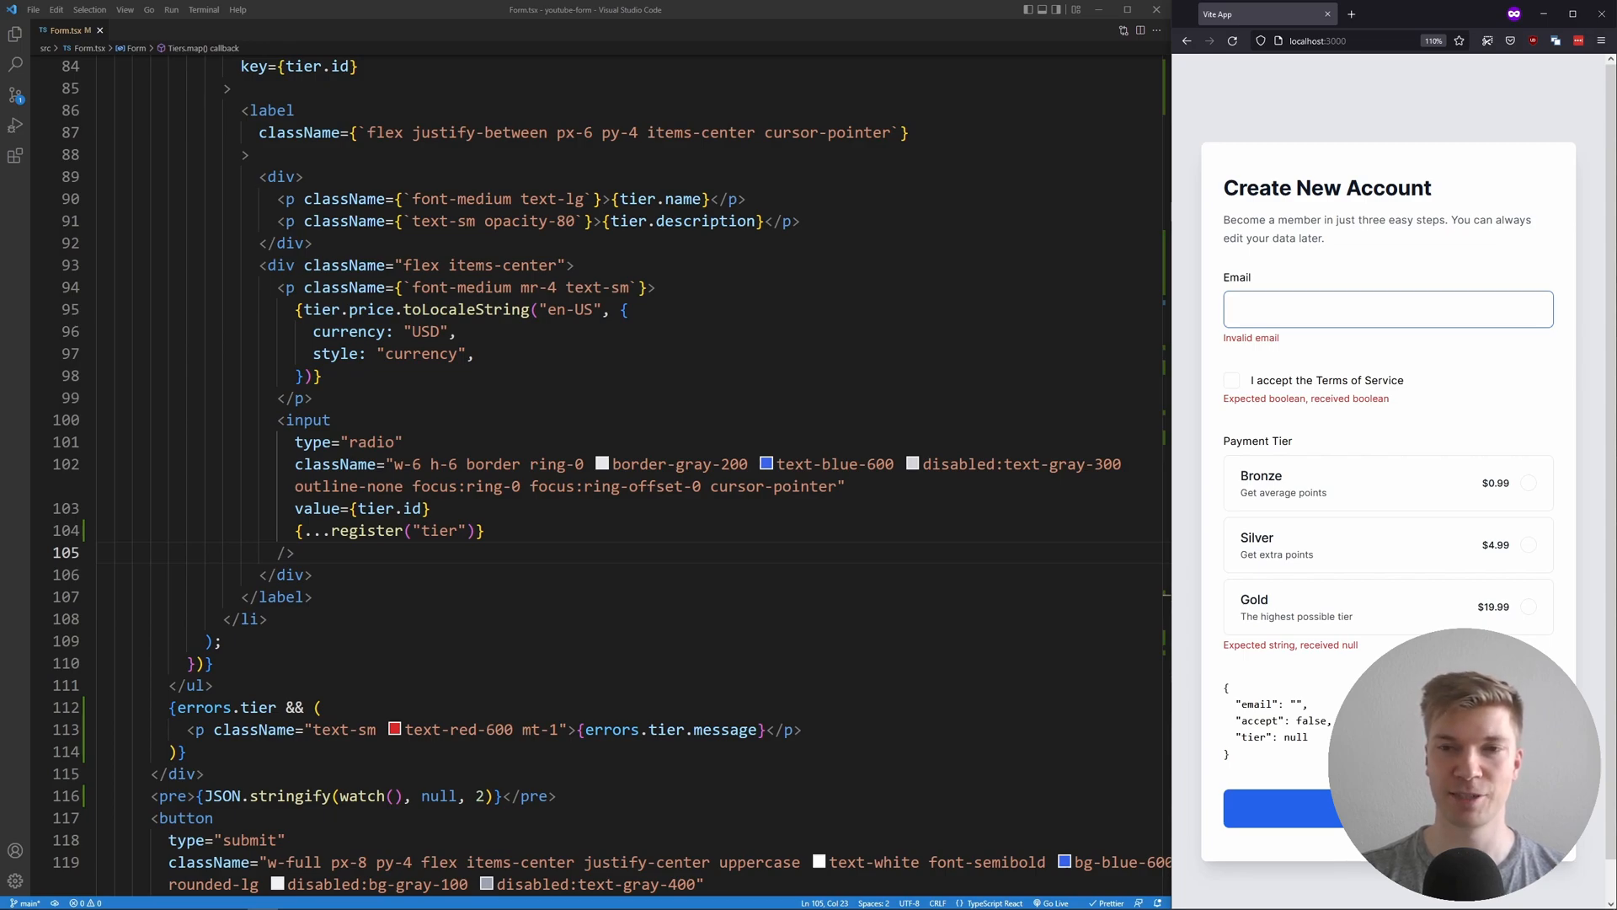
left_click(1387, 308)
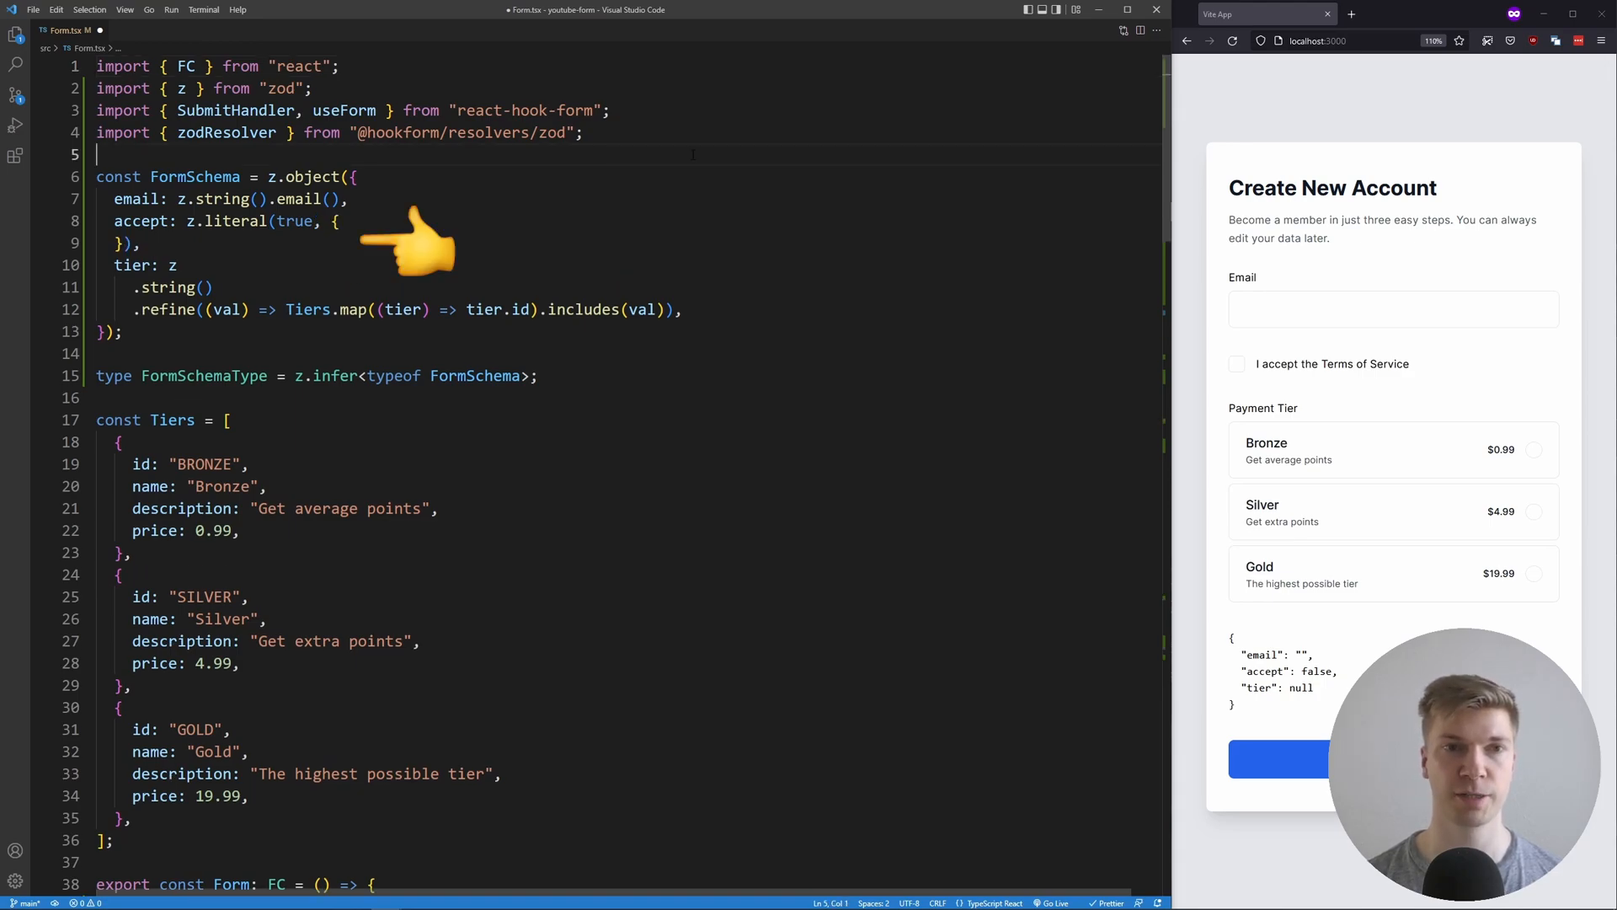
- Add invalid_type_error messages for terms and tier, then submit the empty form to see them
type("invalid_type_error: \"You must accept Terms and Conditions.\",")
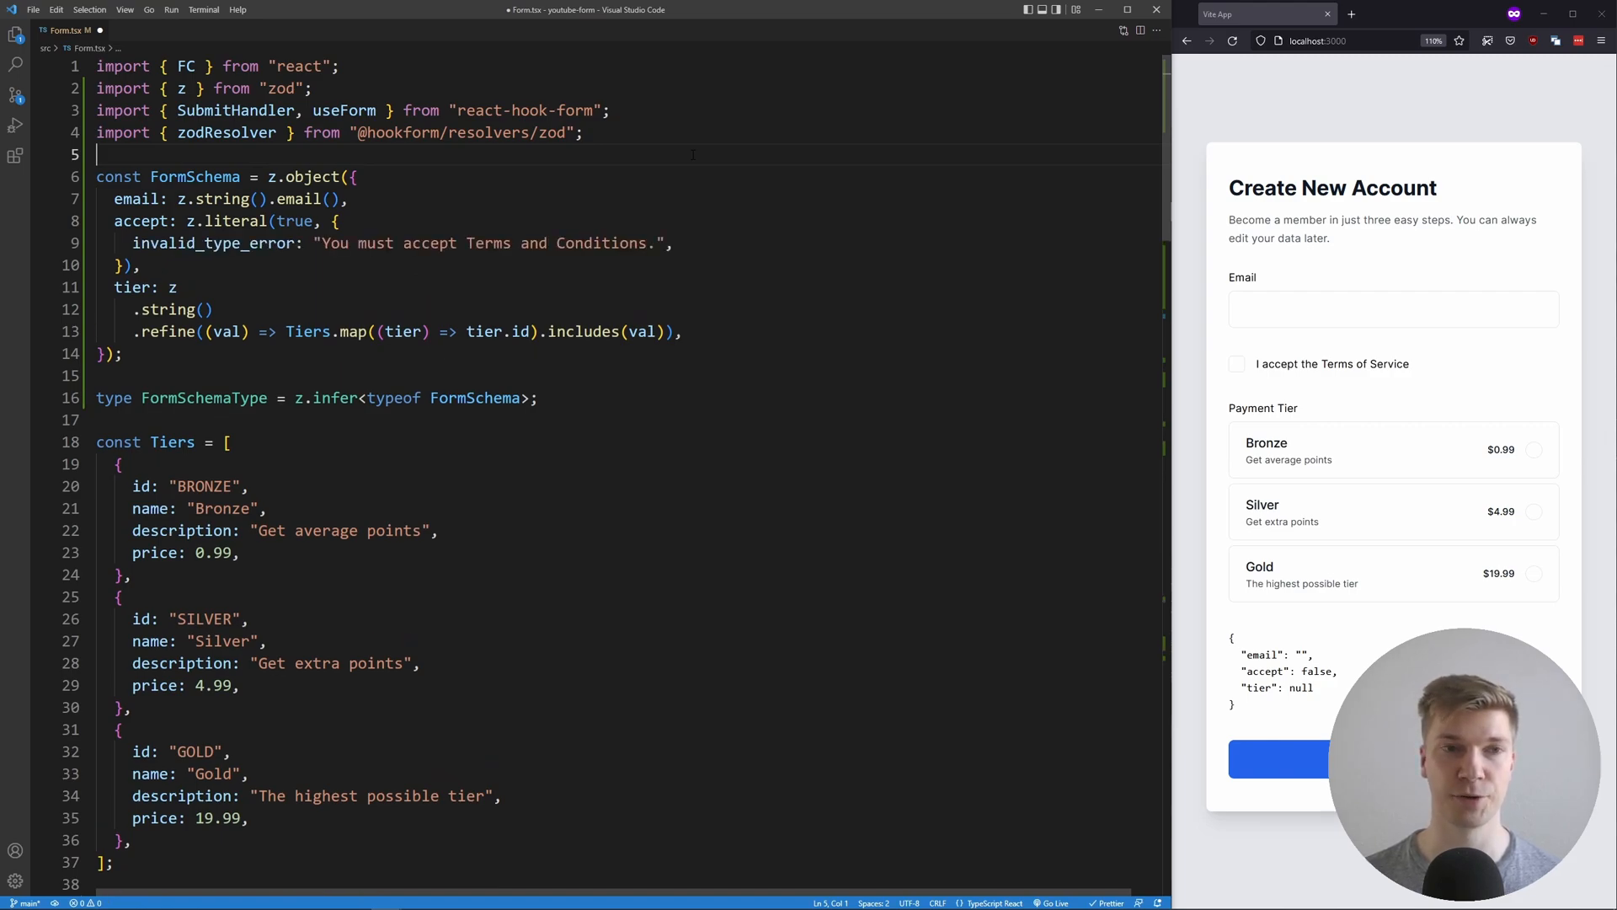
type("{ invalid_type_error: \"Please select a payment tier.\" }")
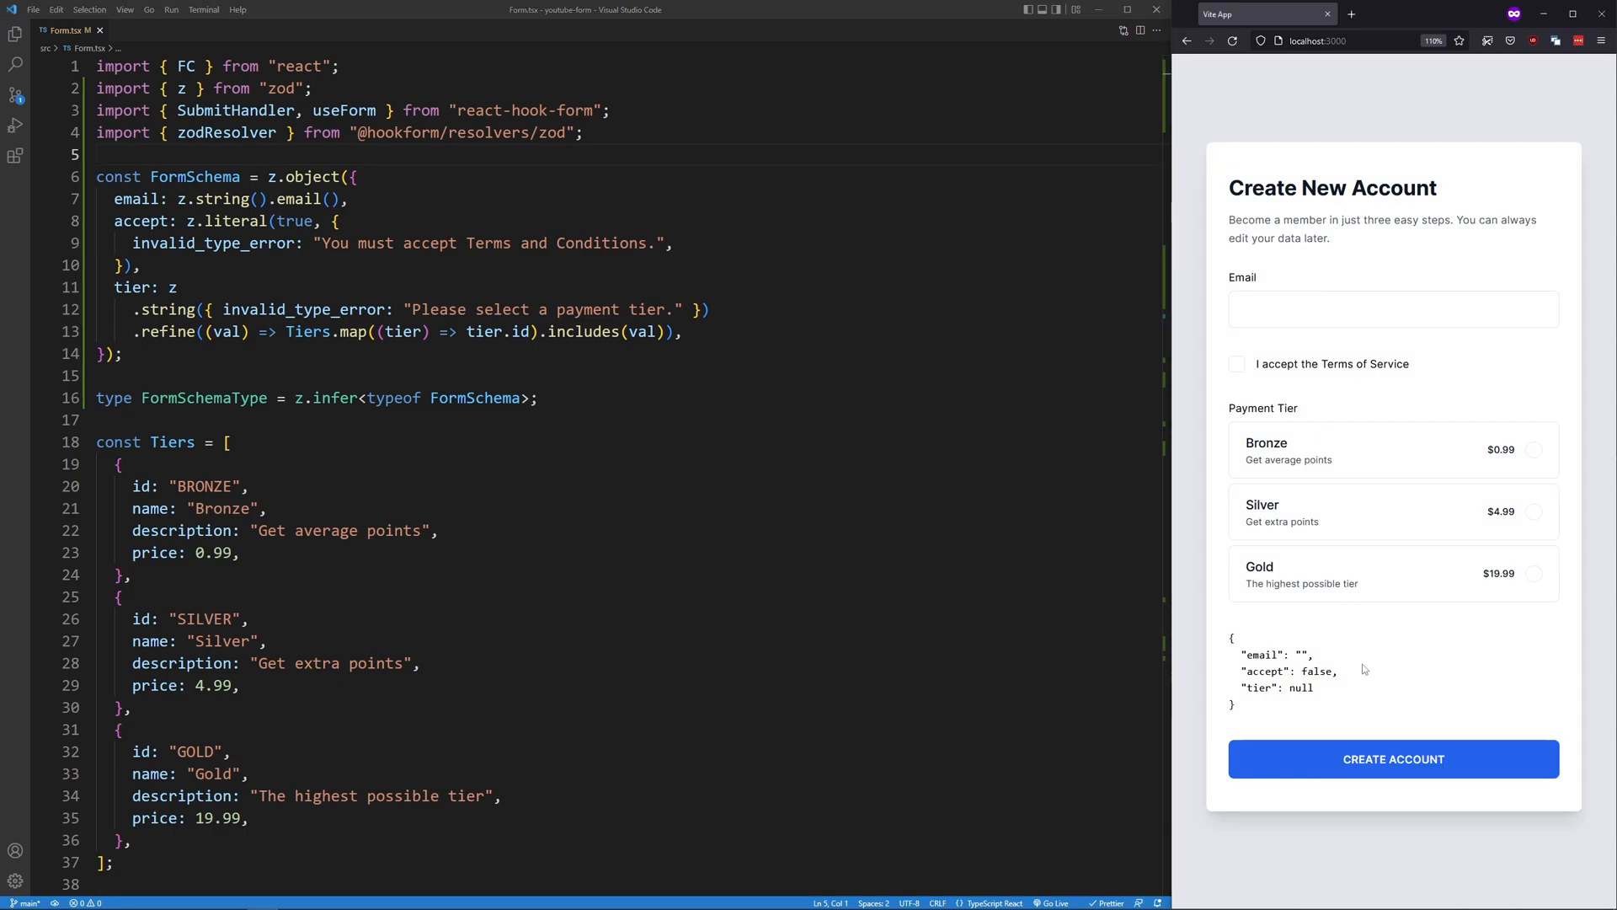
left_click(1392, 758)
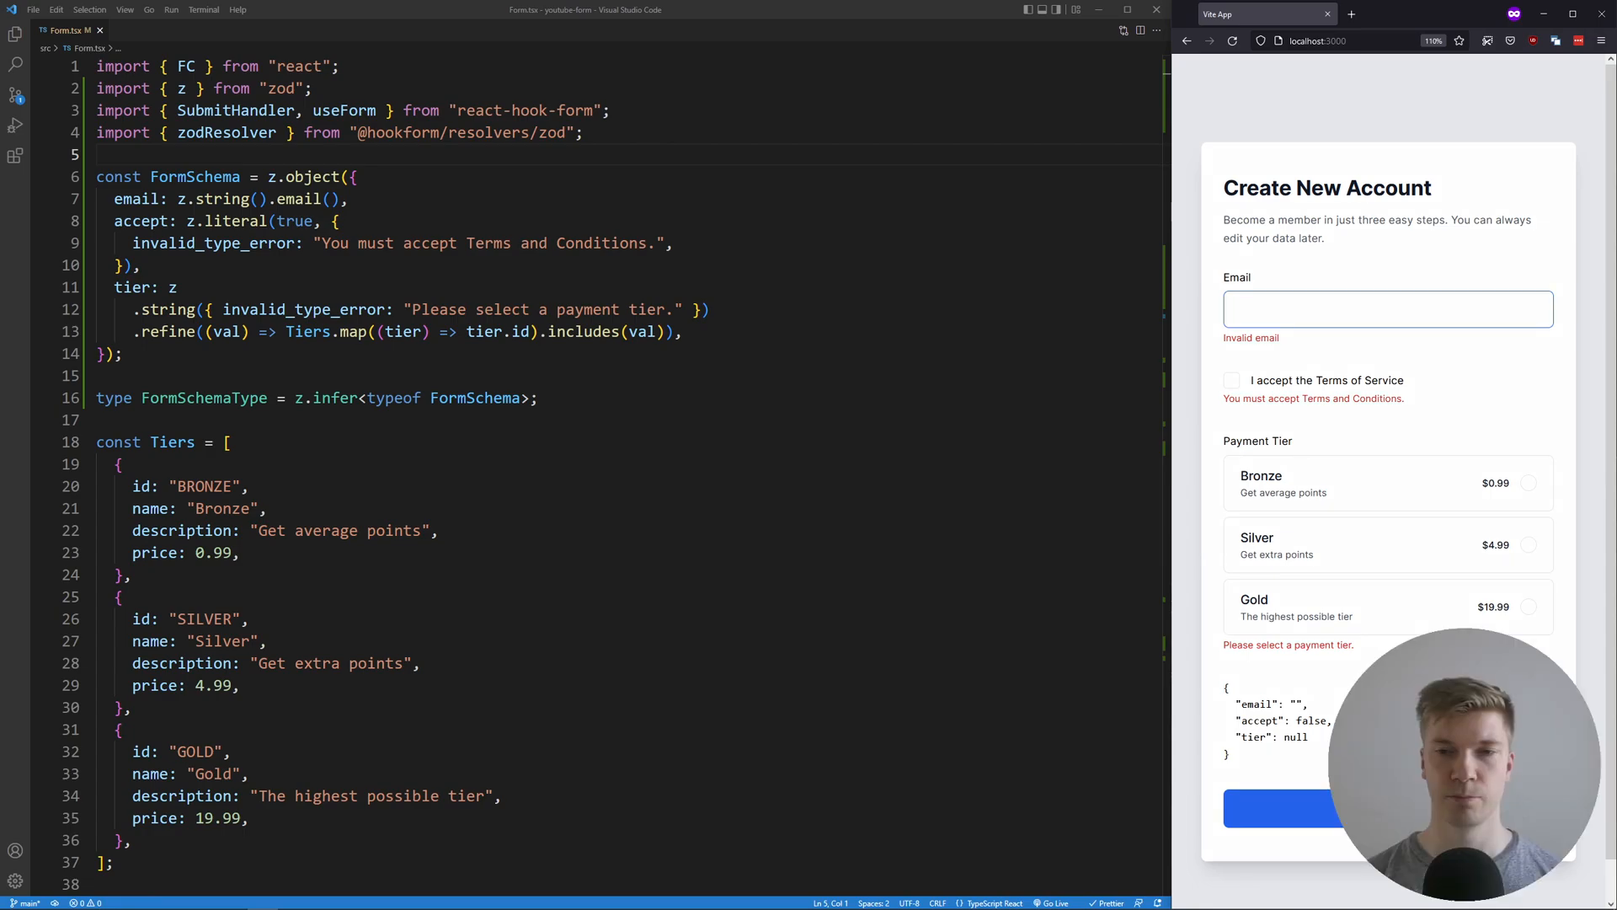
left_click(1386, 308)
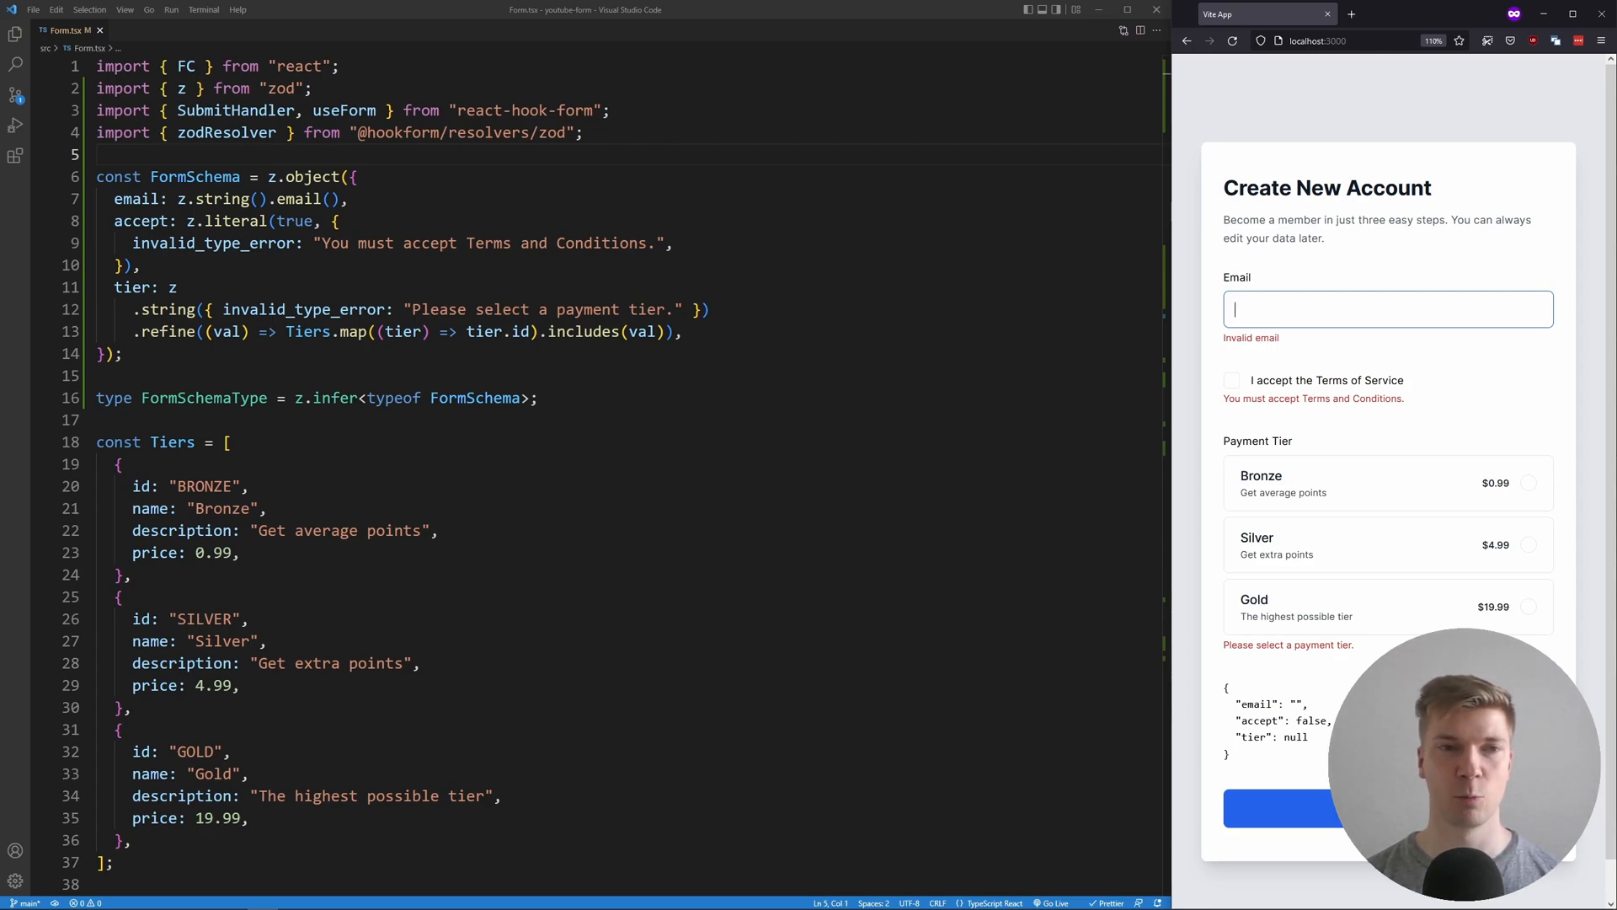
- Mark onSubmit async and await a Promise that runs console.log(data) and resolve(undefined)
scroll("down", 3)
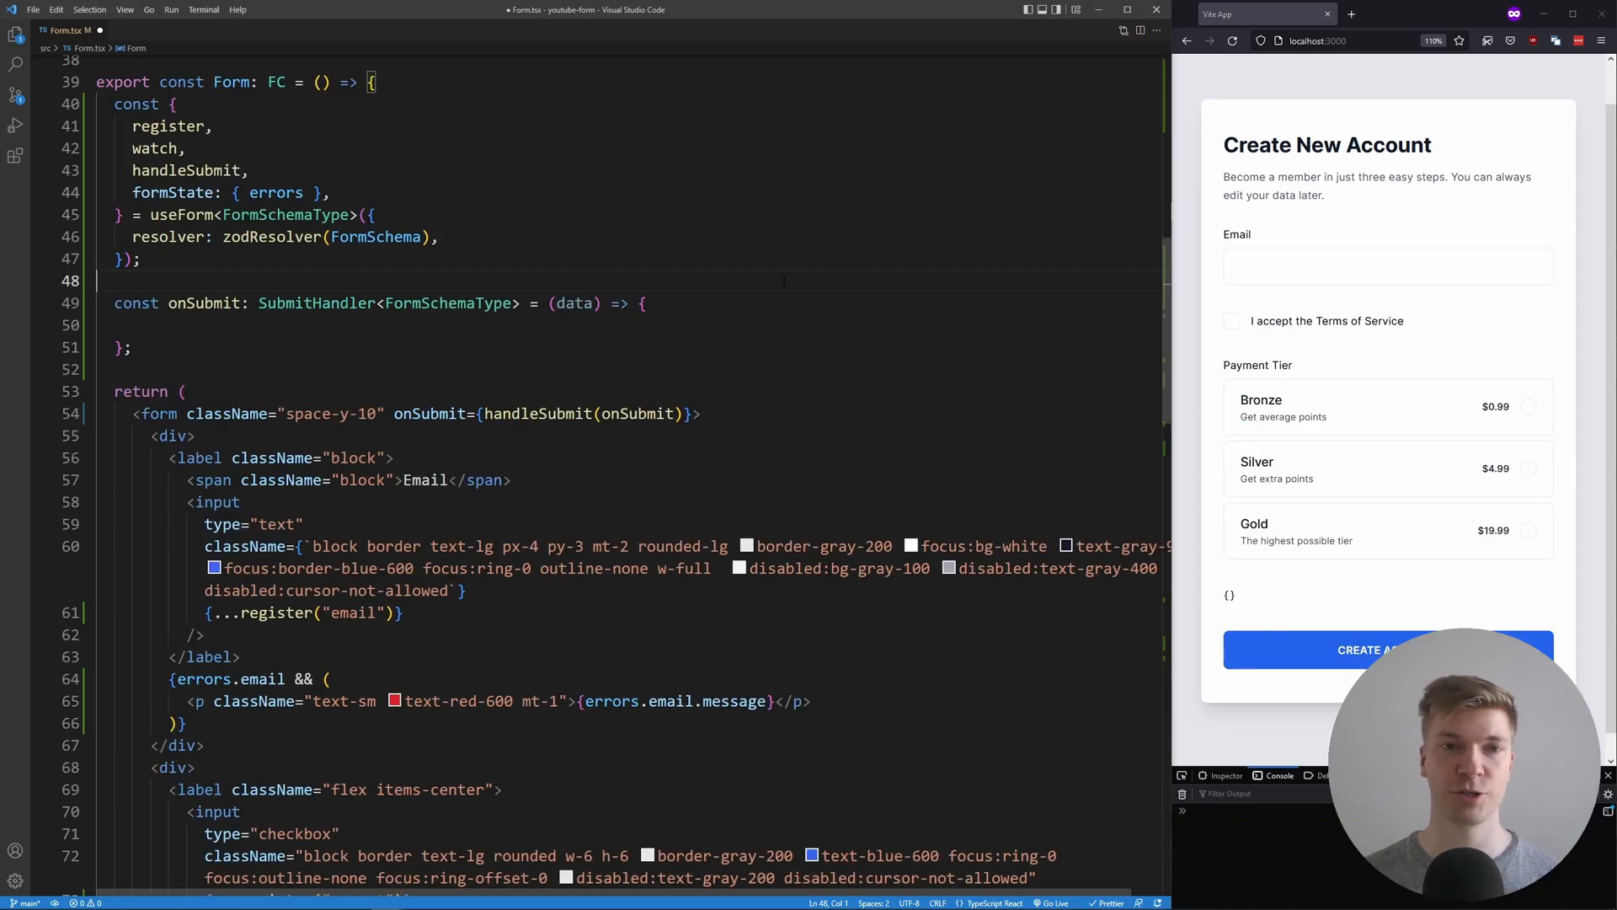
type("async")
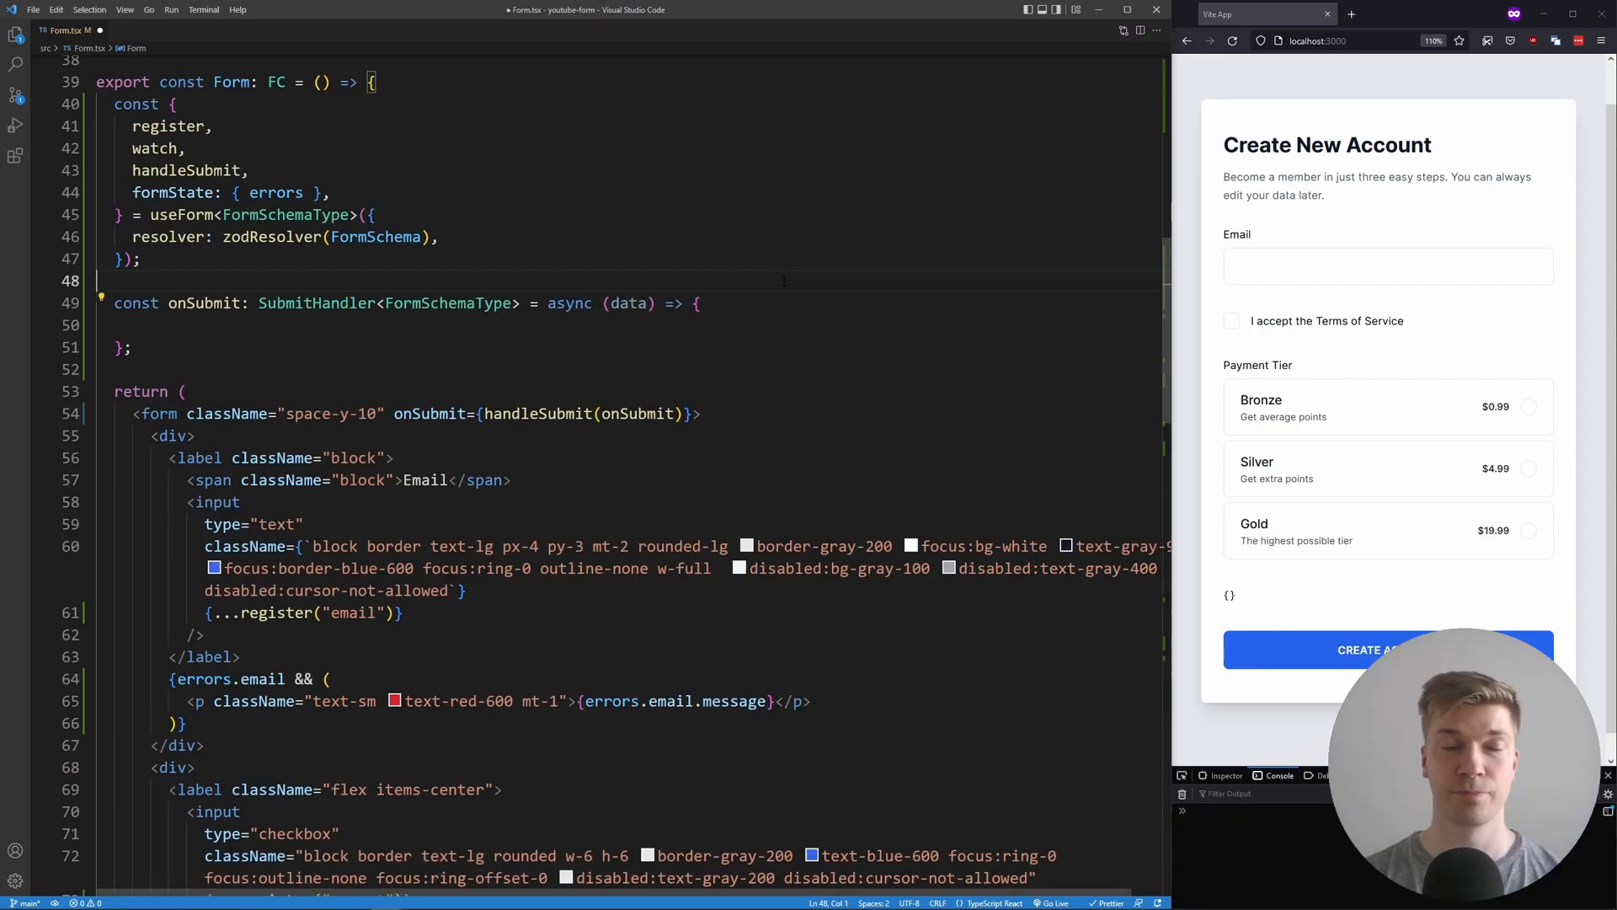
type("await new Promise();")
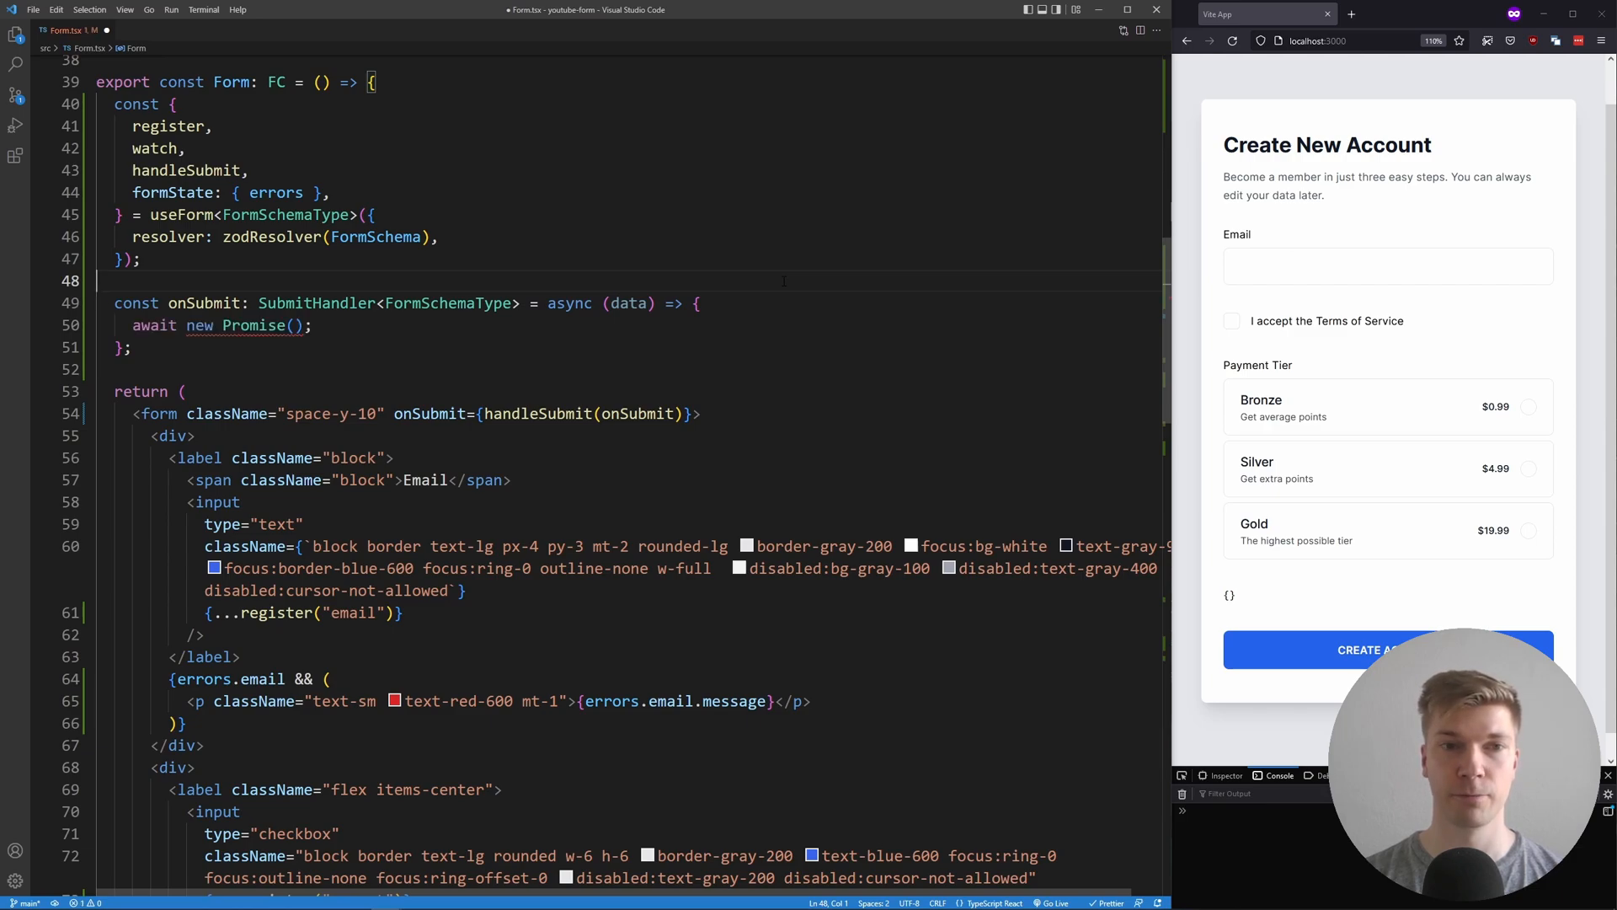
type("async (resolve) => {}")
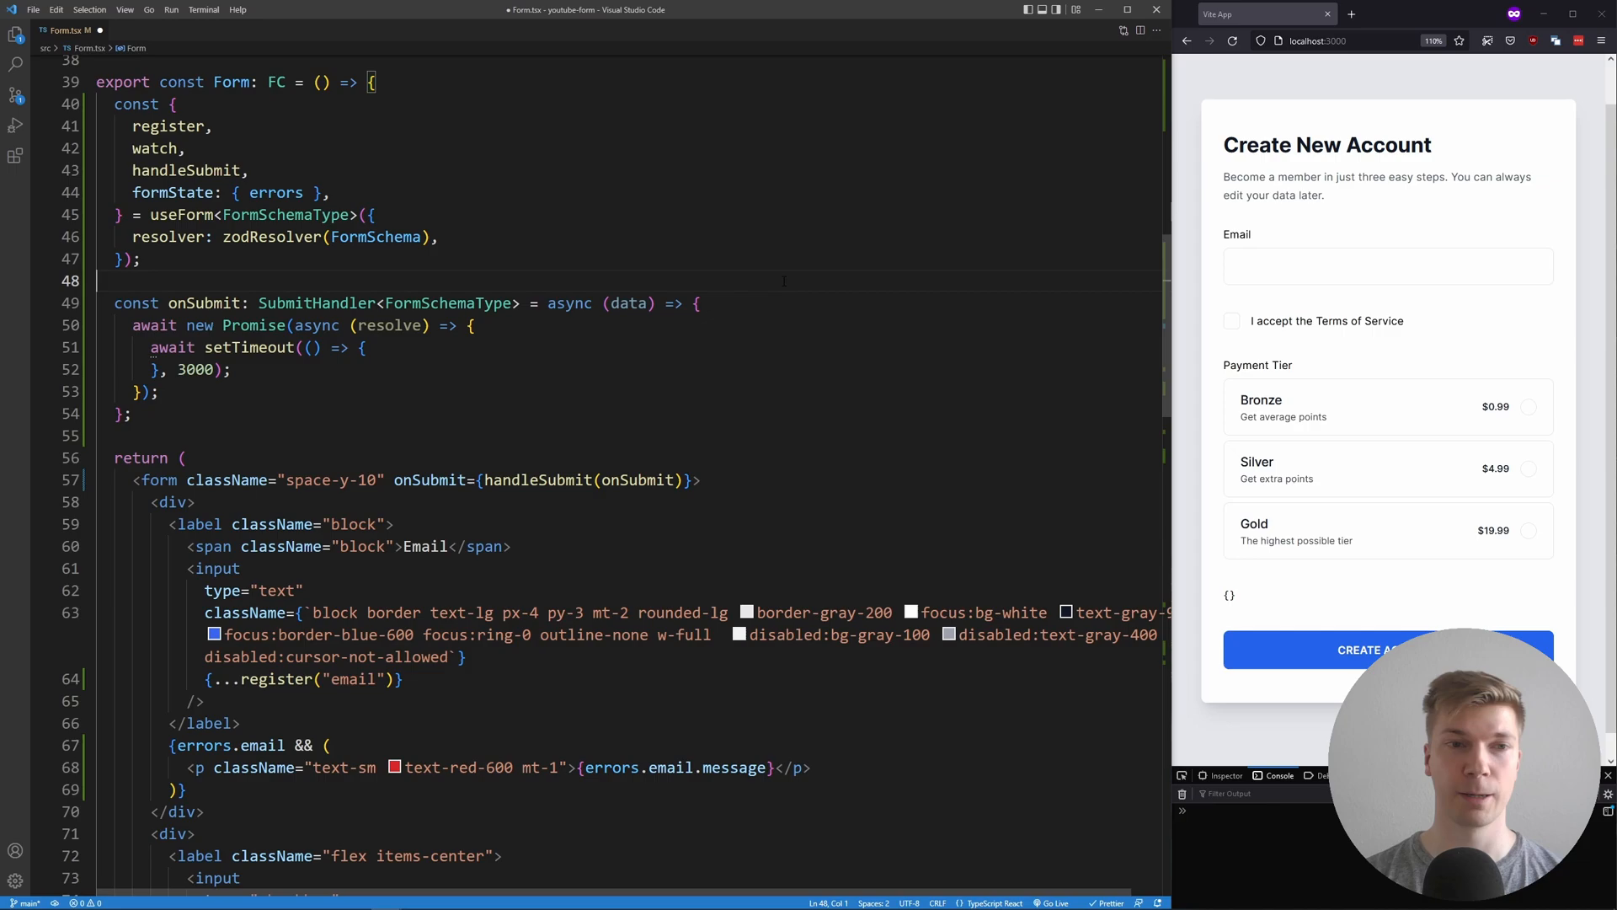
type("console.log(data);")
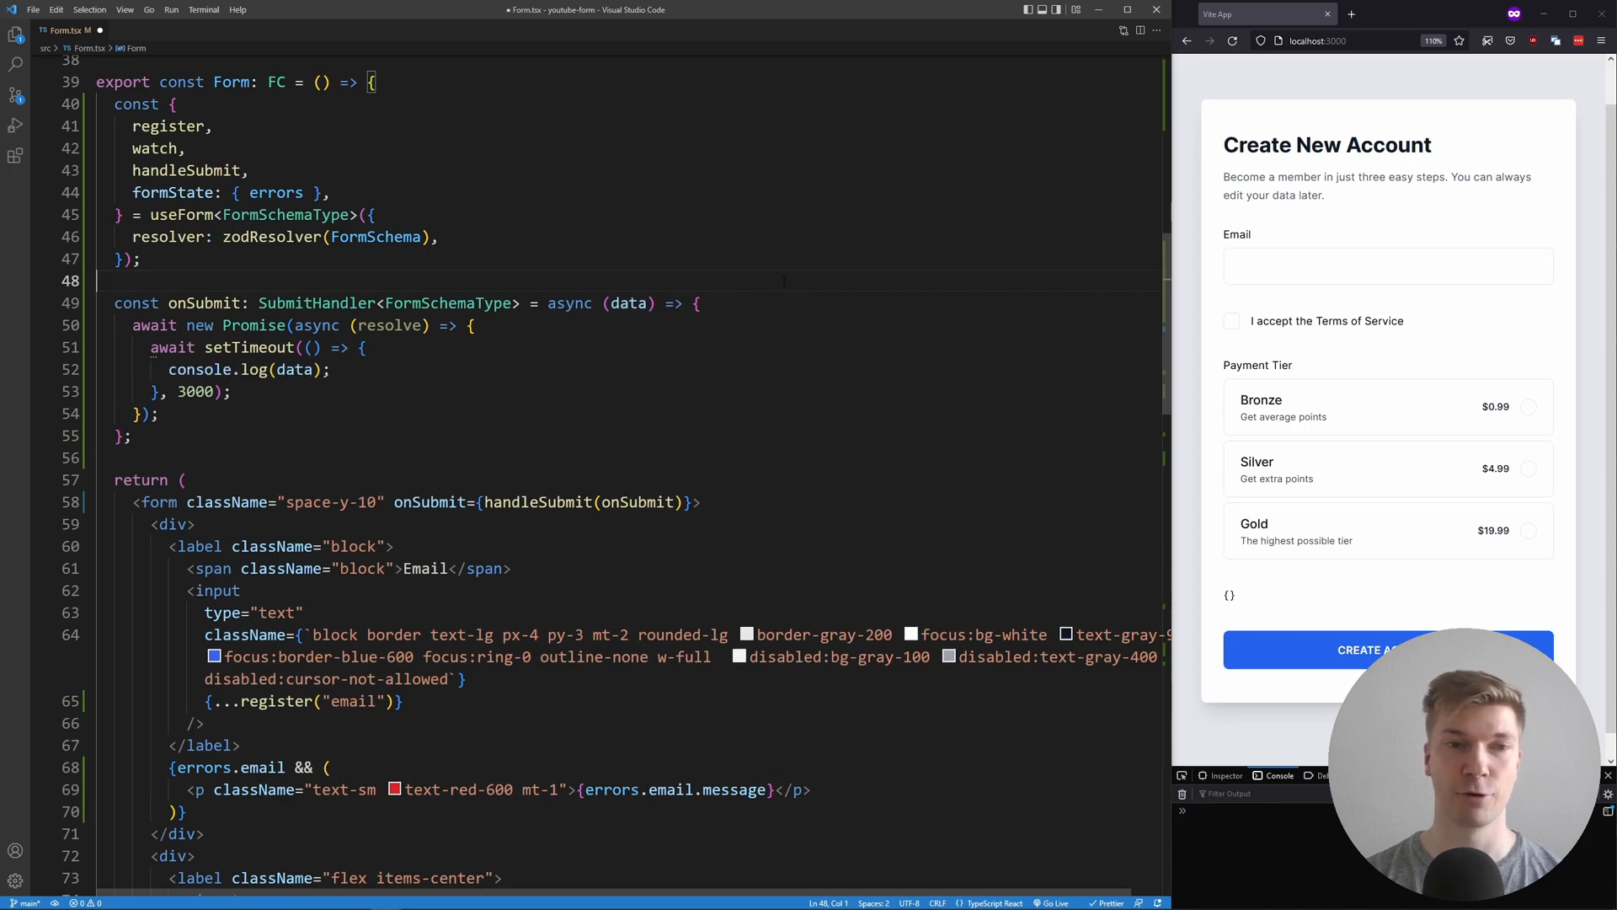
type("resolve(undefined);")
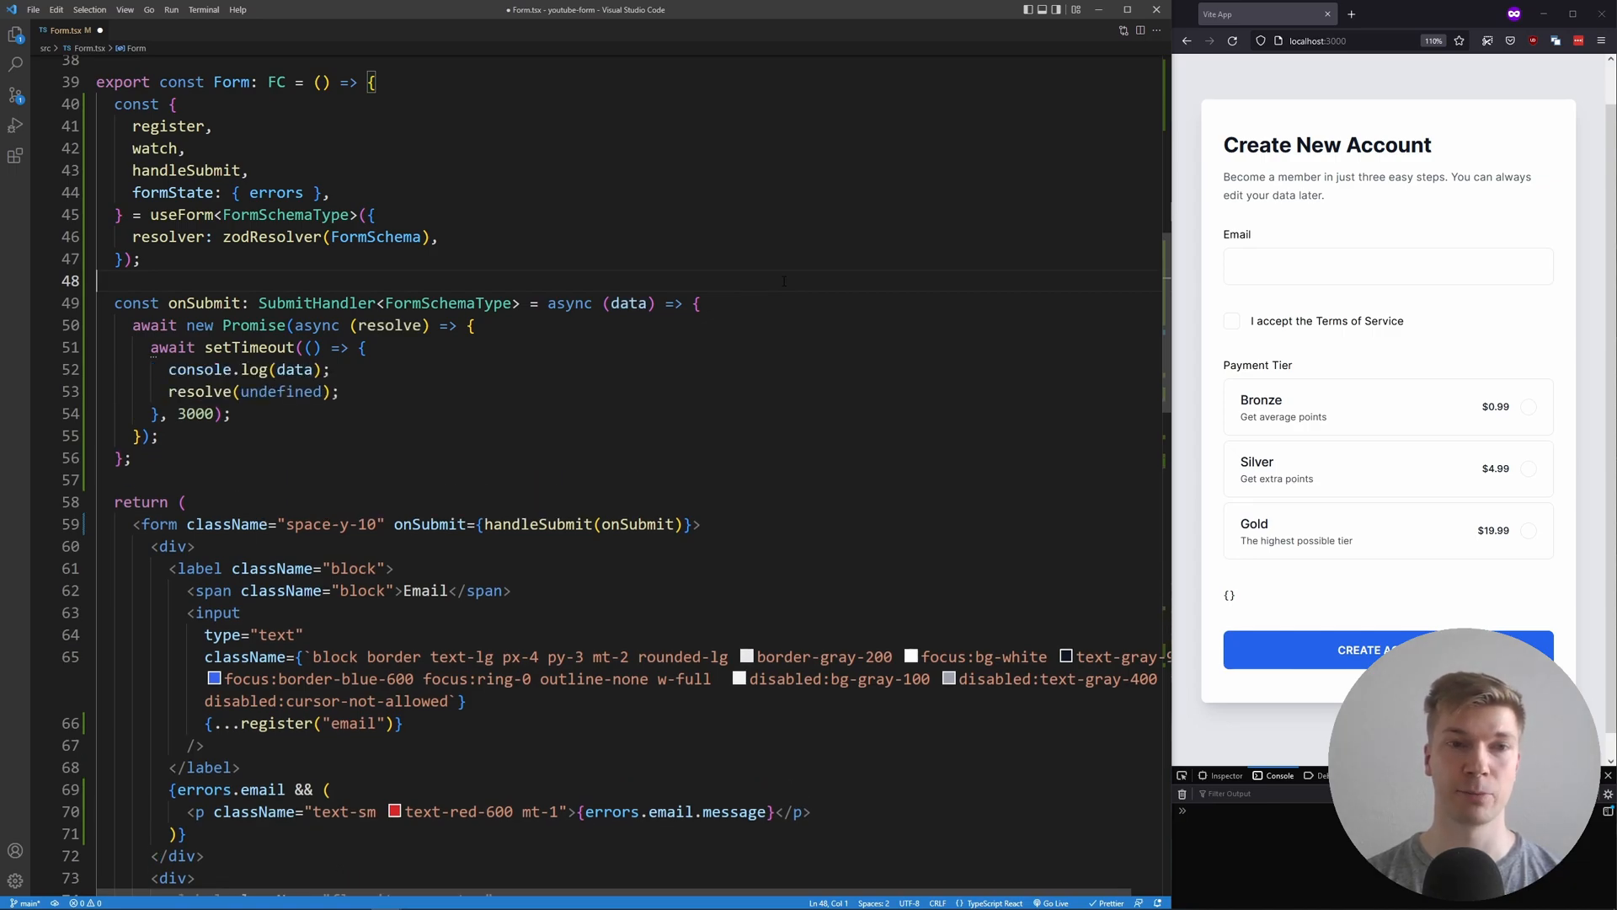
type("x@x.com")
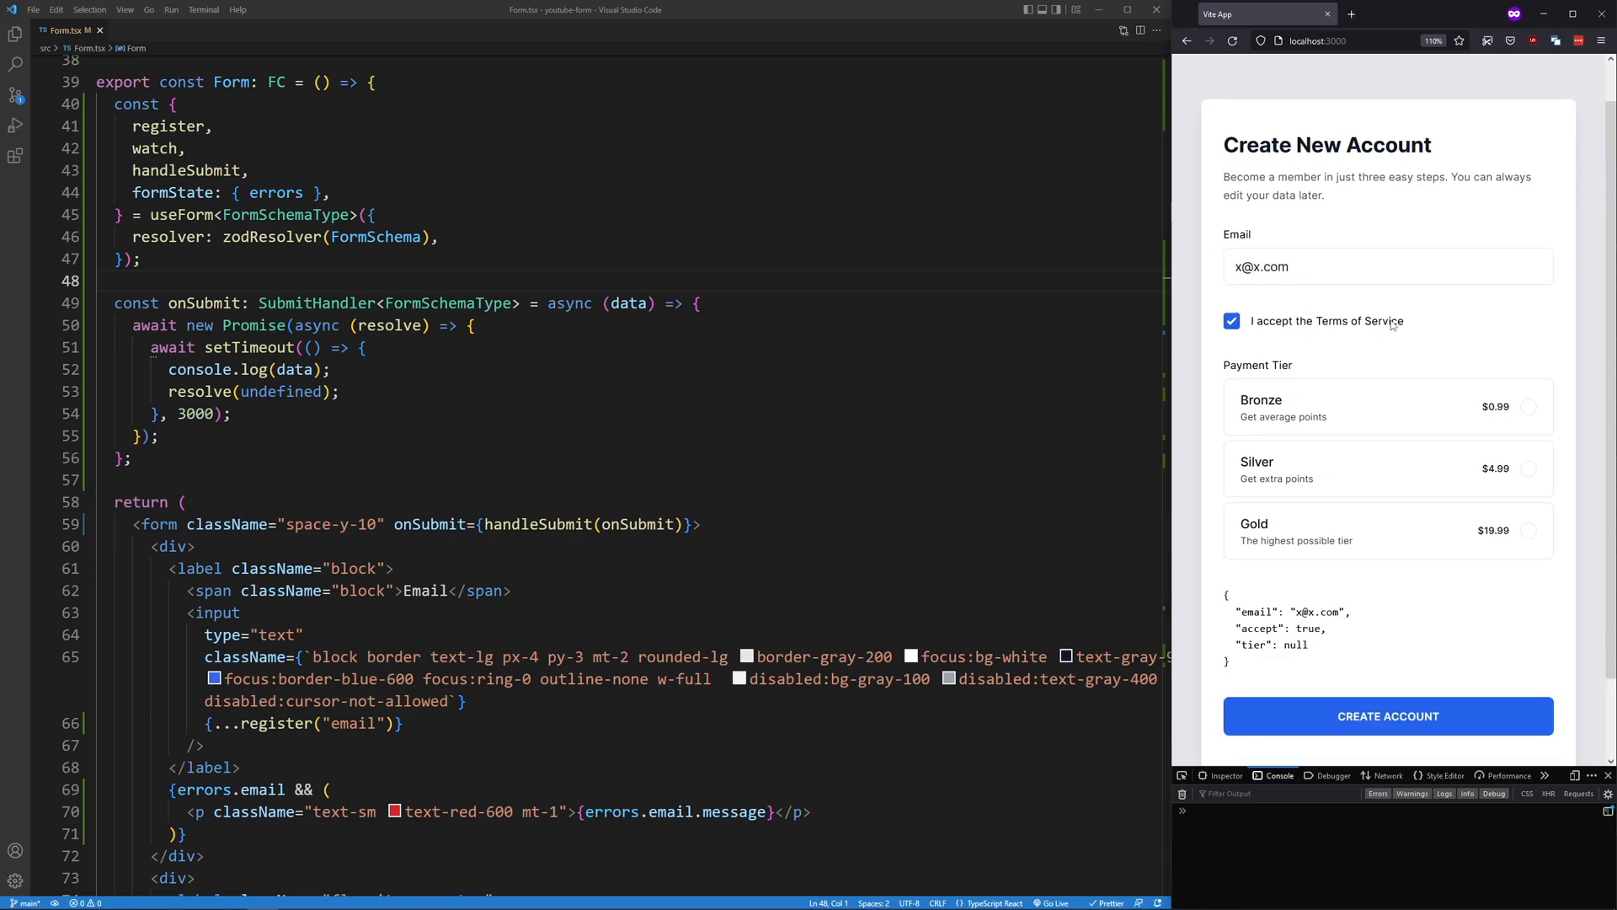
- Choose the Bronze tier and submit the form three times, watching the console logs
left_click(1528, 406)
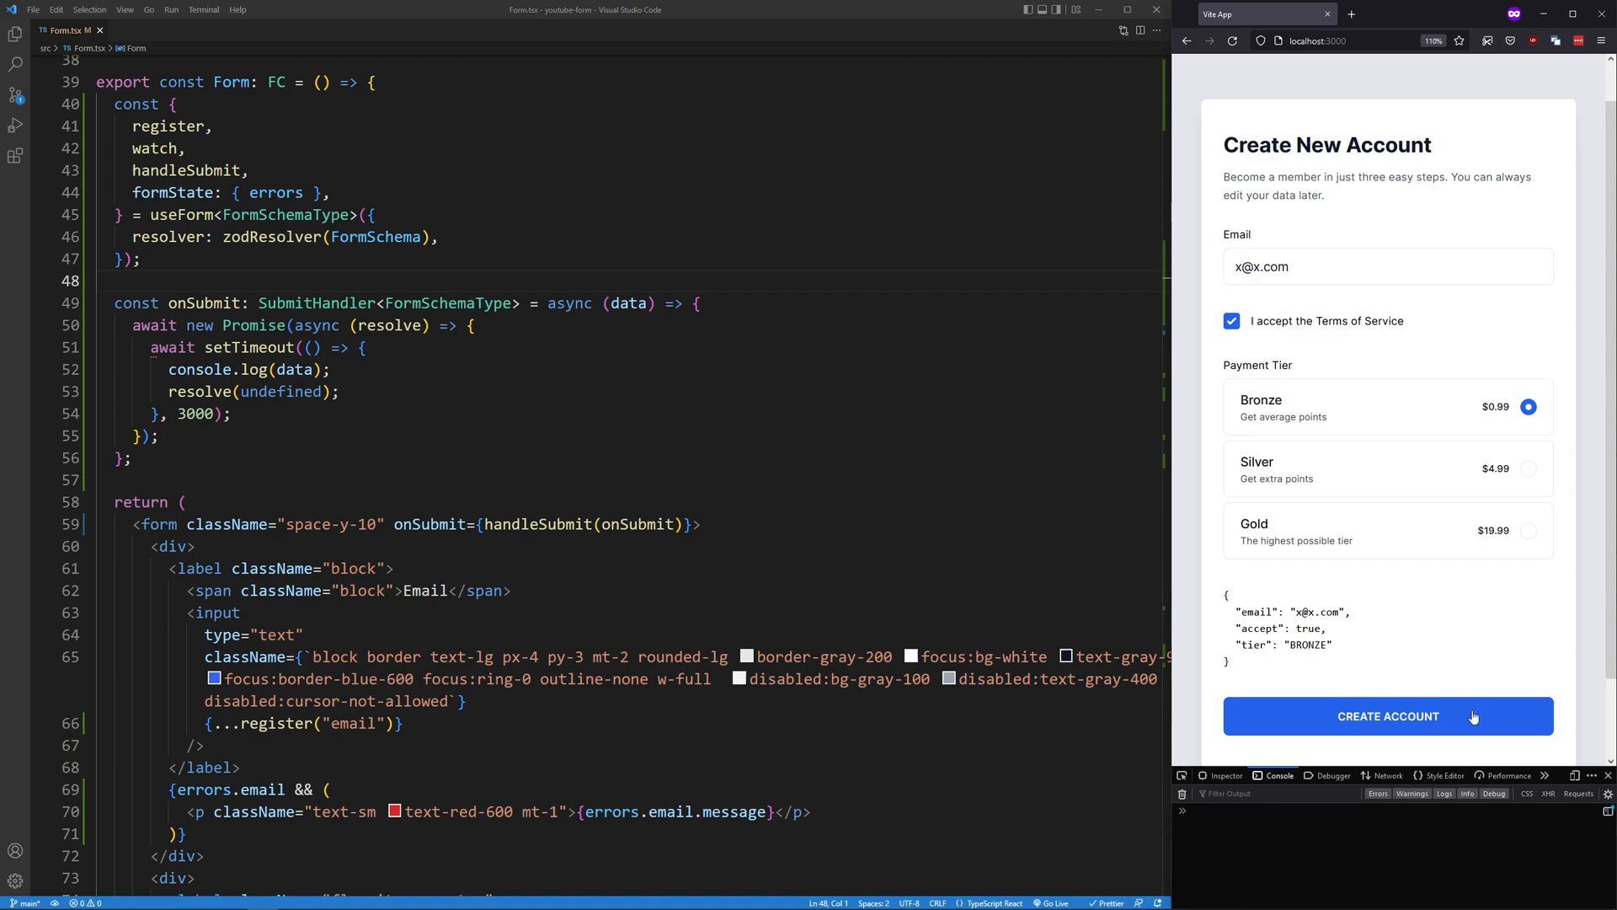
left_click(1388, 716)
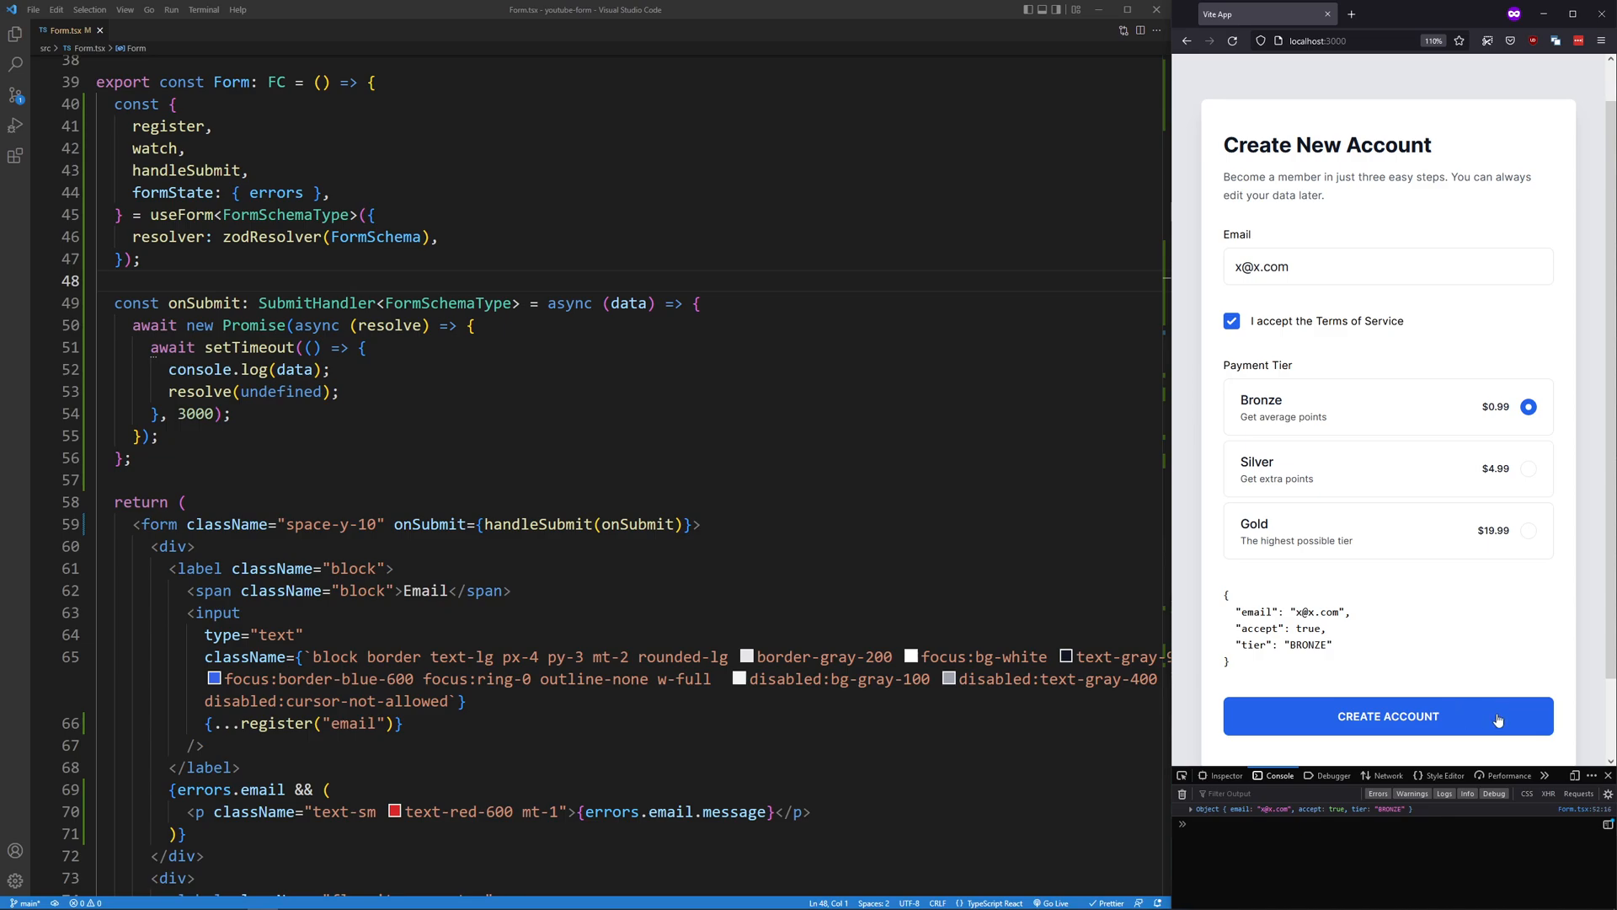
left_click(1387, 715)
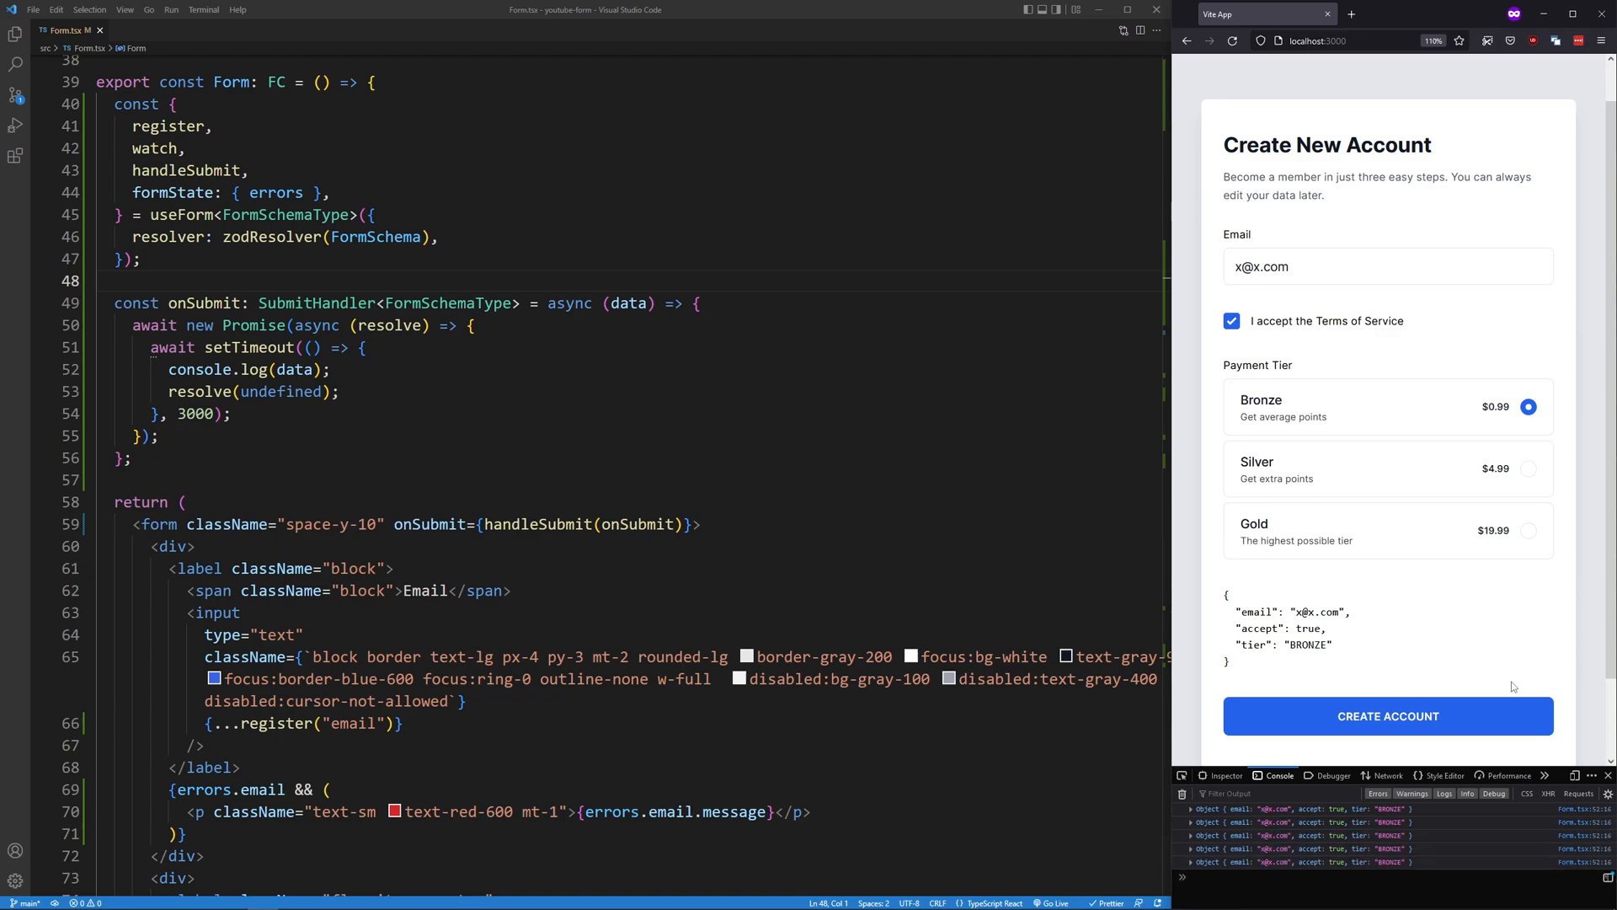
left_click(1387, 716)
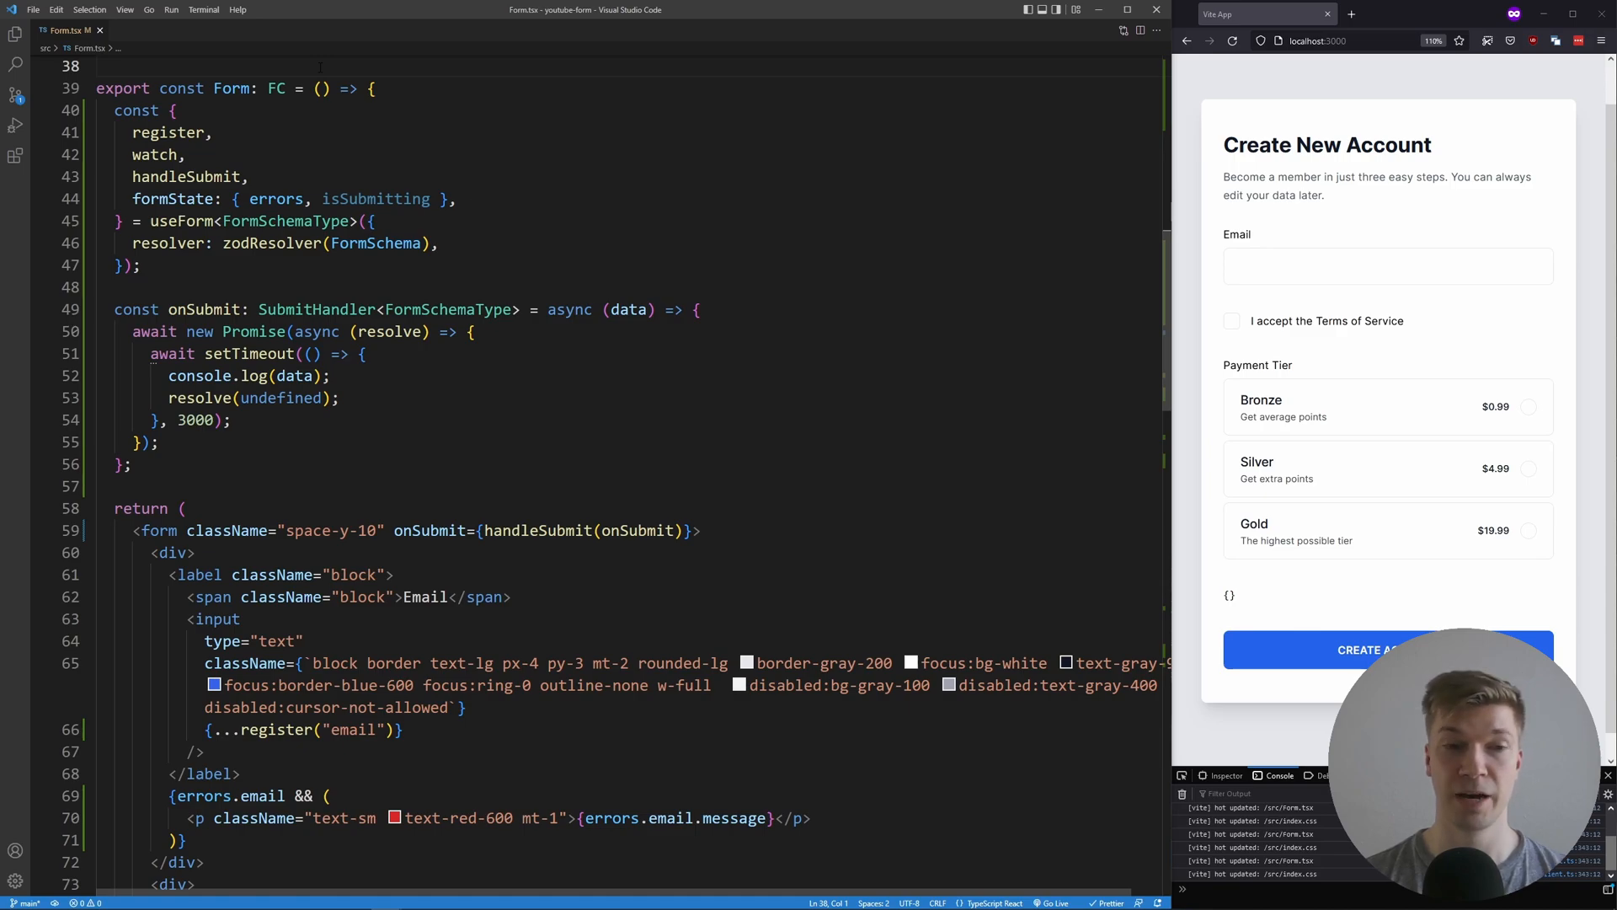
- Add disabled={isSubmitting} to the email input, terms checkbox, tier radios and submit button
scroll("down", 3)
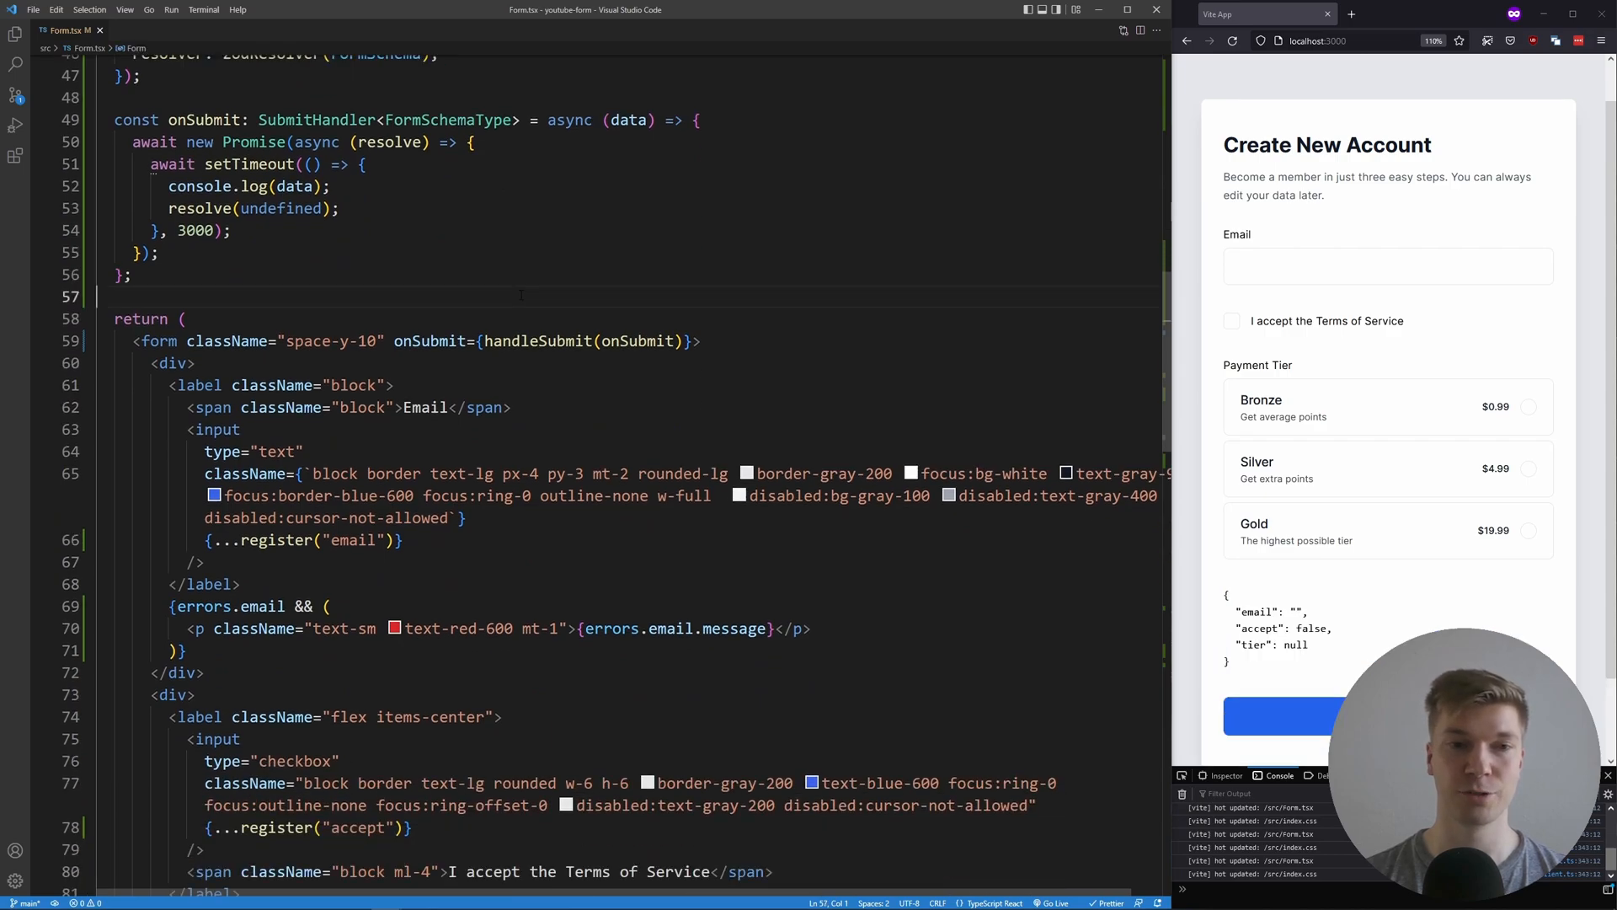
type("disabled={isSubmitting}")
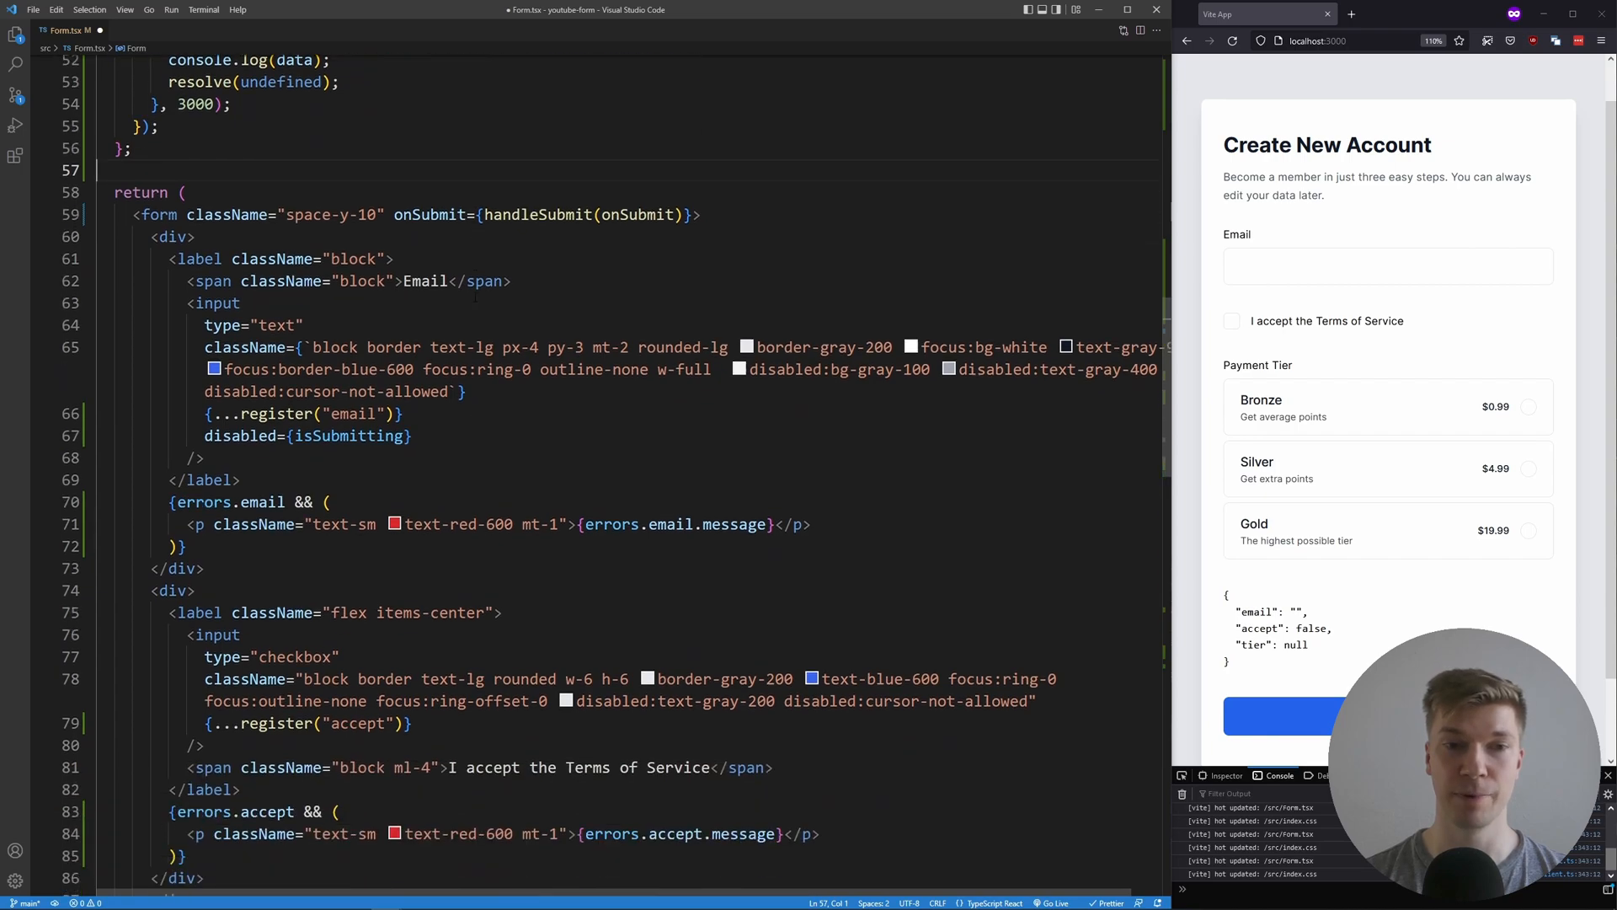
scroll("down", 3)
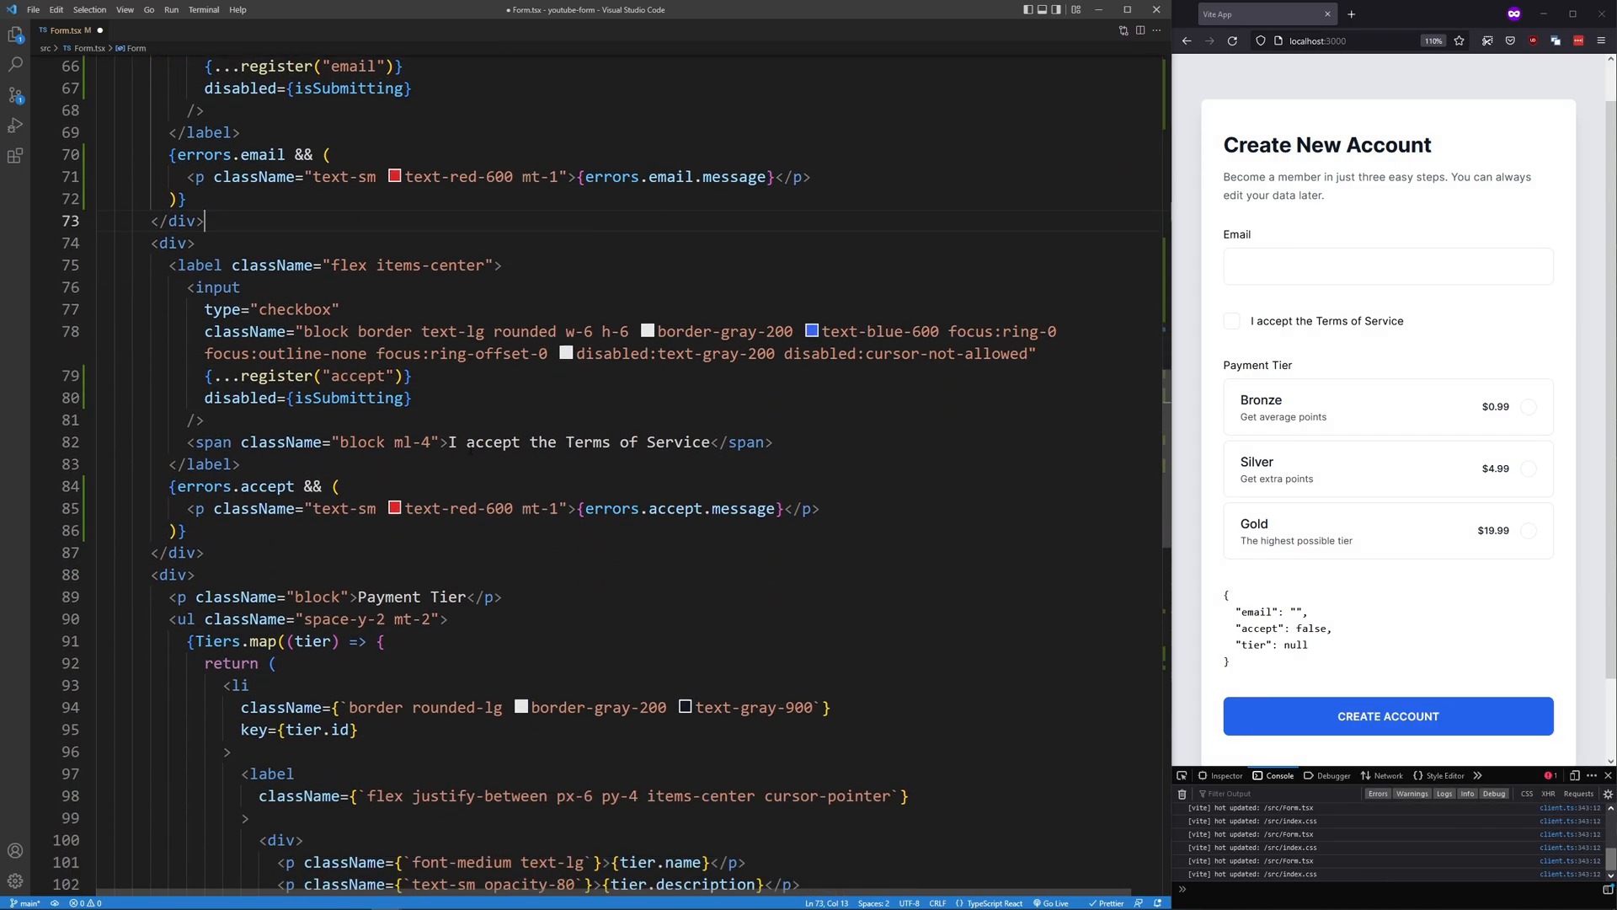
scroll("down", 3)
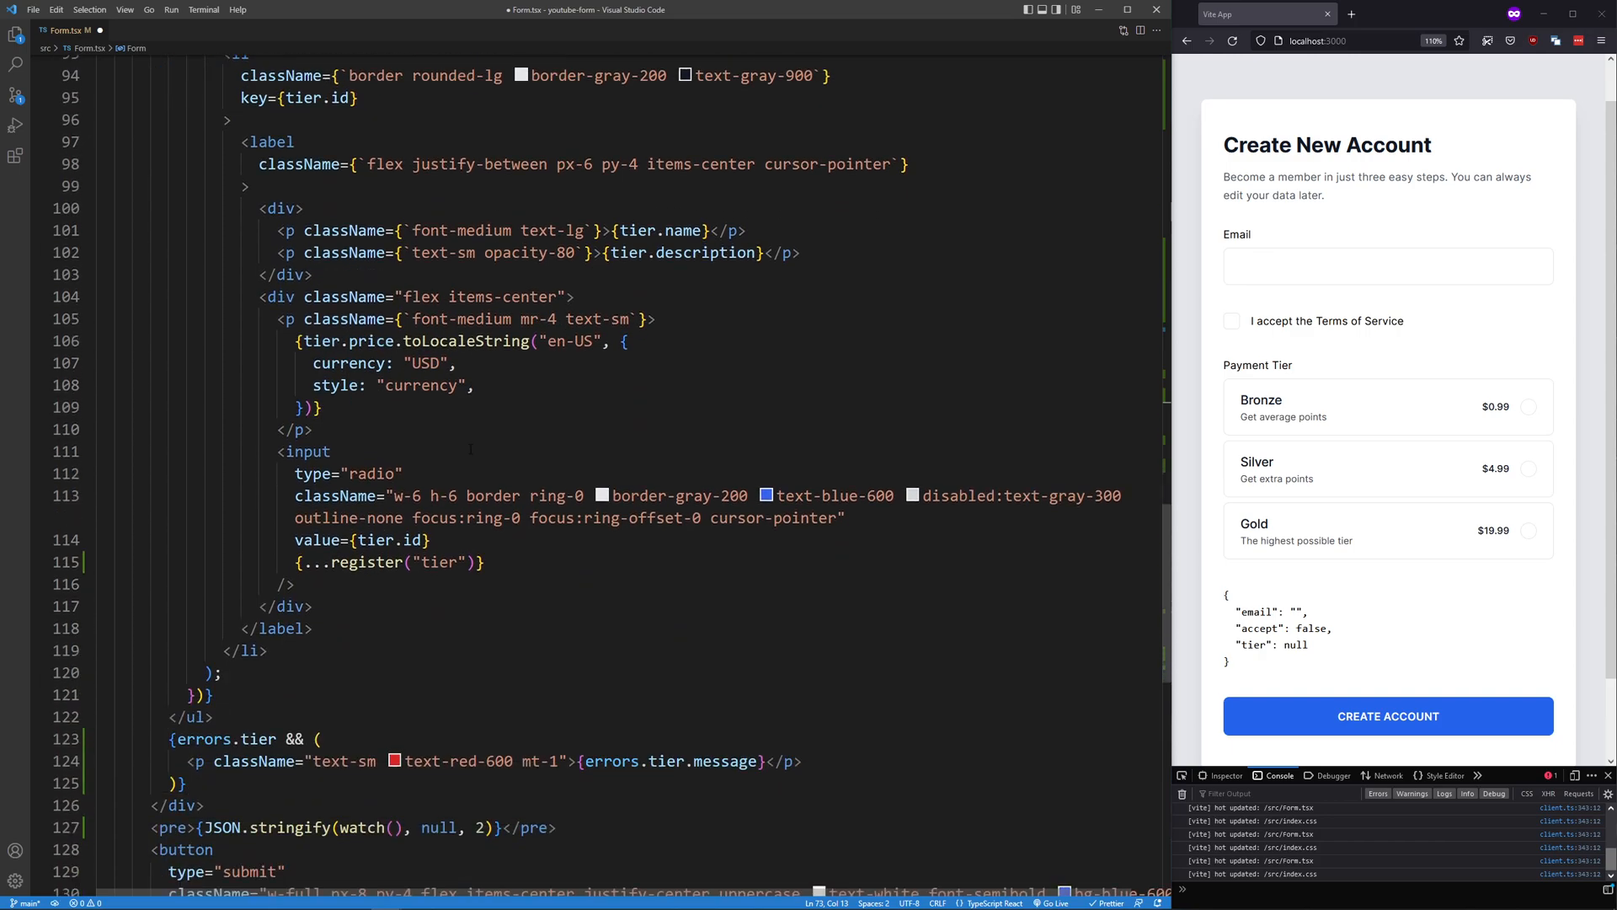
type("disabled={isSubmitting}")
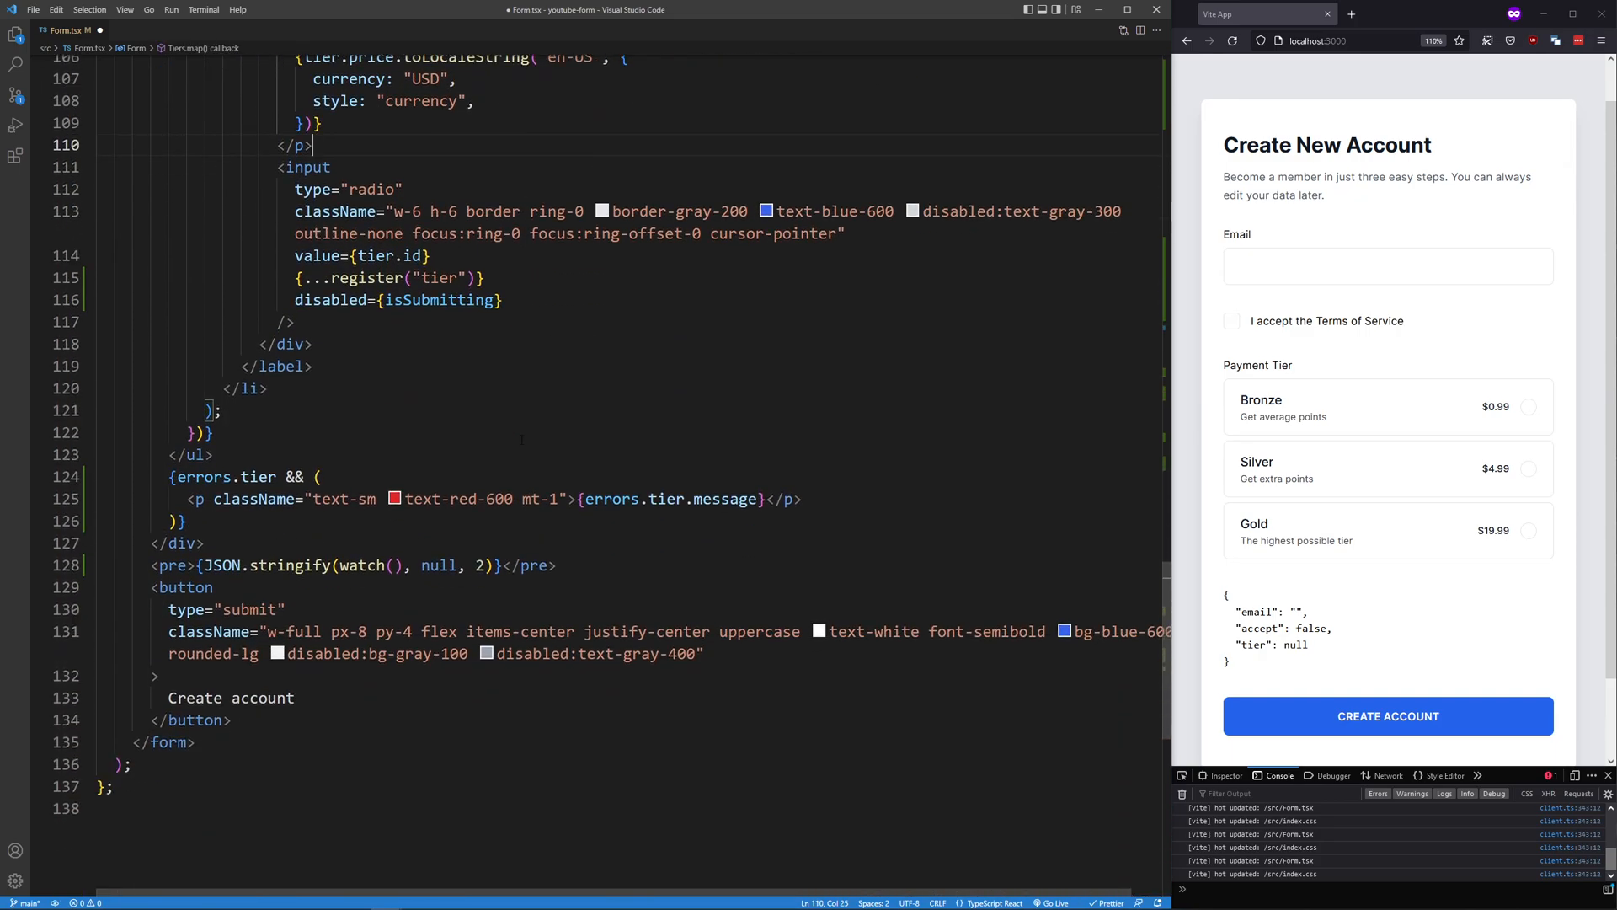
type("disabled={isSubmitting}")
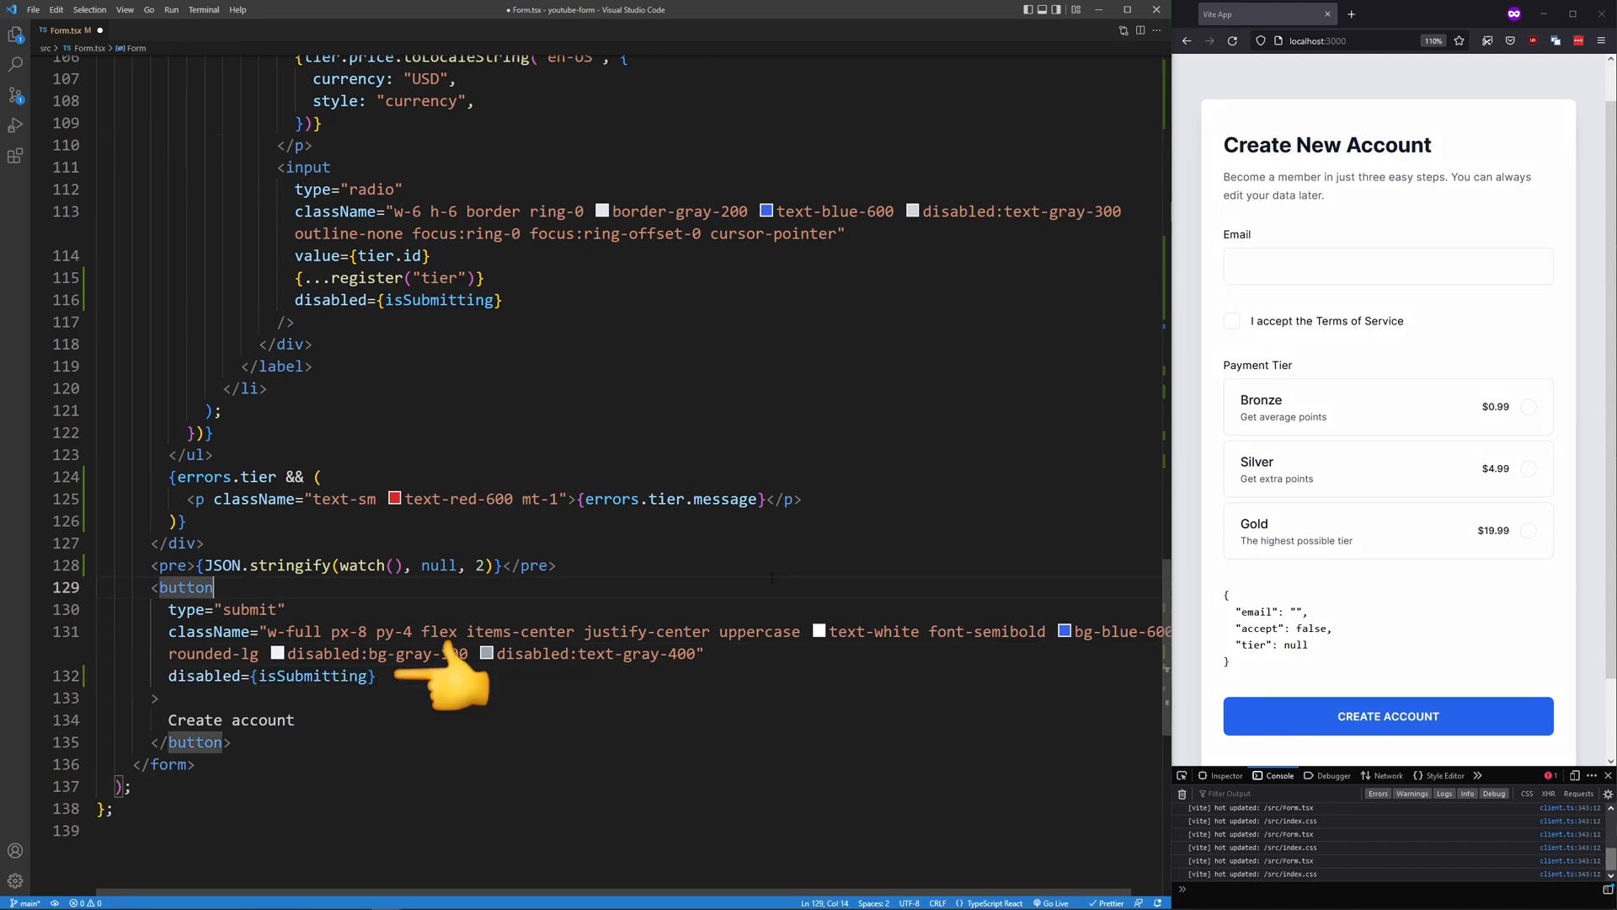
type("x@")
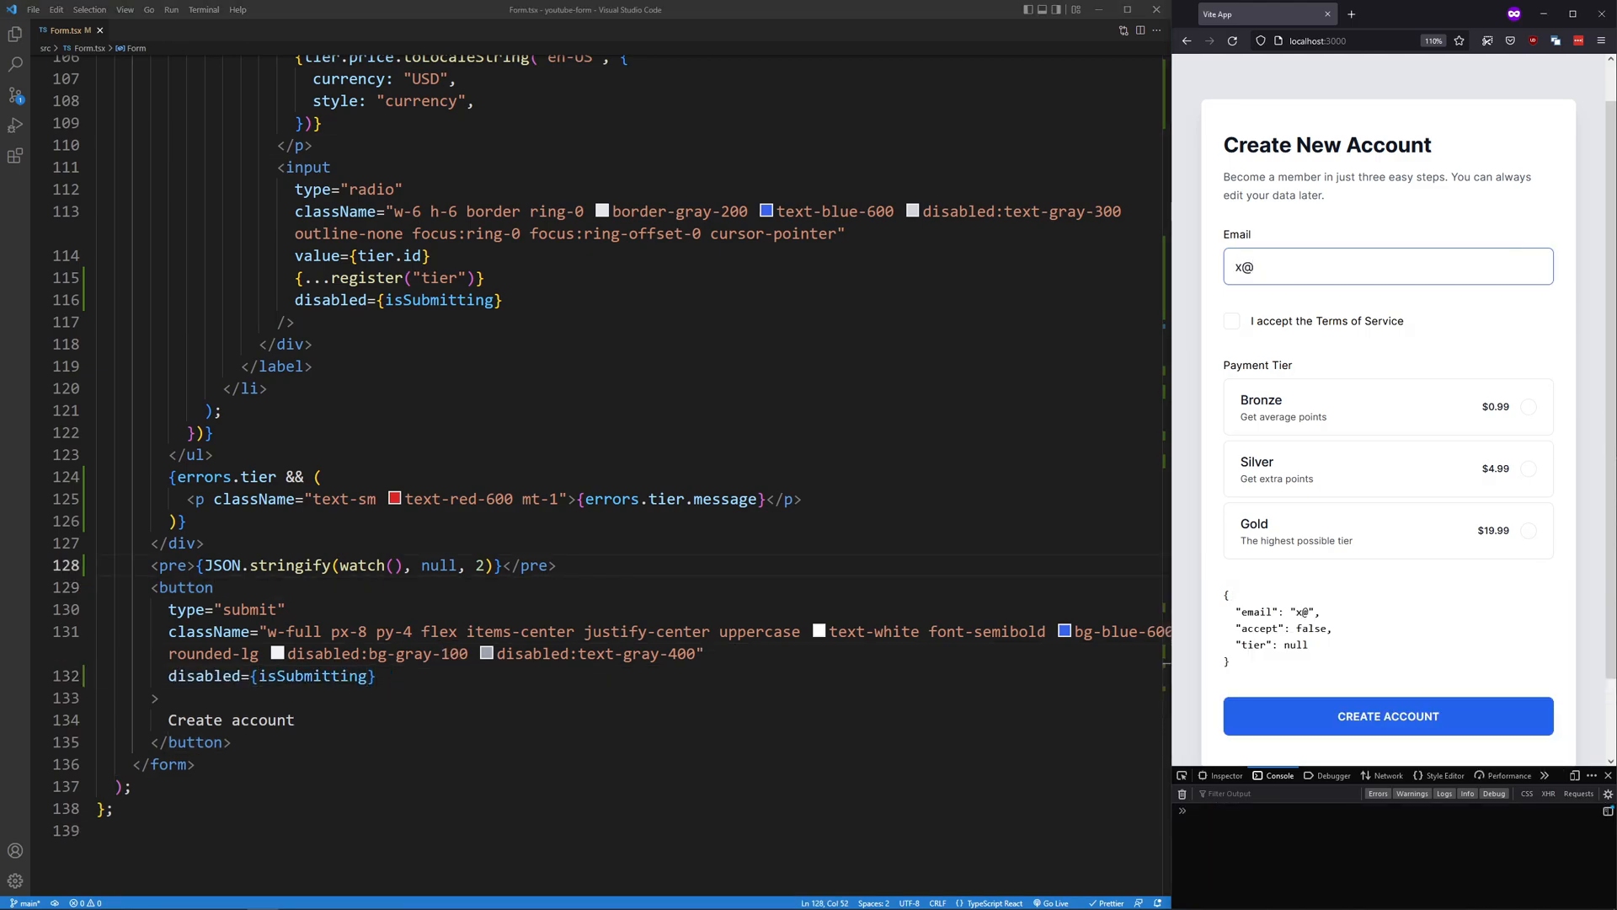
type("x.com")
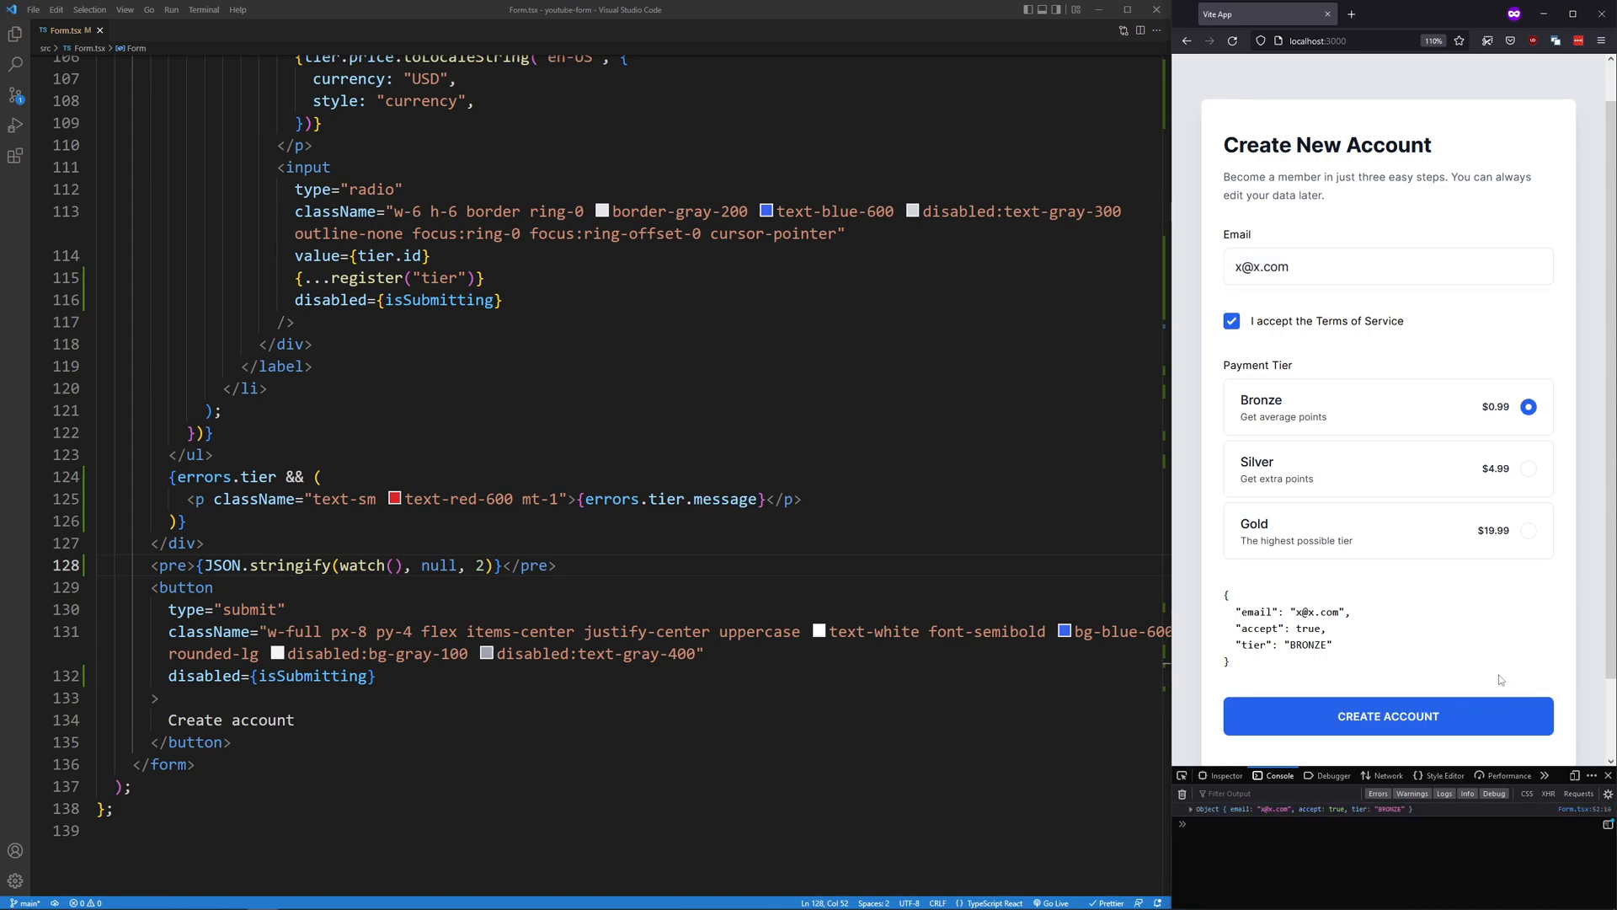
left_click(1387, 716)
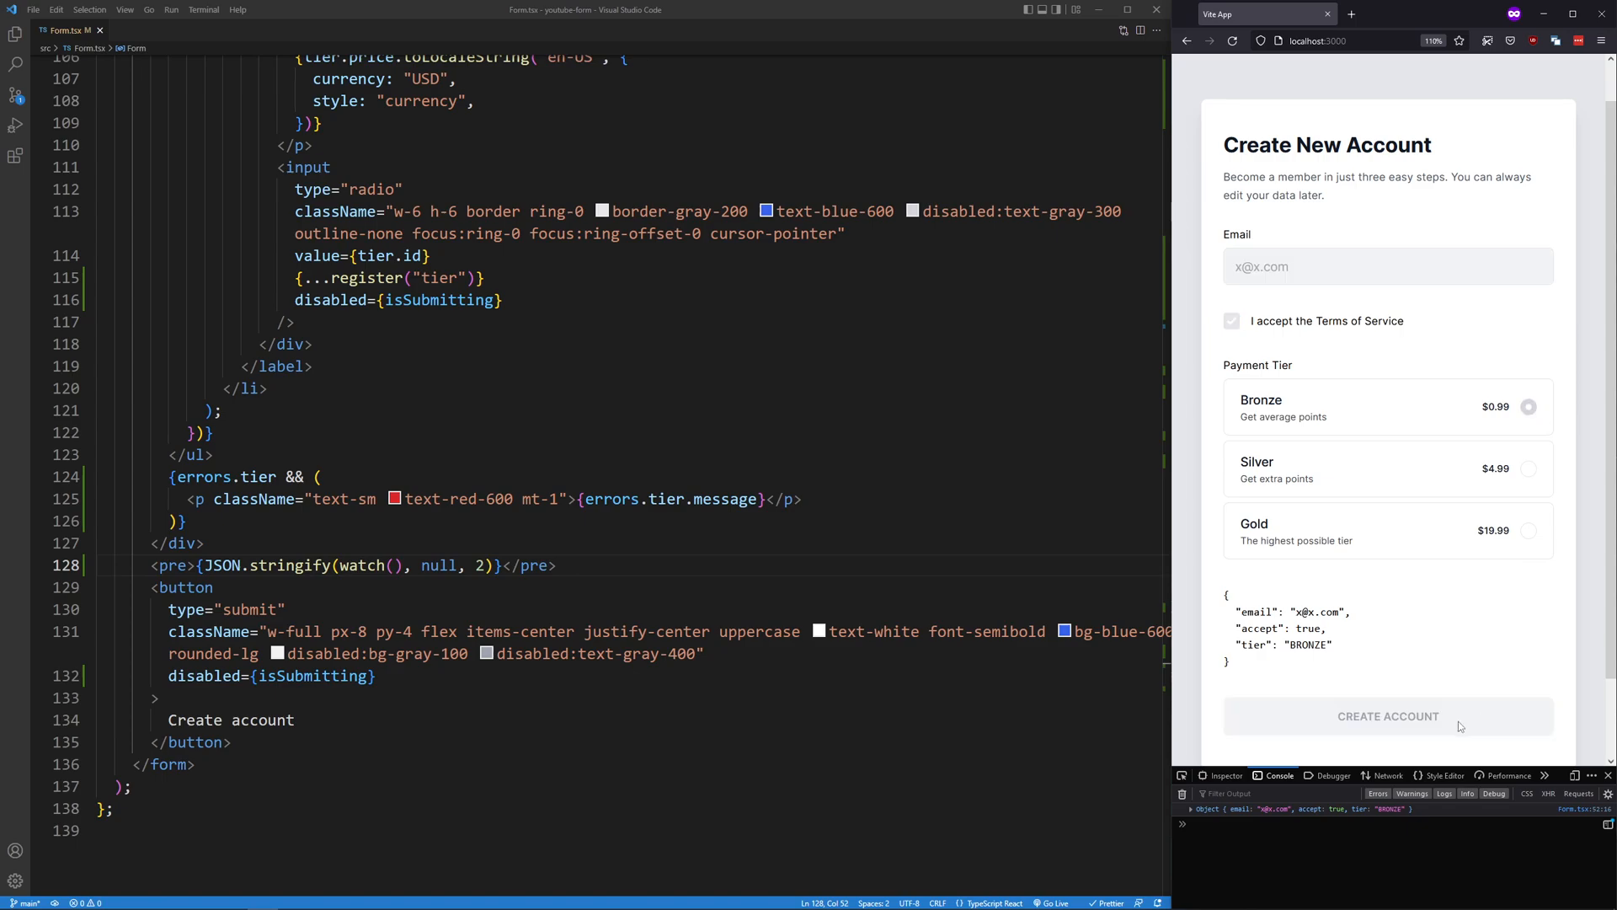
mouse_move(1488, 691)
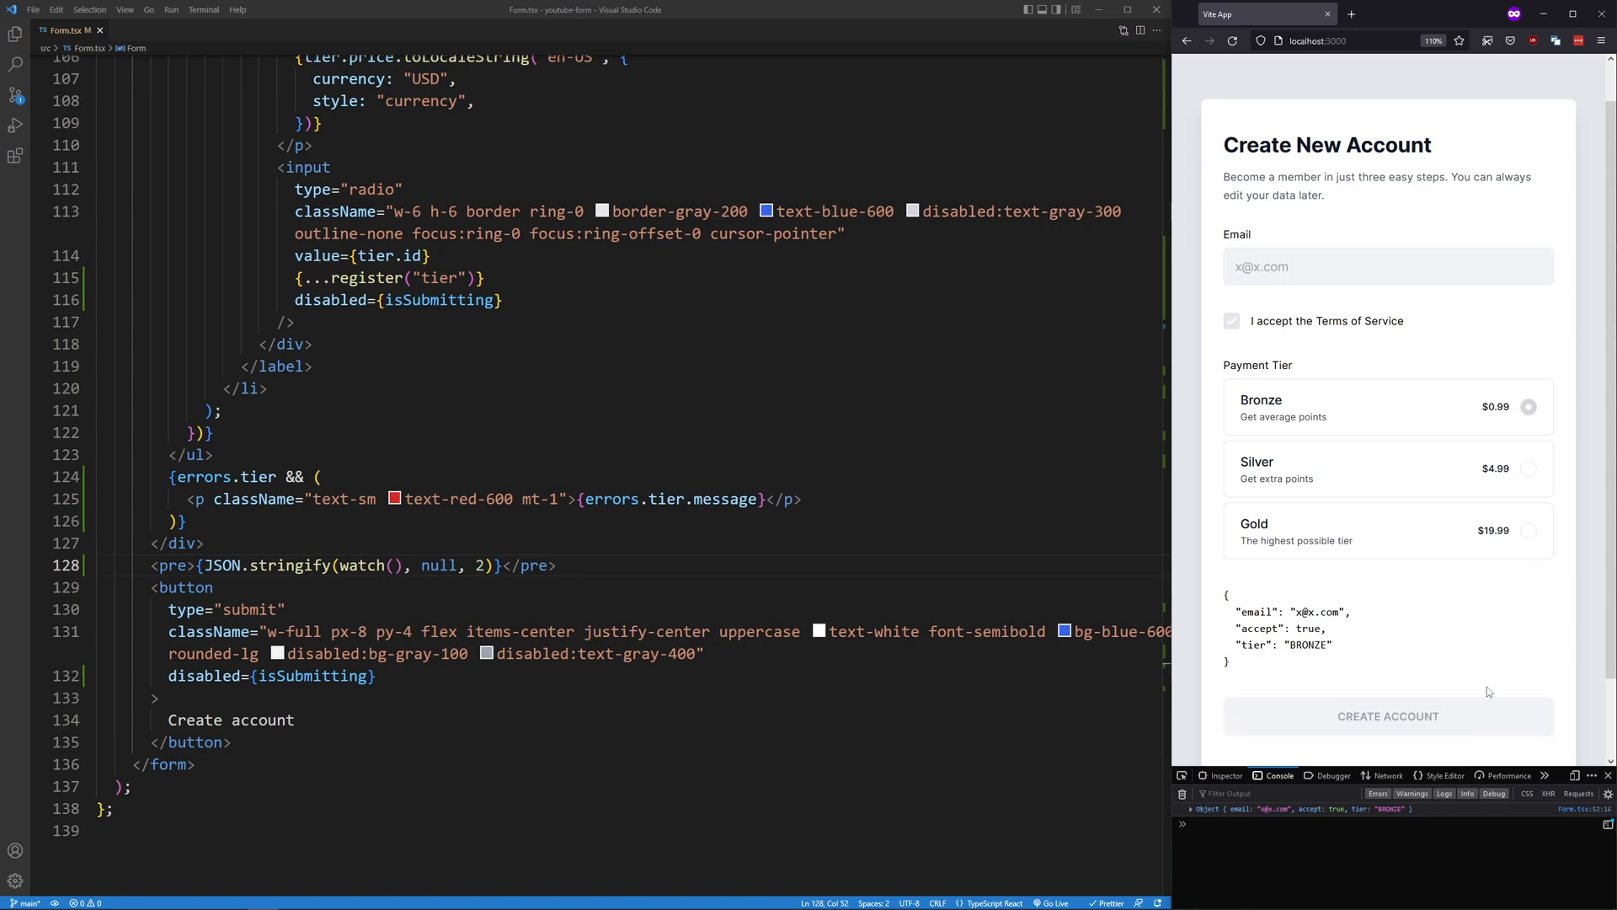